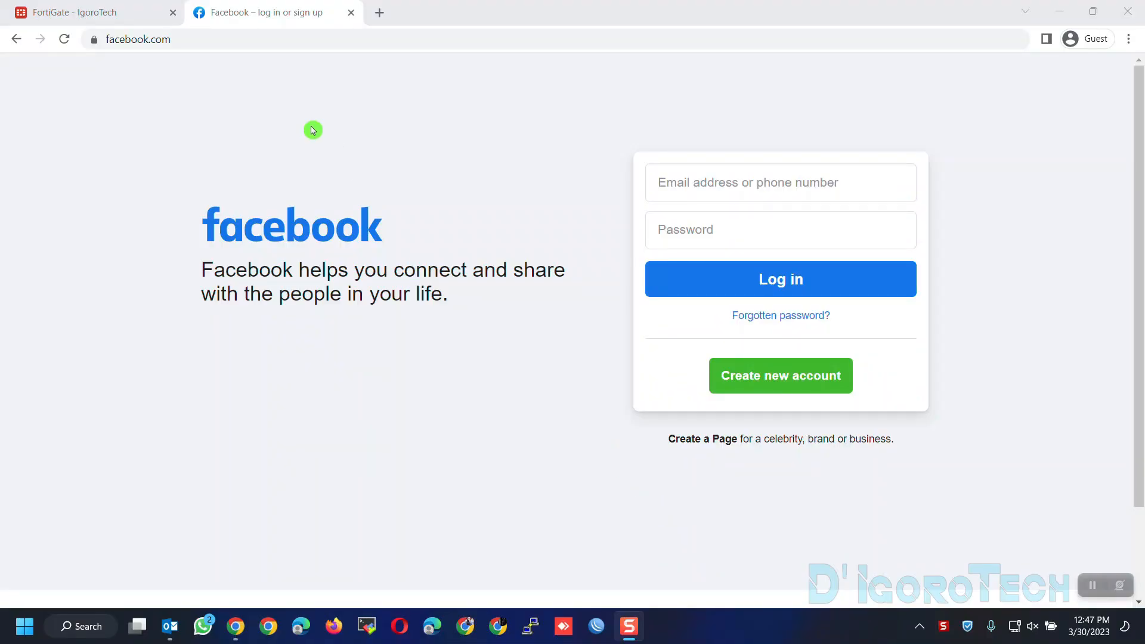
pyautogui.moveTo(262, 194)
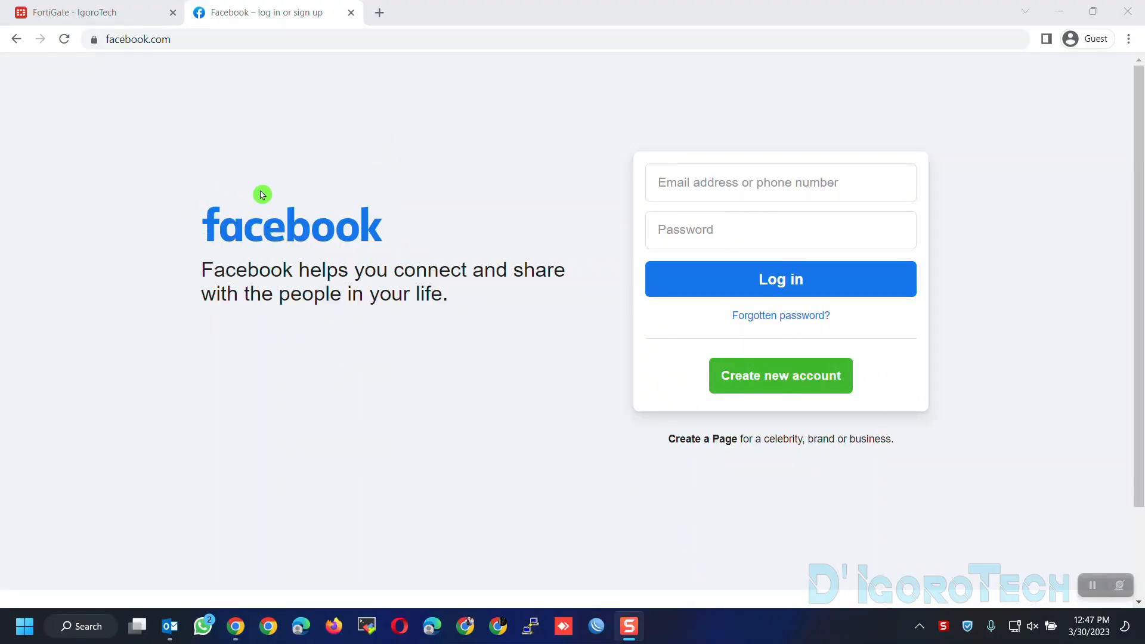
# Step: Switch from the Facebook tab back to the FortiGate - IgoroTech dashboard tab
pyautogui.click(220, 39)
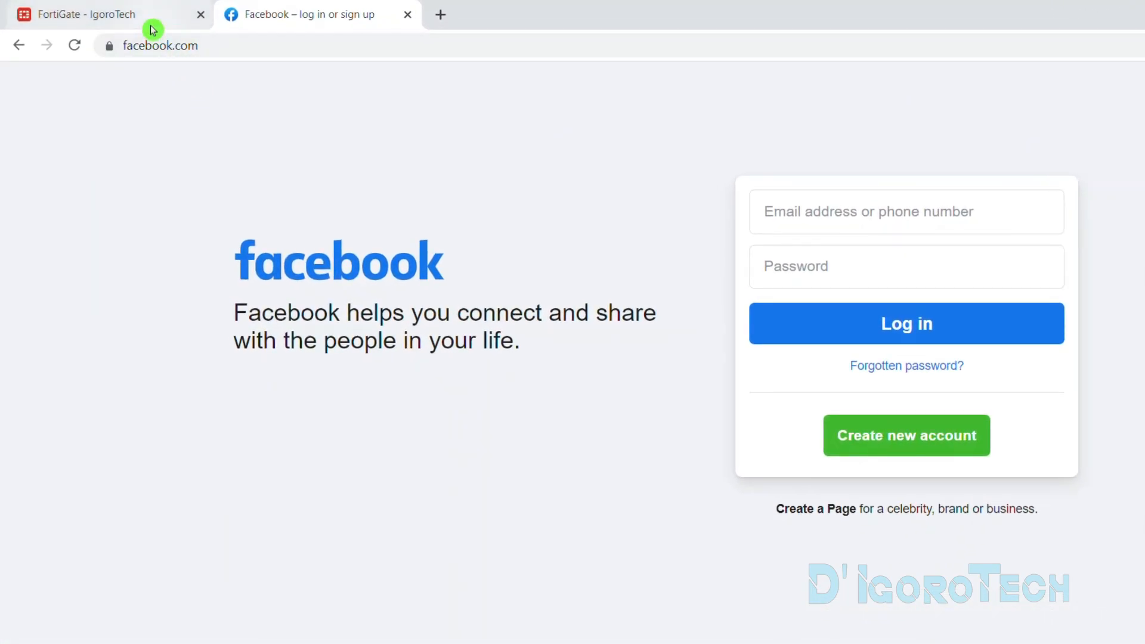
pyautogui.click(95, 14)
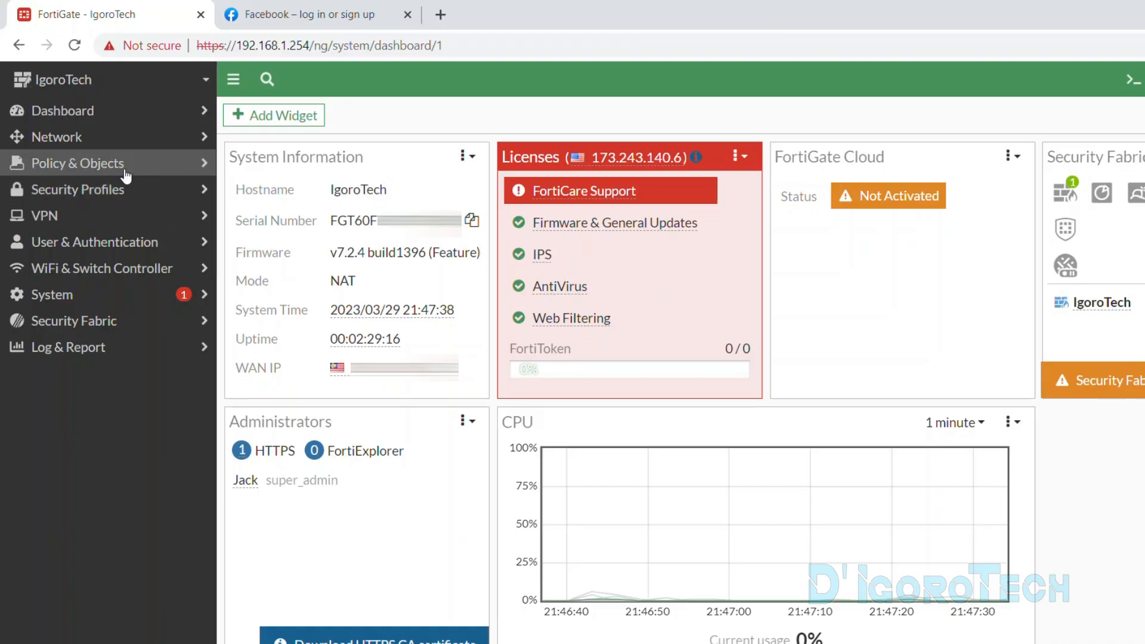
# Step: Show Policy & Objects > Firewall Policy and select the DHCP Users - Internet policy row
pyautogui.click(76, 164)
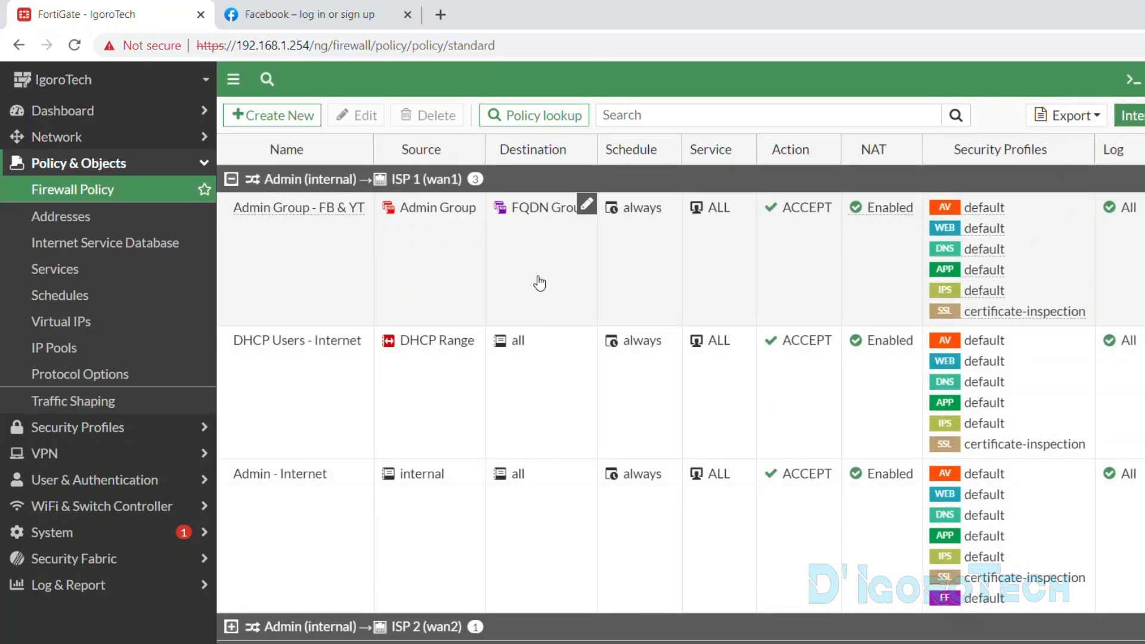
pyautogui.moveTo(499, 377)
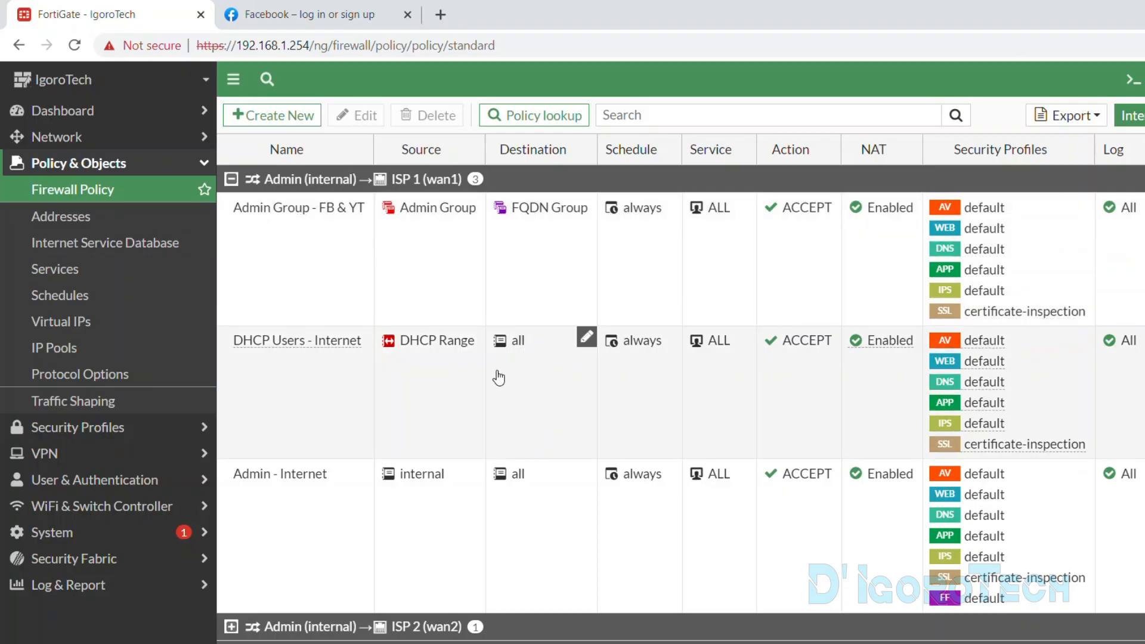
pyautogui.click(297, 340)
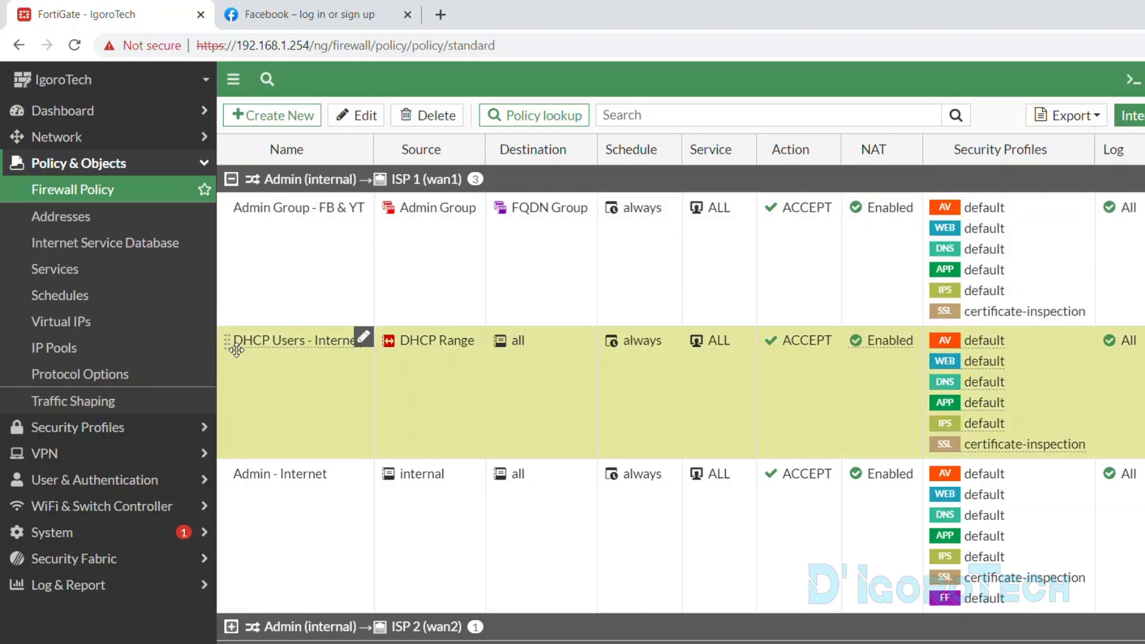
pyautogui.moveTo(288, 354)
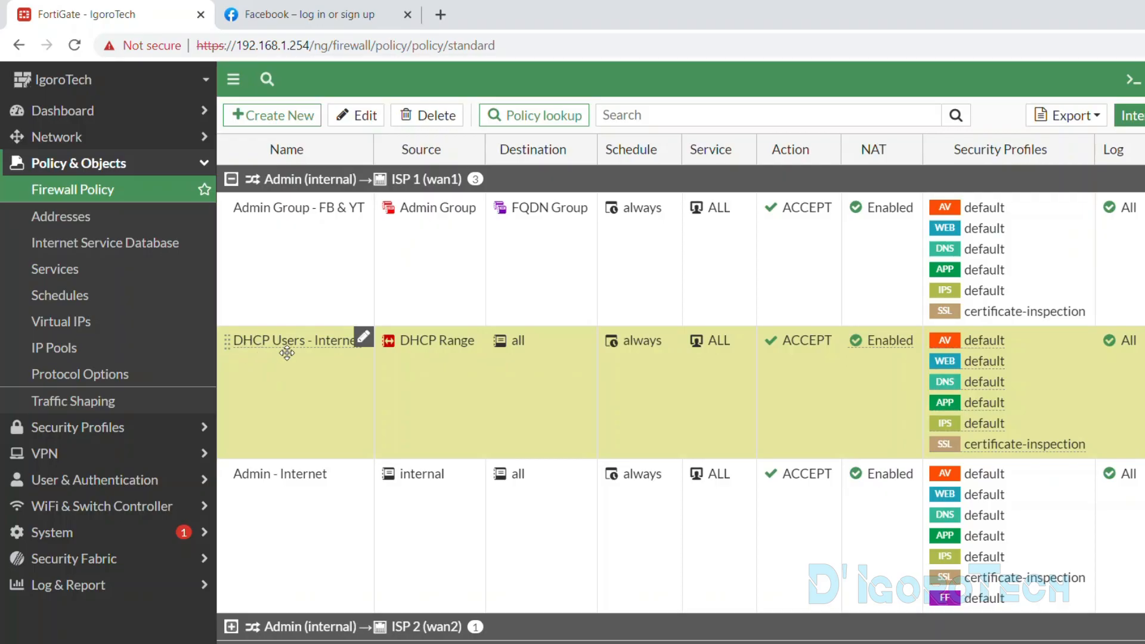
pyautogui.moveTo(365, 357)
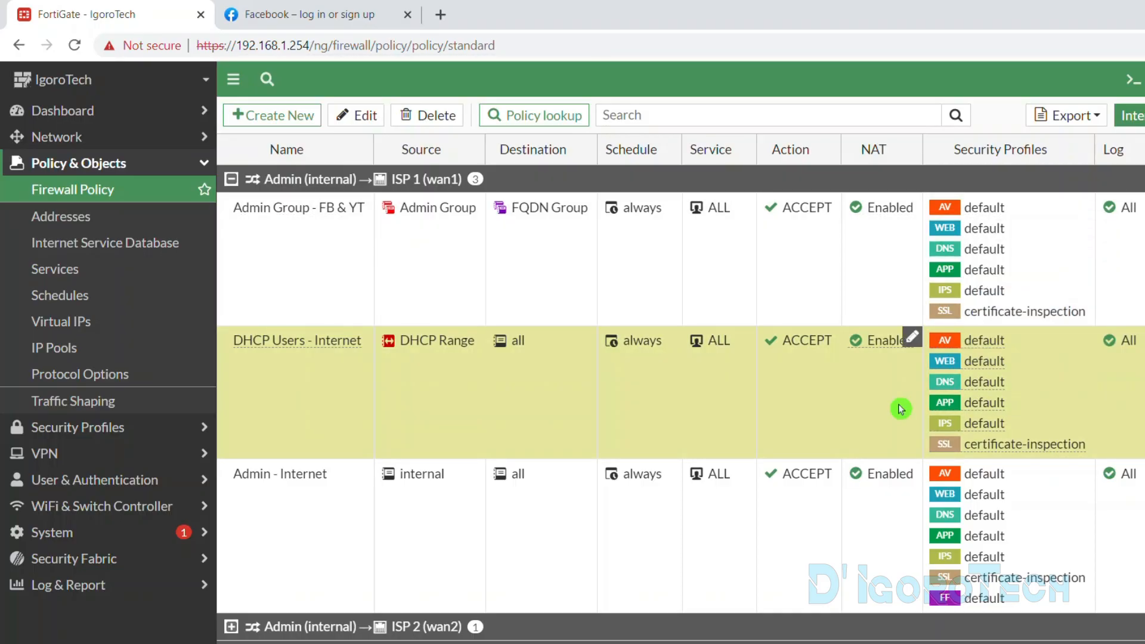
# Step: Edit the DHCP Users - Internet policy and review its Security Profiles section
pyautogui.click(912, 337)
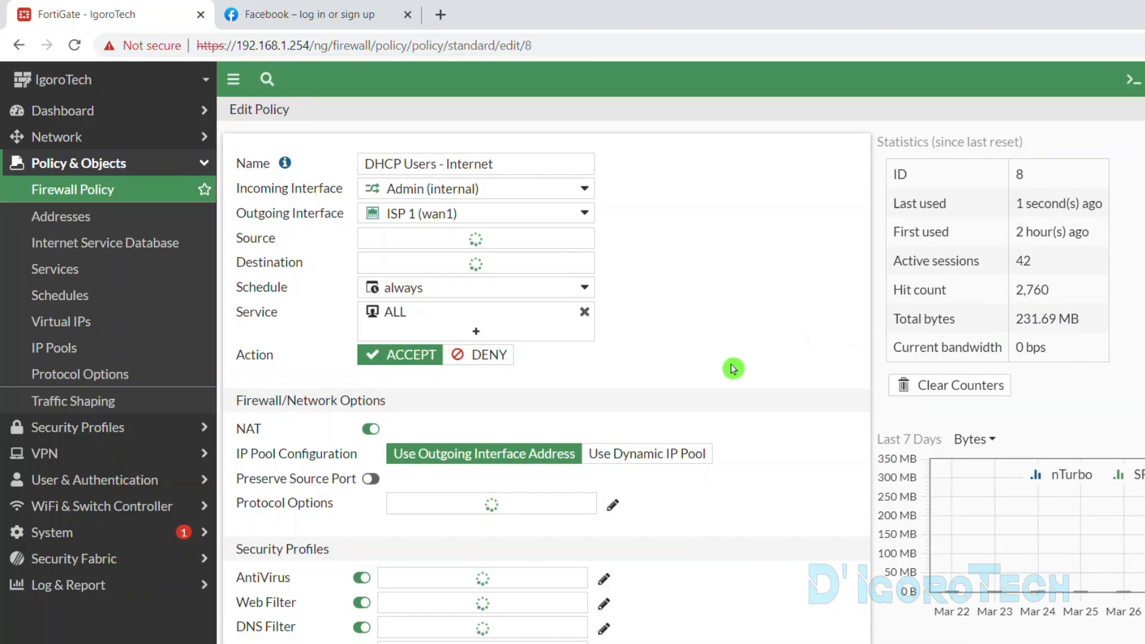
pyautogui.scroll(-3)
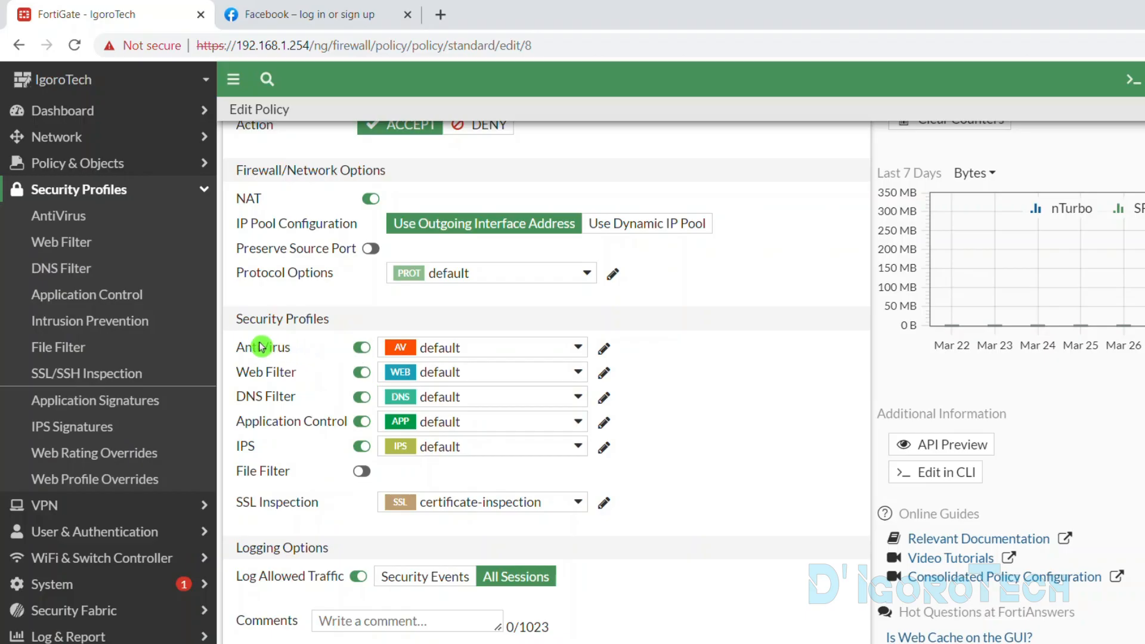
pyautogui.moveTo(65, 242)
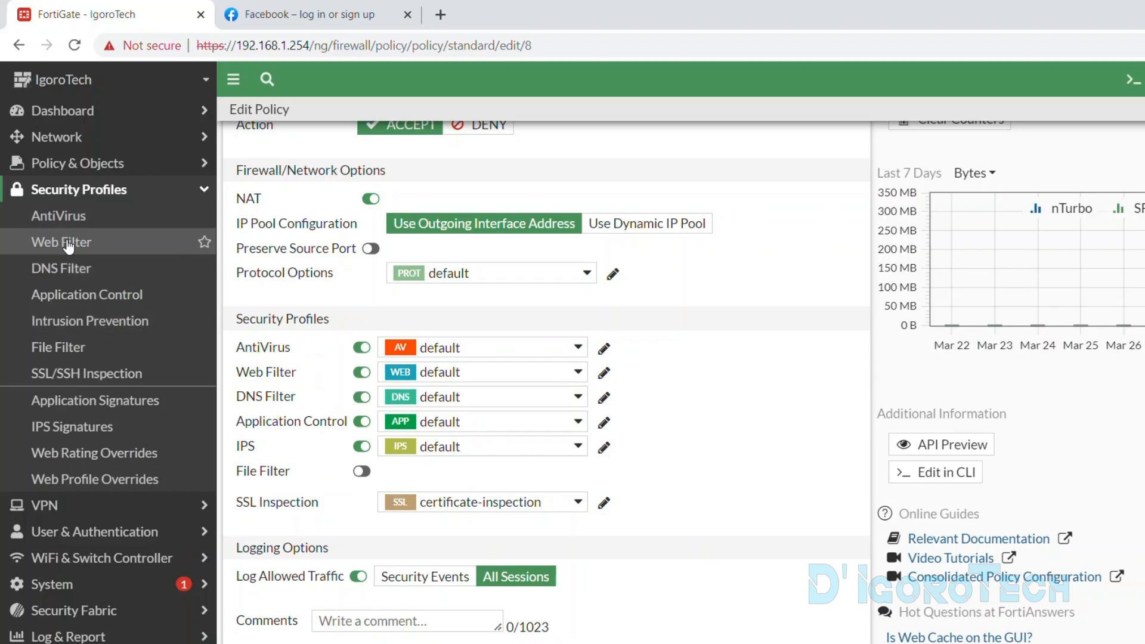
pyautogui.moveTo(83, 374)
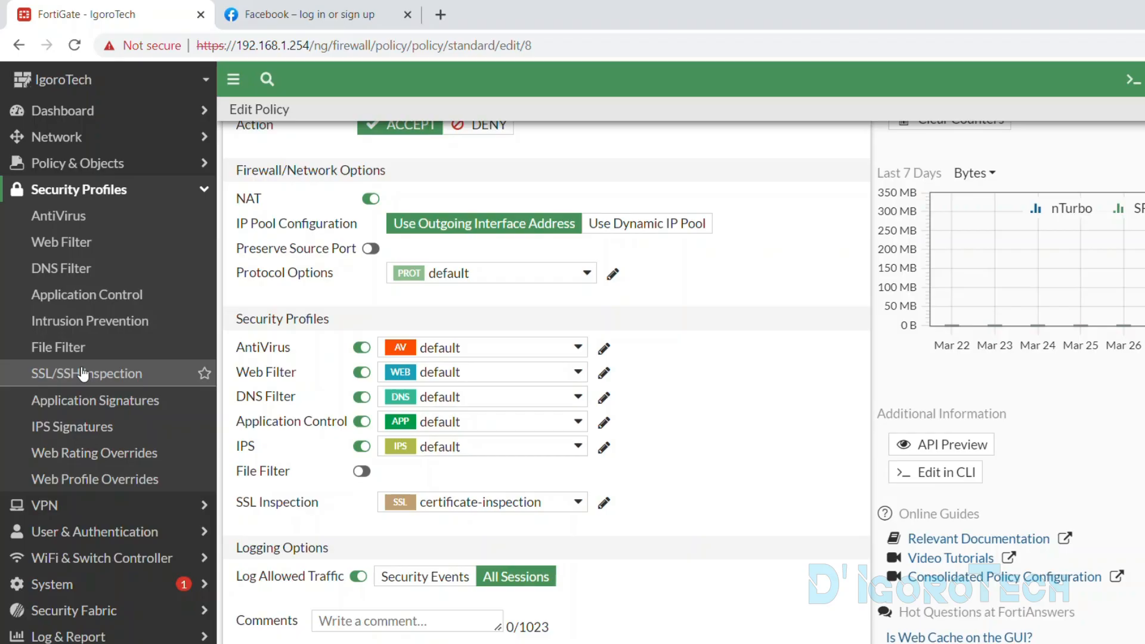
pyautogui.moveTo(80, 242)
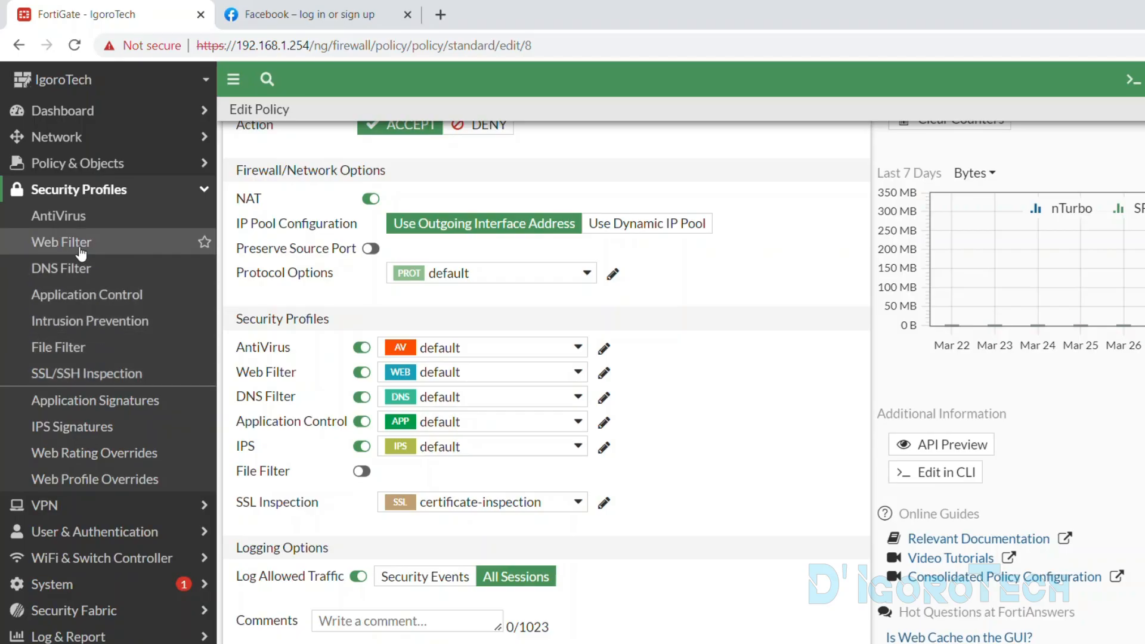
# Step: Create a new web filter profile named Block Facebook with comment Block Facebook Only
pyautogui.click(61, 242)
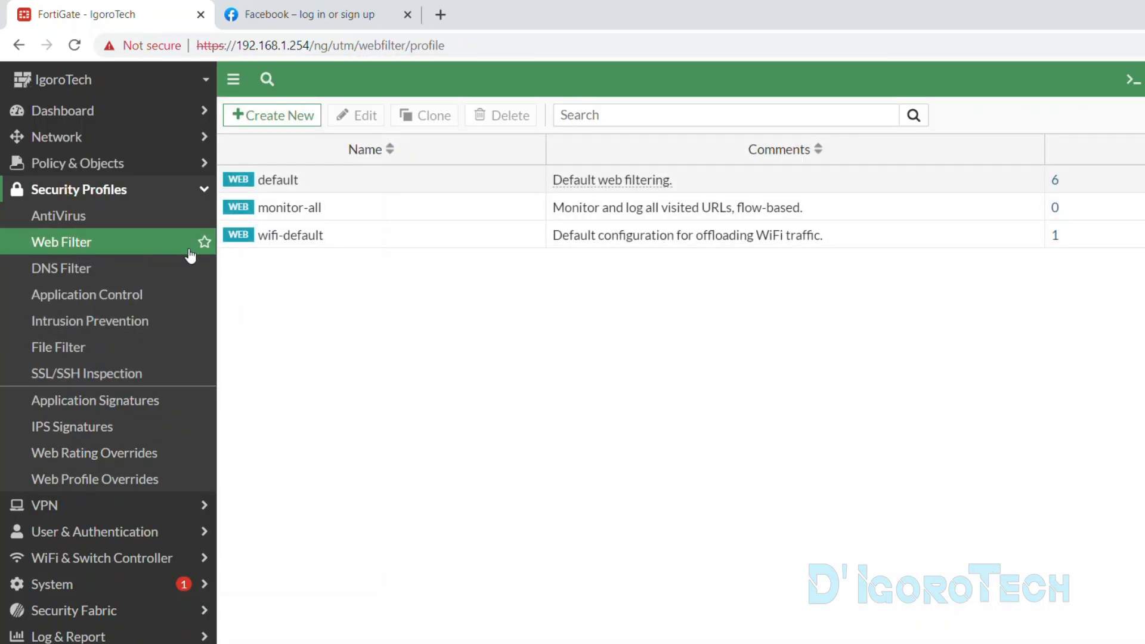
pyautogui.click(278, 180)
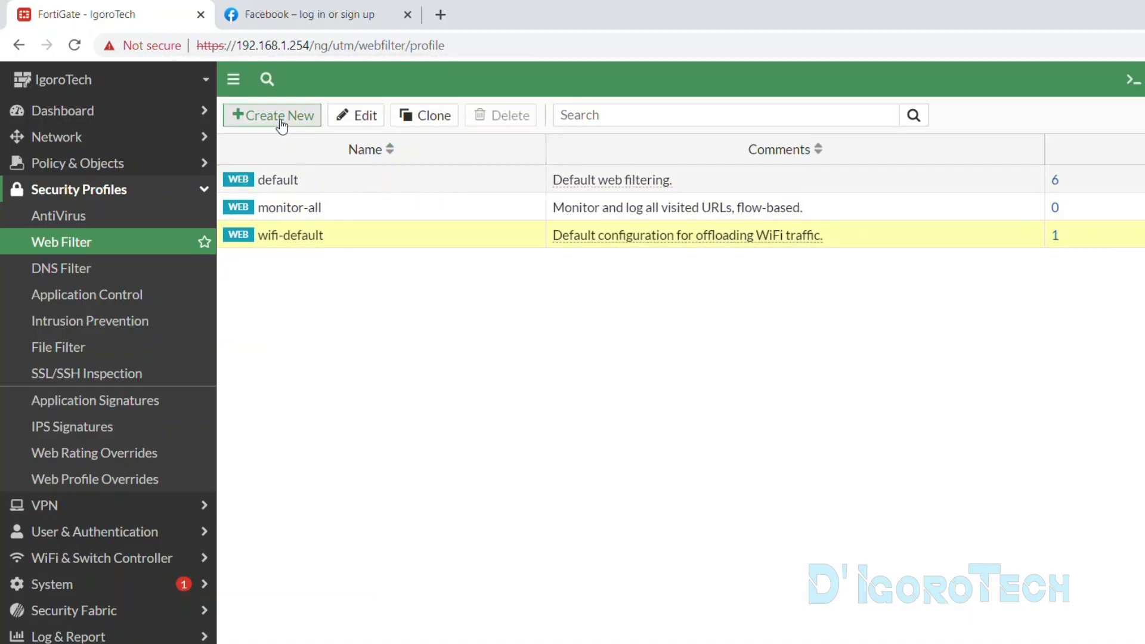
pyautogui.click(272, 116)
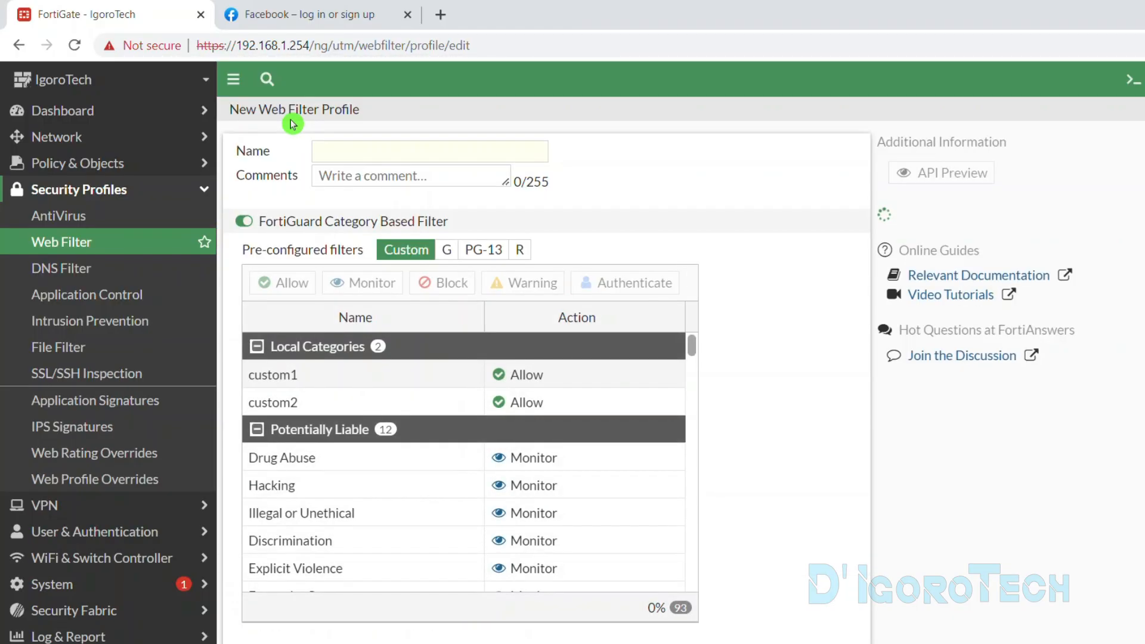
pyautogui.click(428, 151)
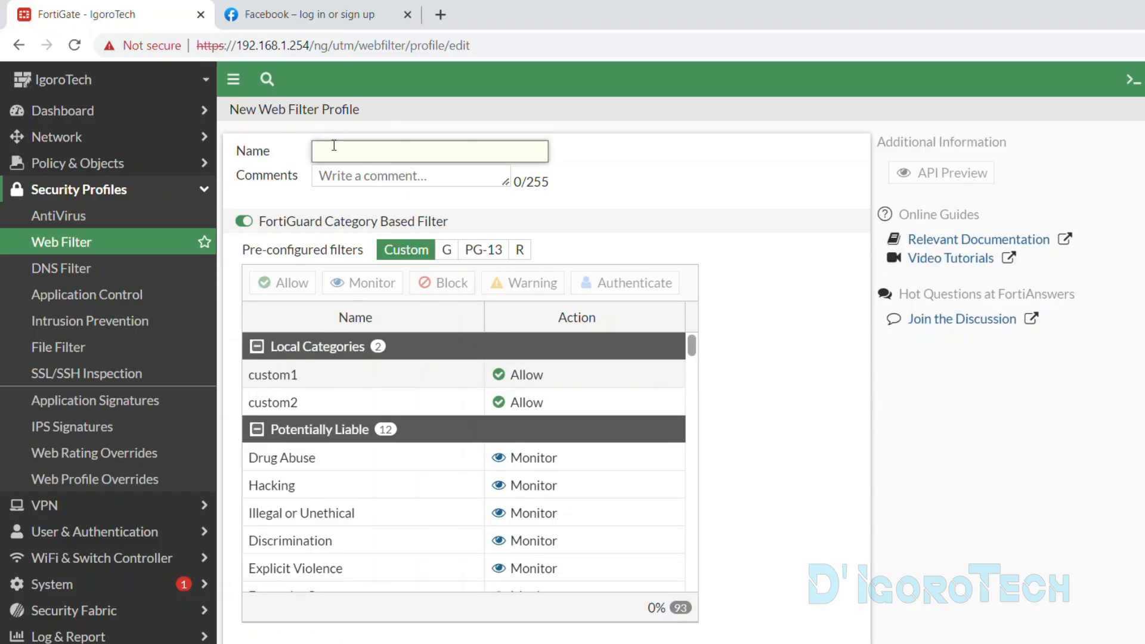
pyautogui.write('Block')
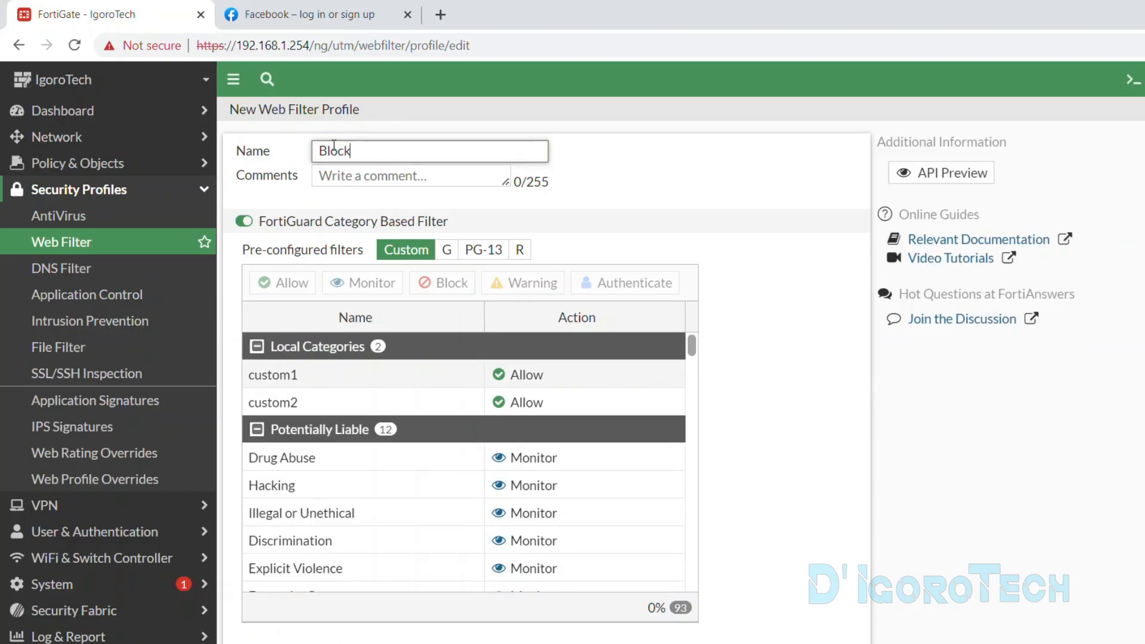
pyautogui.write('Facebo')
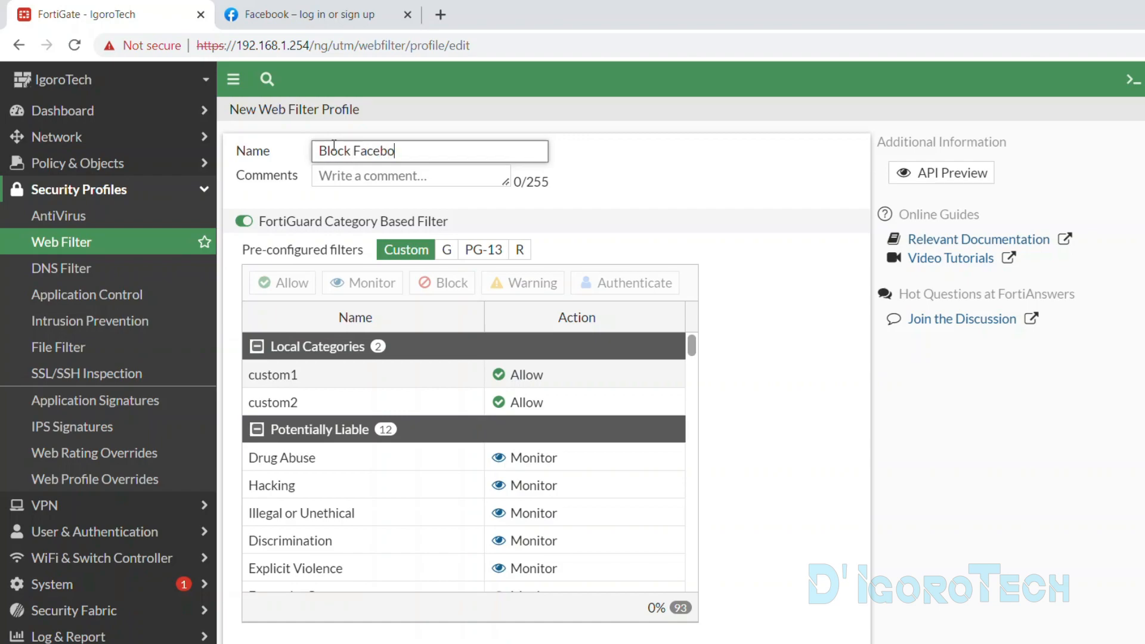
pyautogui.write('Block Facebook Only')
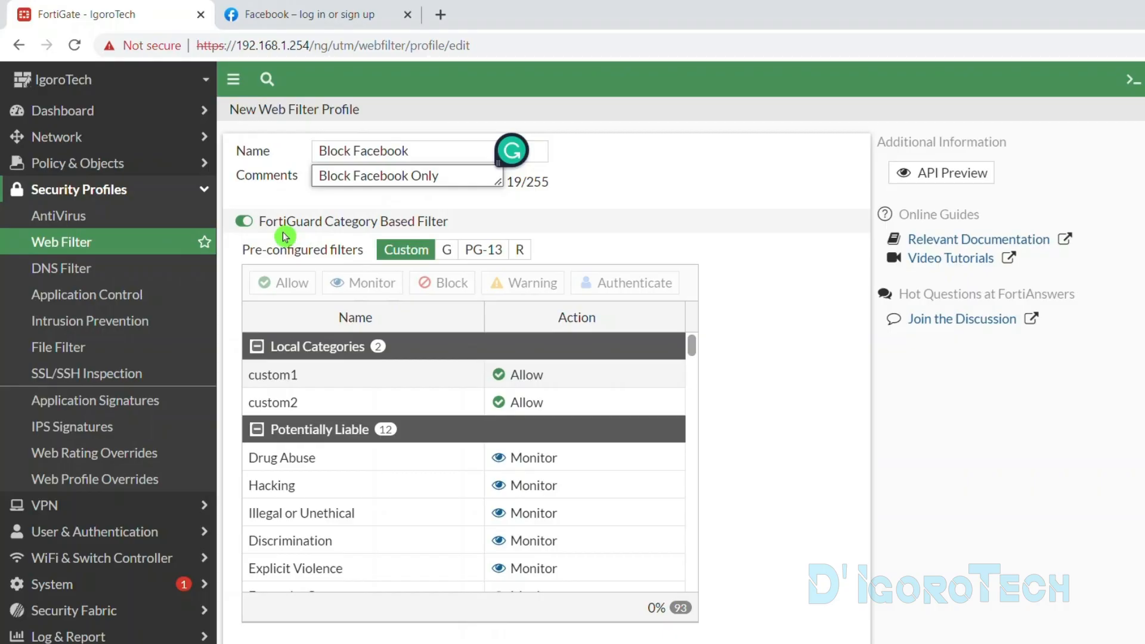
# Step: Scroll the category filter, then look up a Google article on popular social networking sites
pyautogui.scroll(-3)
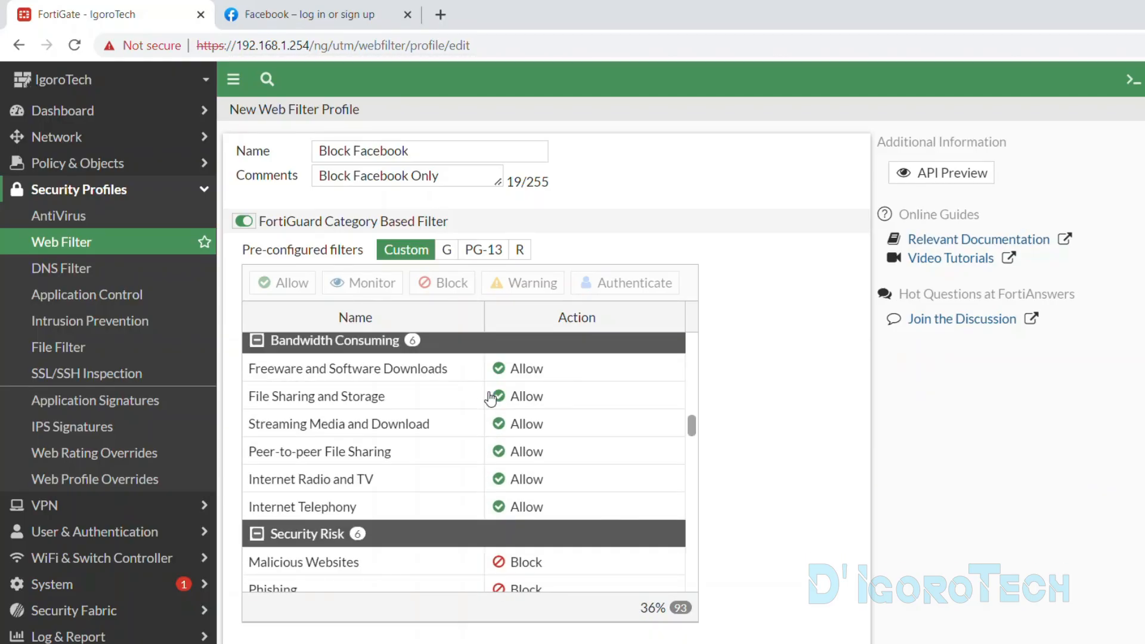
pyautogui.scroll(-3)
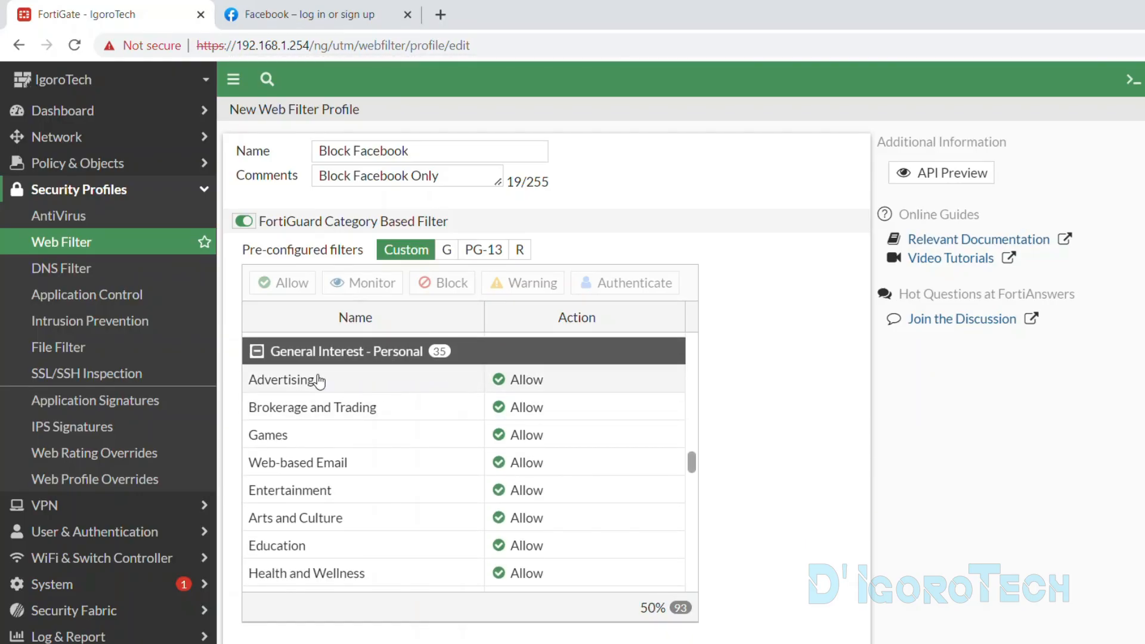
pyautogui.scroll(-3)
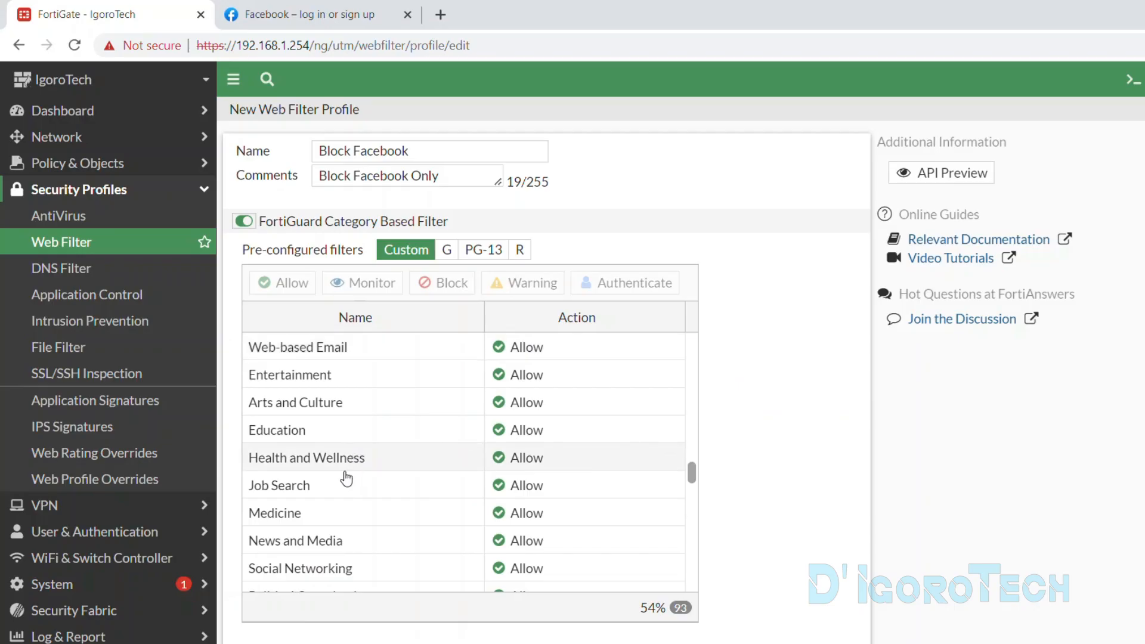
pyautogui.scroll(-3)
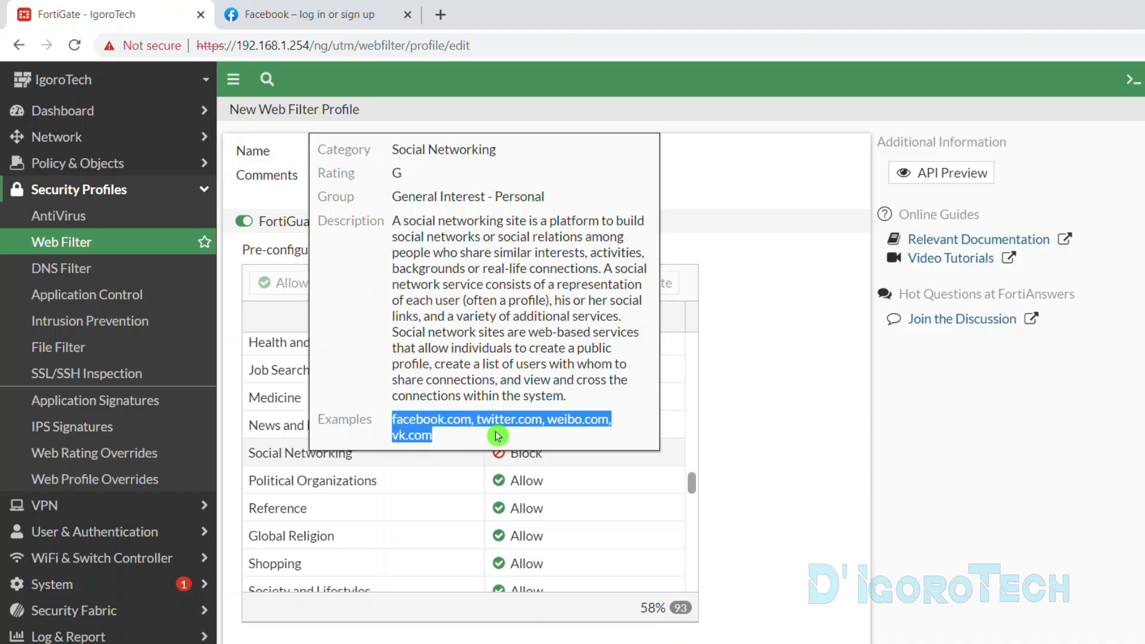
pyautogui.write('google.')
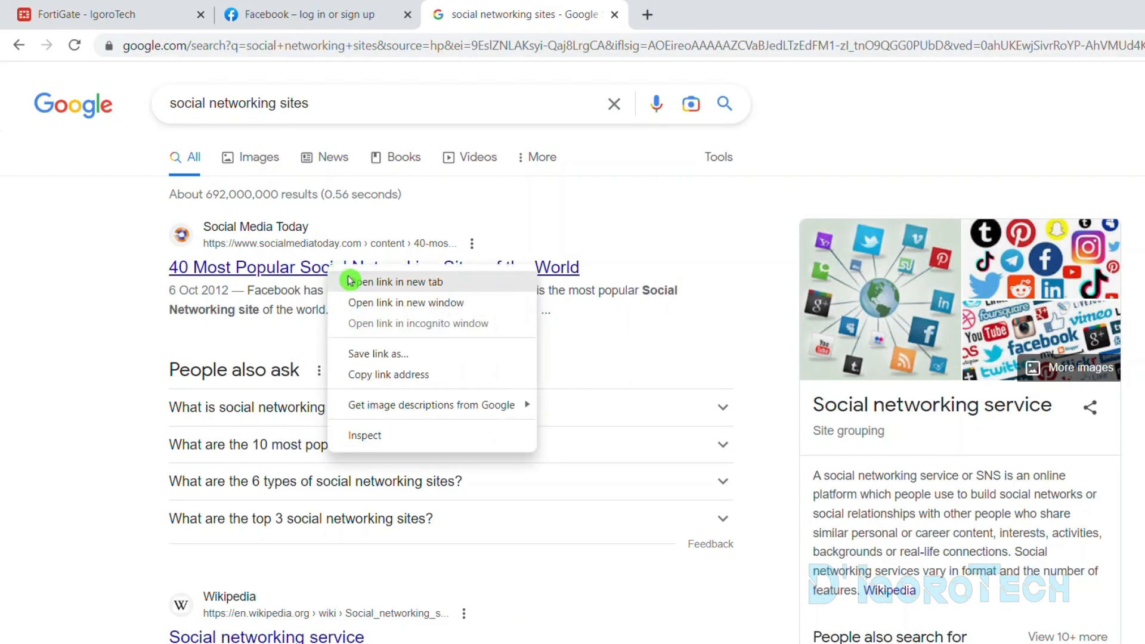
pyautogui.click(400, 282)
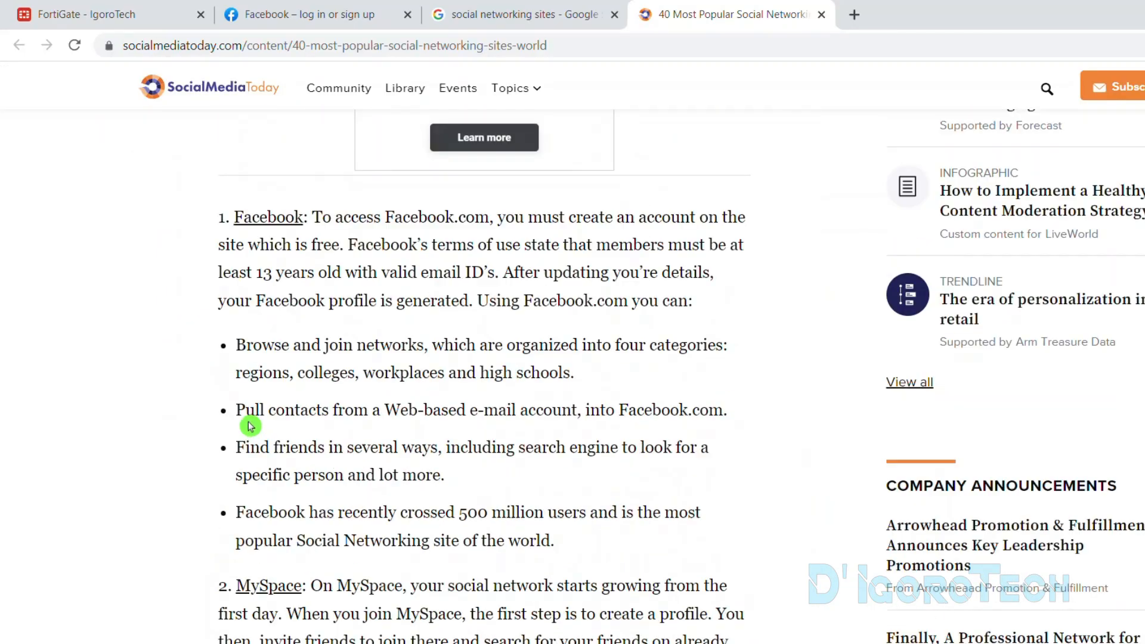
pyautogui.scroll(-3)
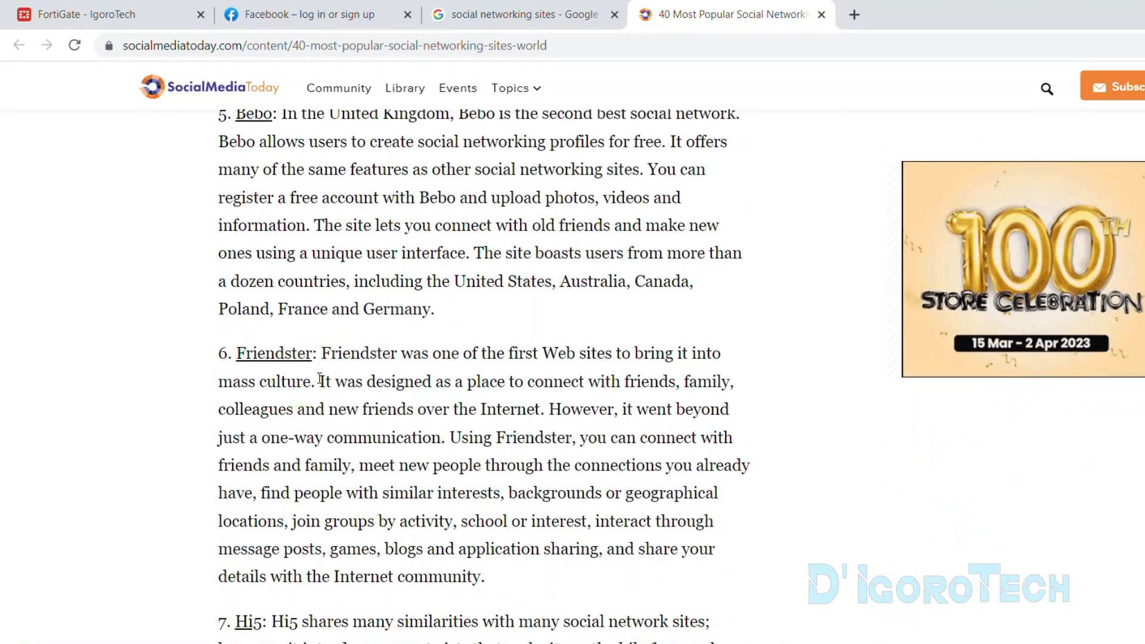
pyautogui.scroll(-3)
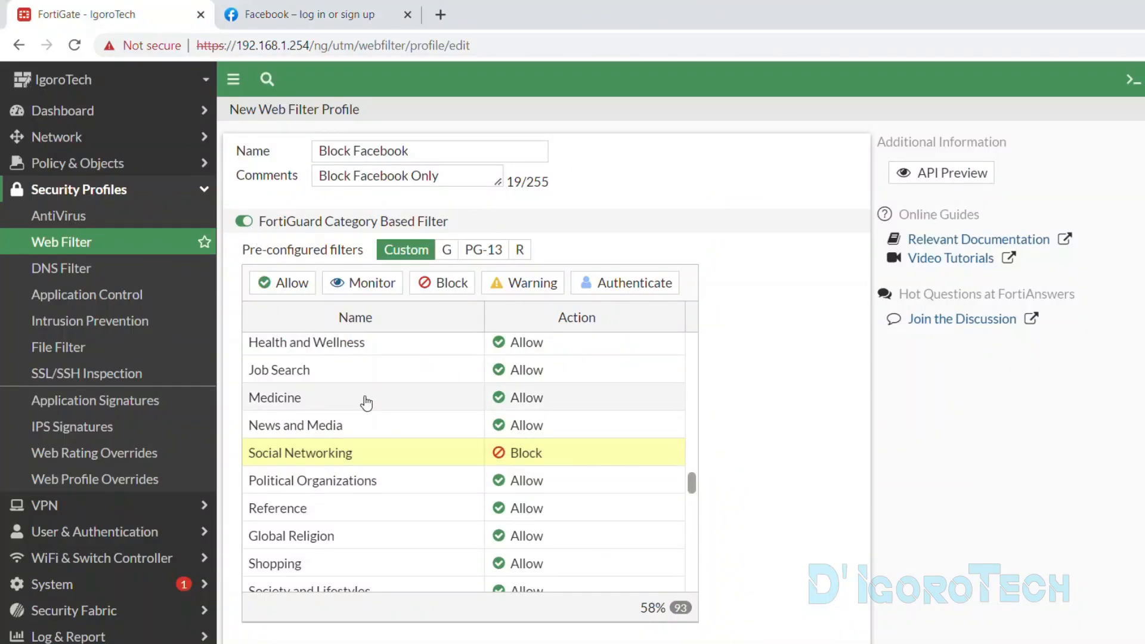
pyautogui.tripleClick(406, 175)
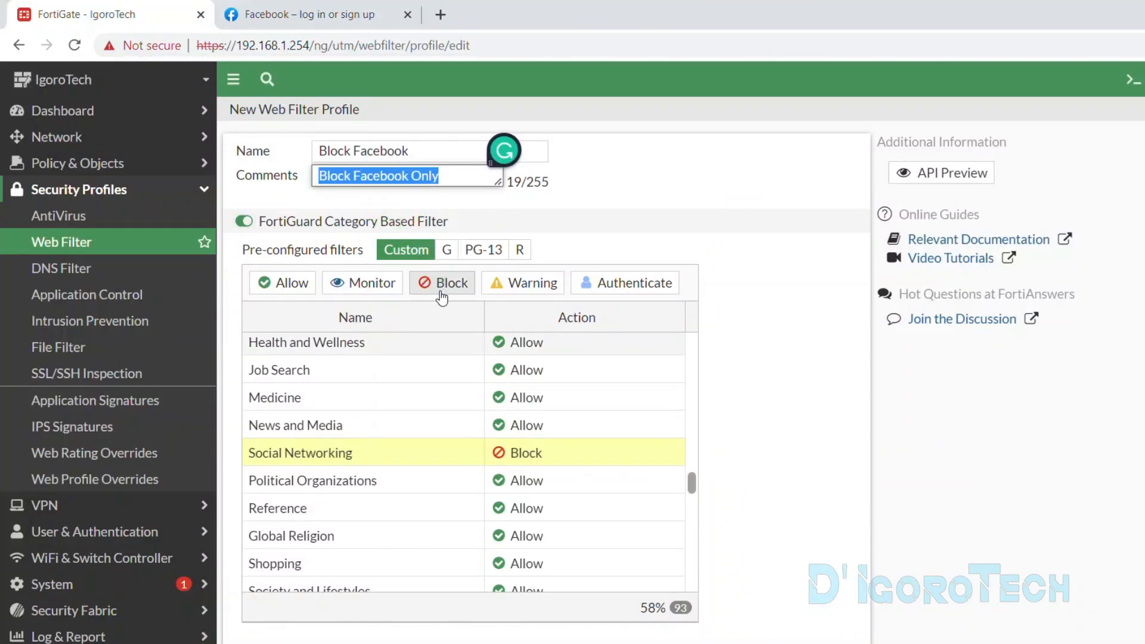
pyautogui.click(525, 453)
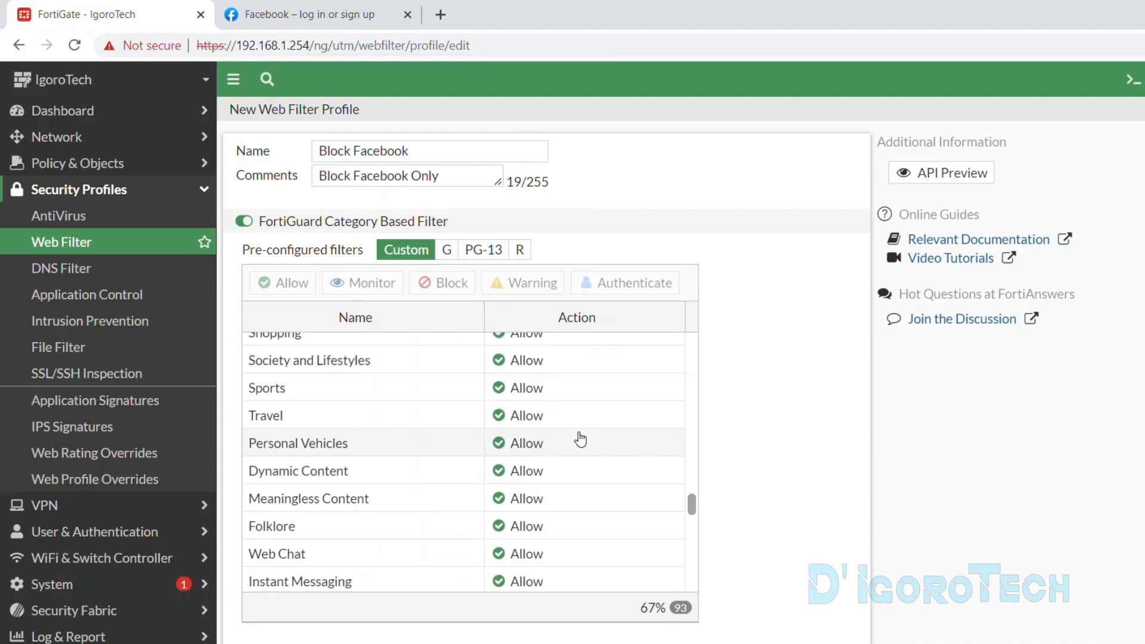
pyautogui.scroll(-3)
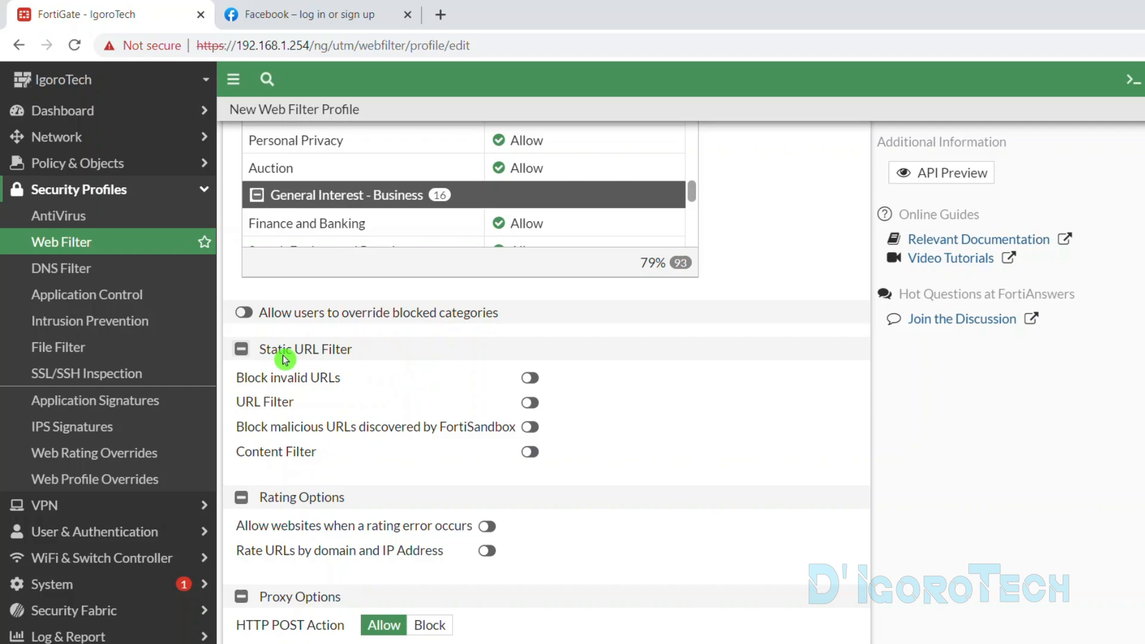
pyautogui.scroll(-3)
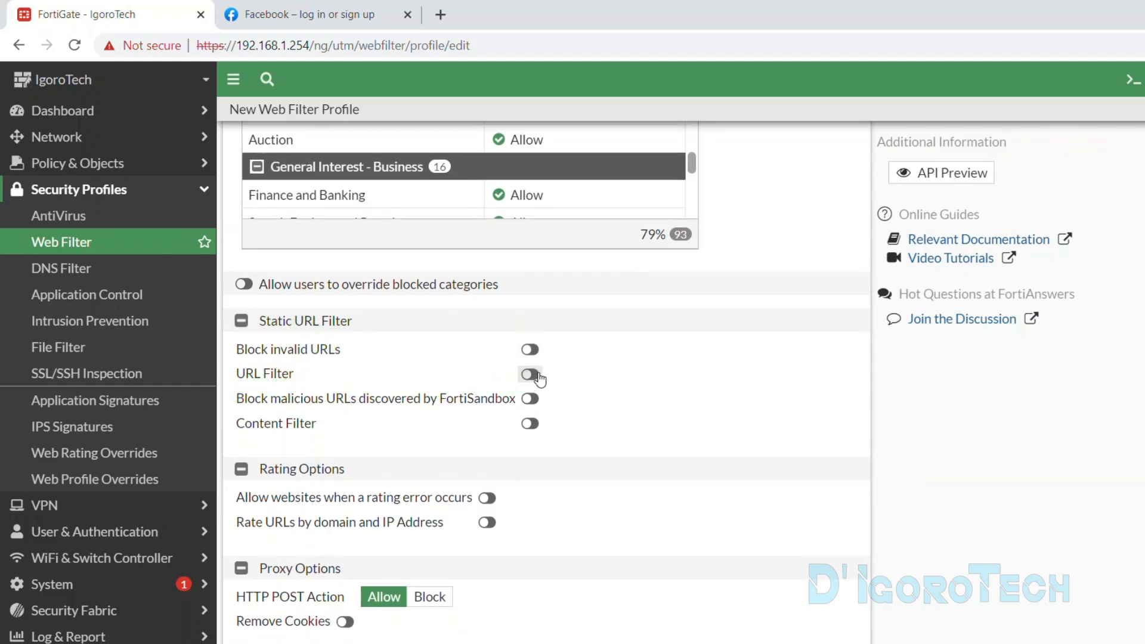
# Step: Enable URL Filter and add a wildcard entry *facebook.com with action Block
pyautogui.click(530, 373)
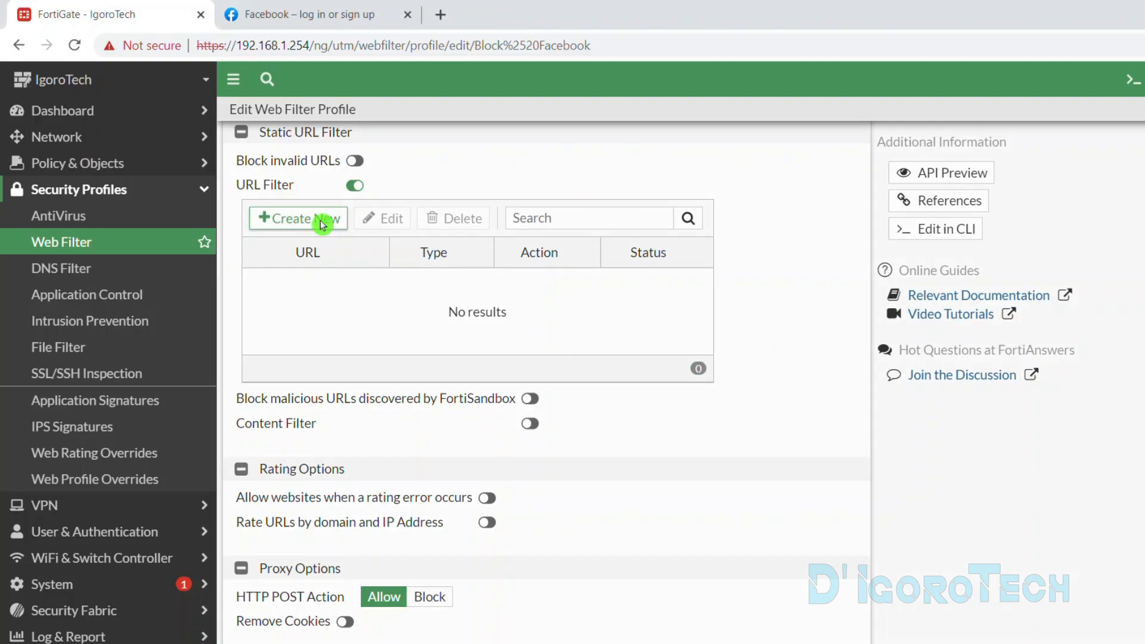
pyautogui.click(297, 217)
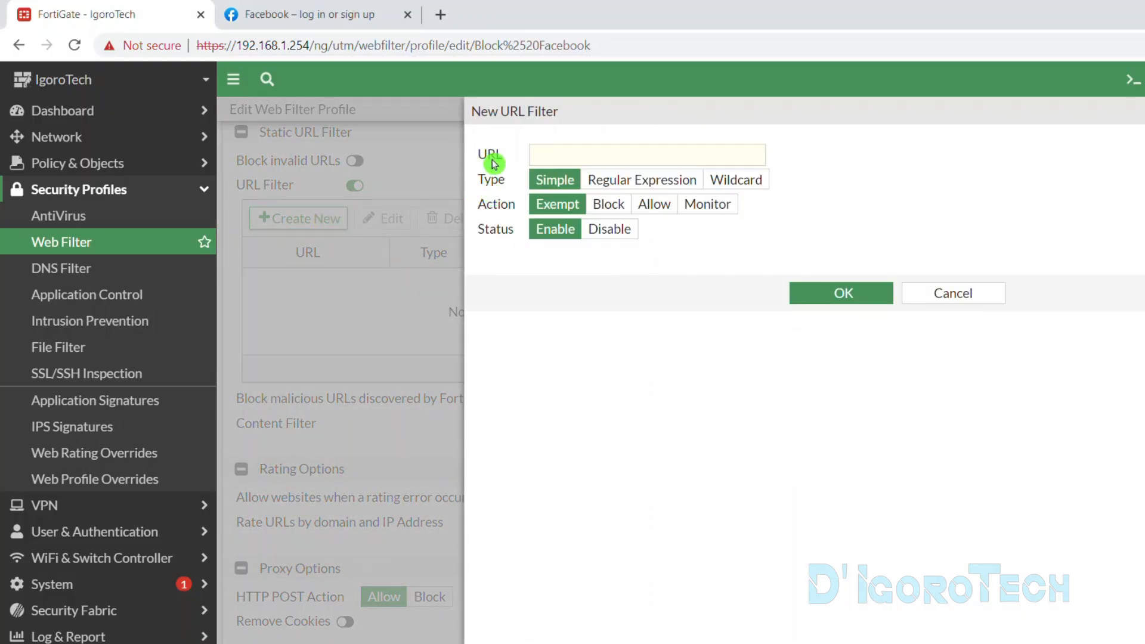
pyautogui.click(735, 179)
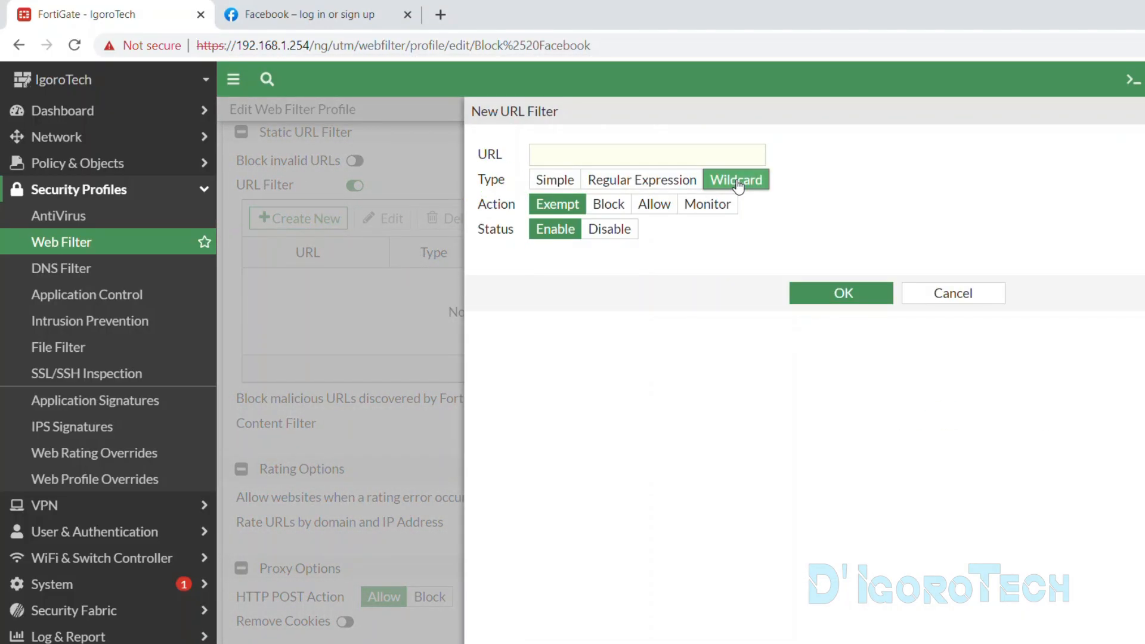
pyautogui.click(646, 153)
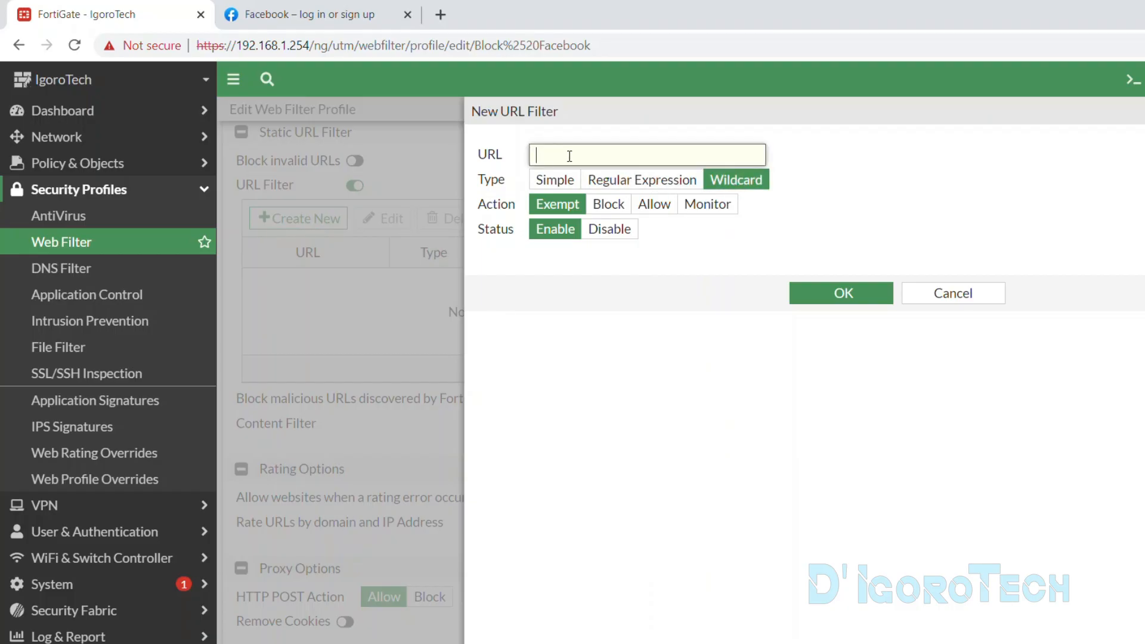
pyautogui.write('*')
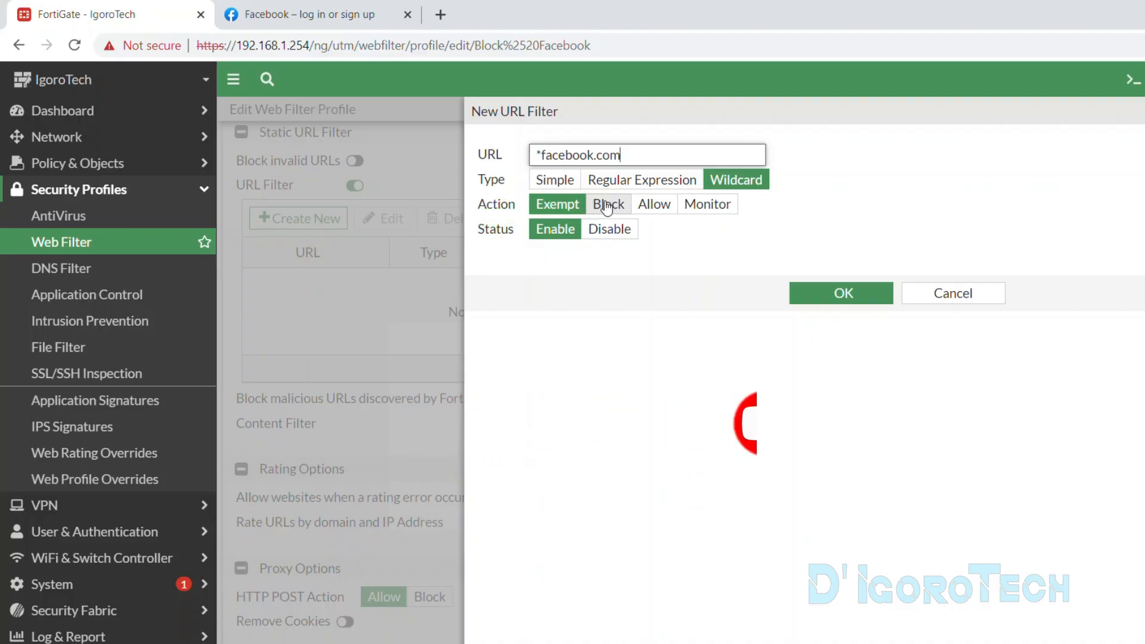
pyautogui.click(608, 204)
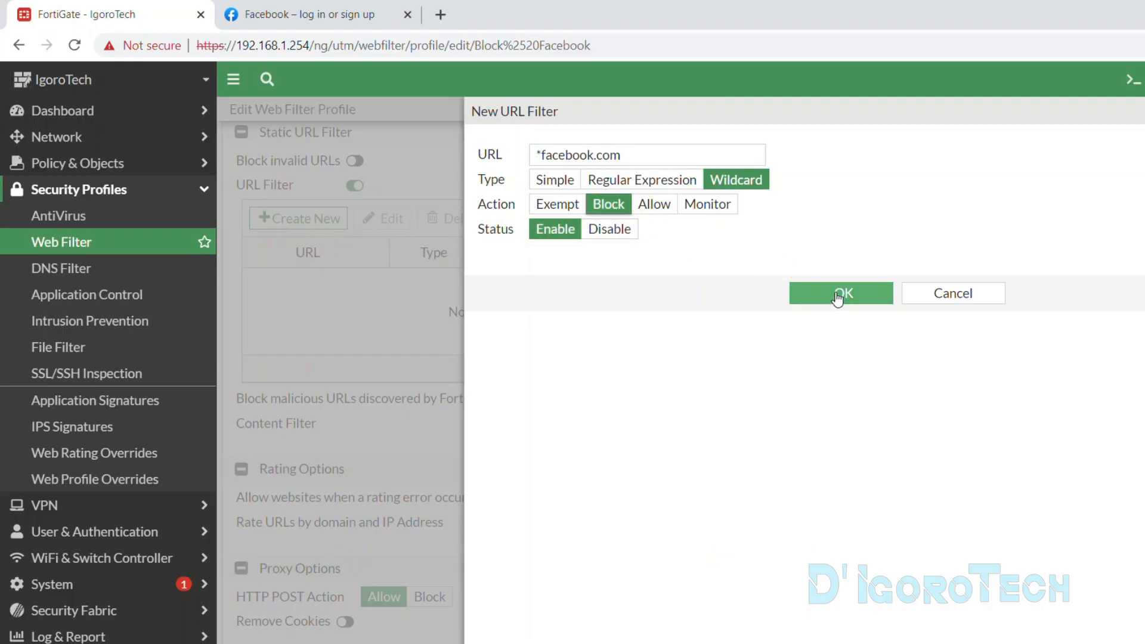
pyautogui.click(840, 293)
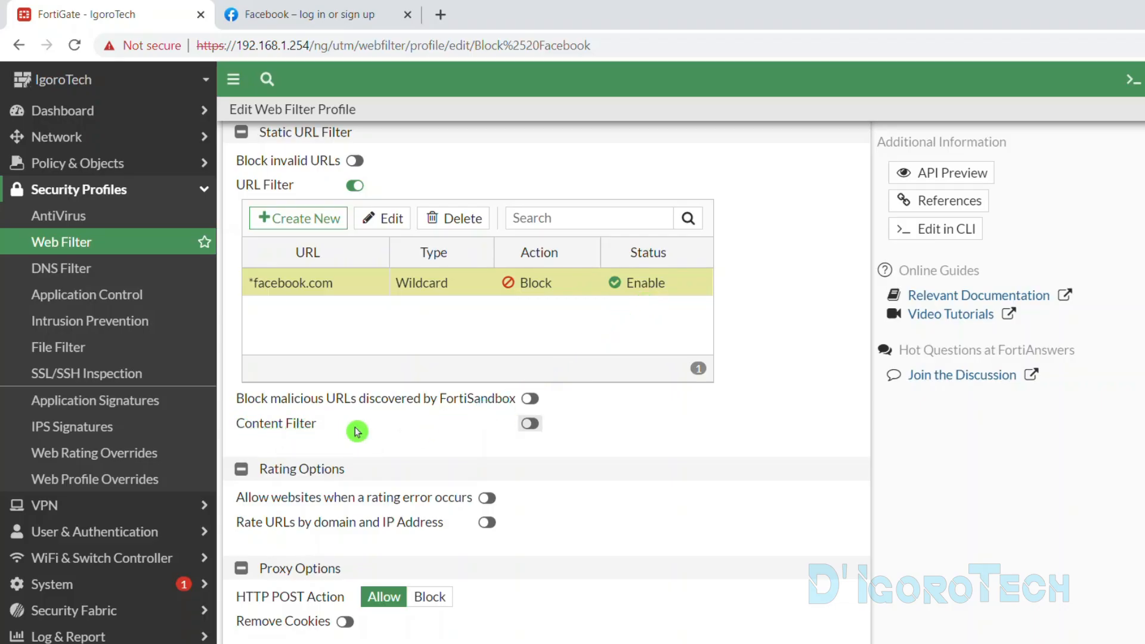
# Step: Enable Content Filter and start a regular-expression pattern for facebook
pyautogui.click(530, 424)
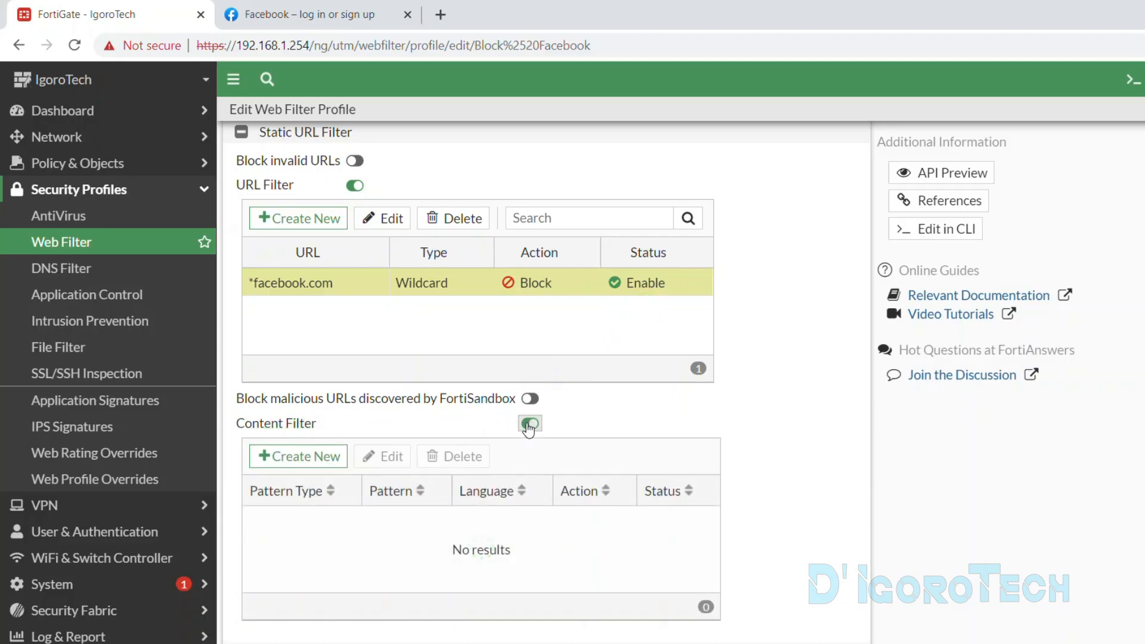
pyautogui.click(528, 424)
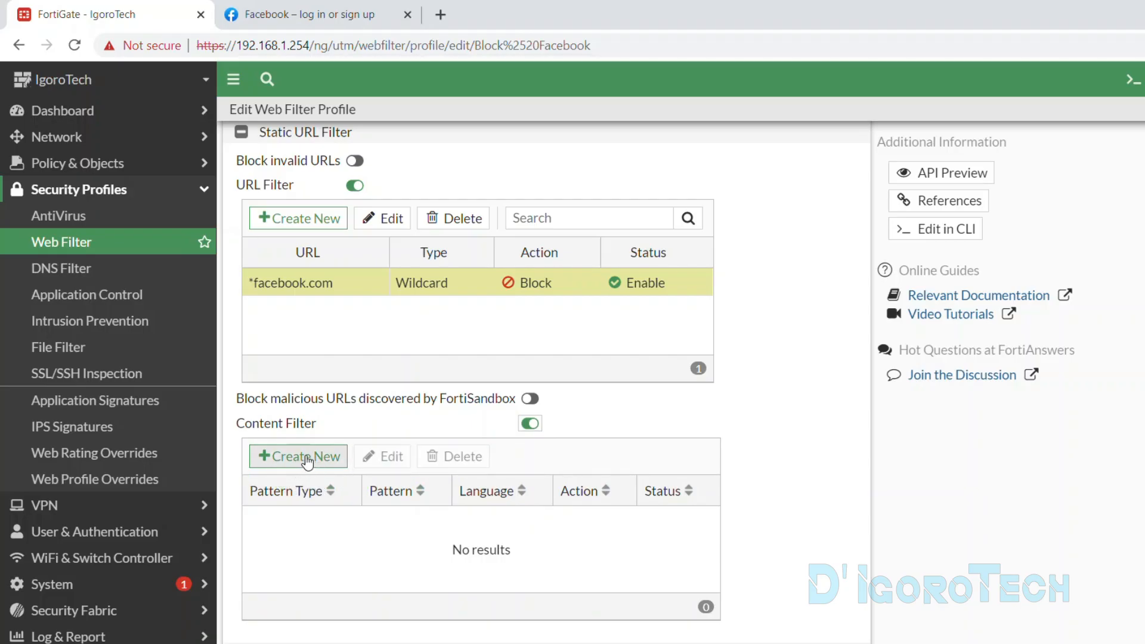
pyautogui.click(299, 456)
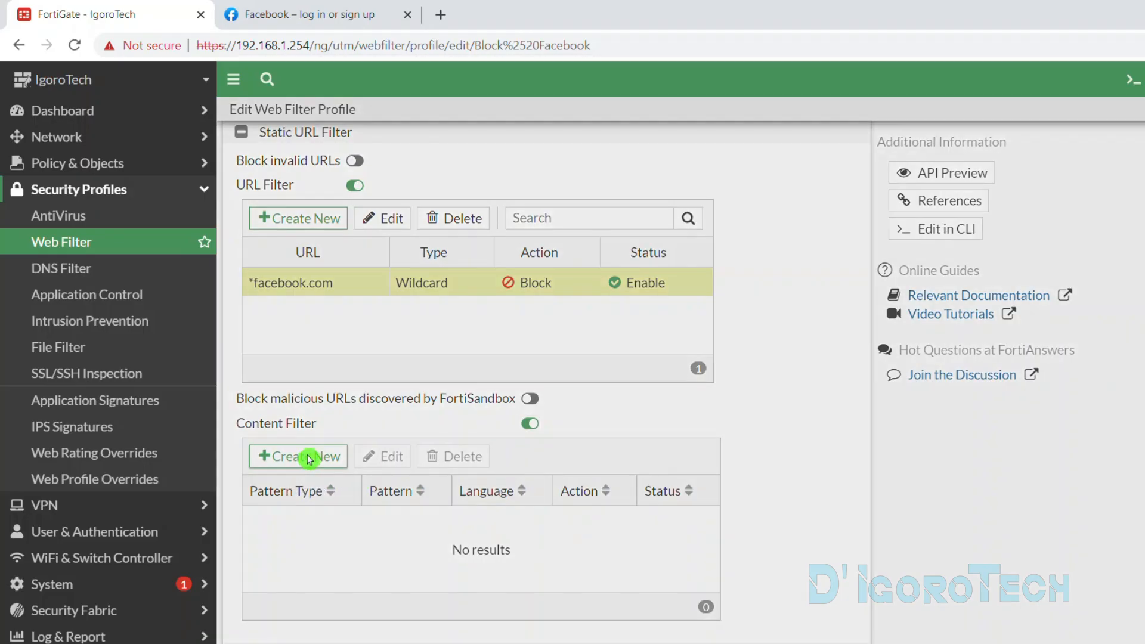
pyautogui.click(298, 456)
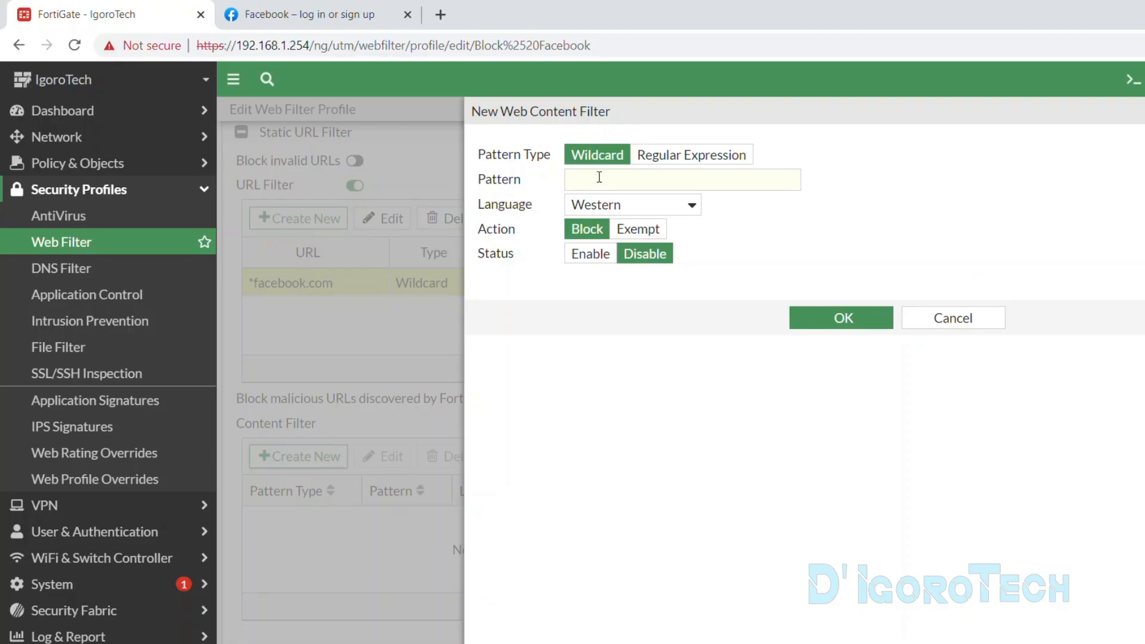
pyautogui.moveTo(691, 154)
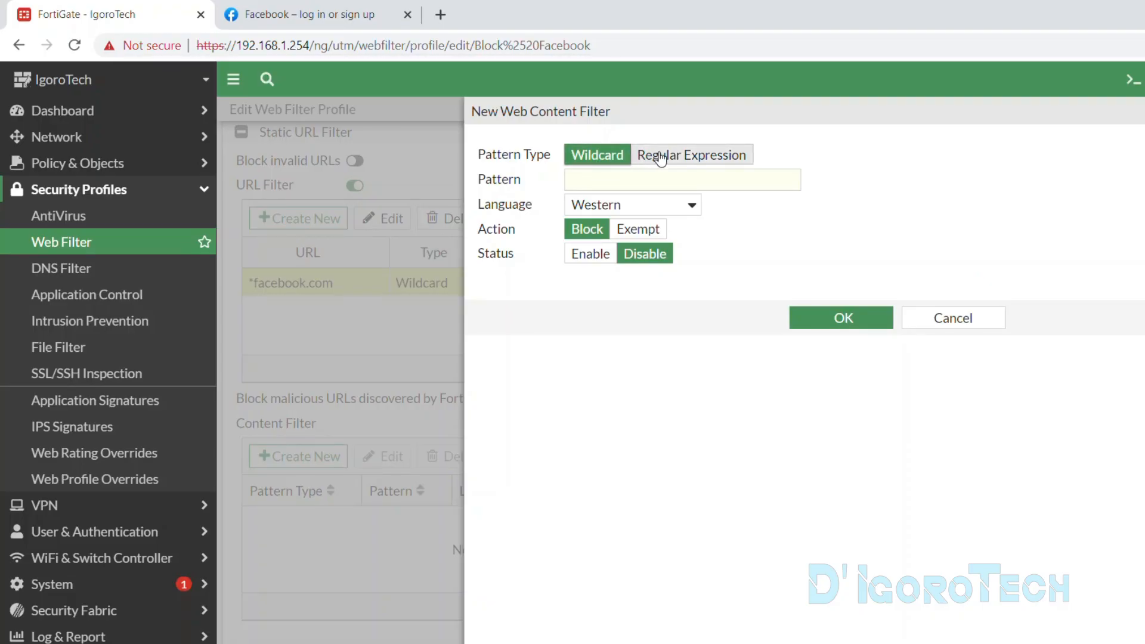
pyautogui.click(690, 154)
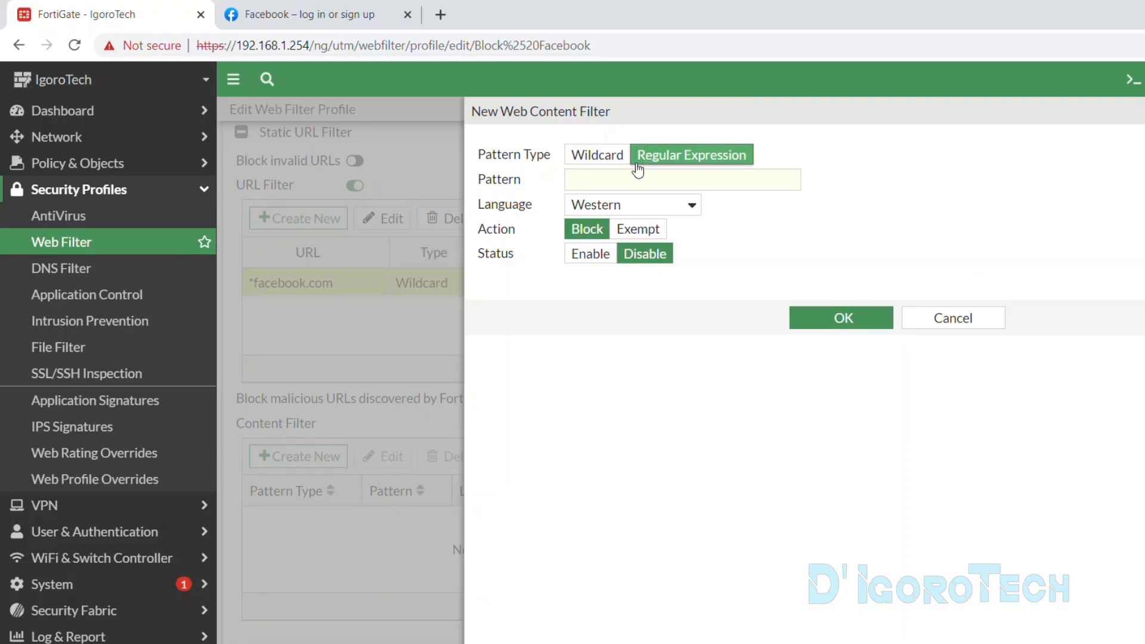
pyautogui.click(682, 179)
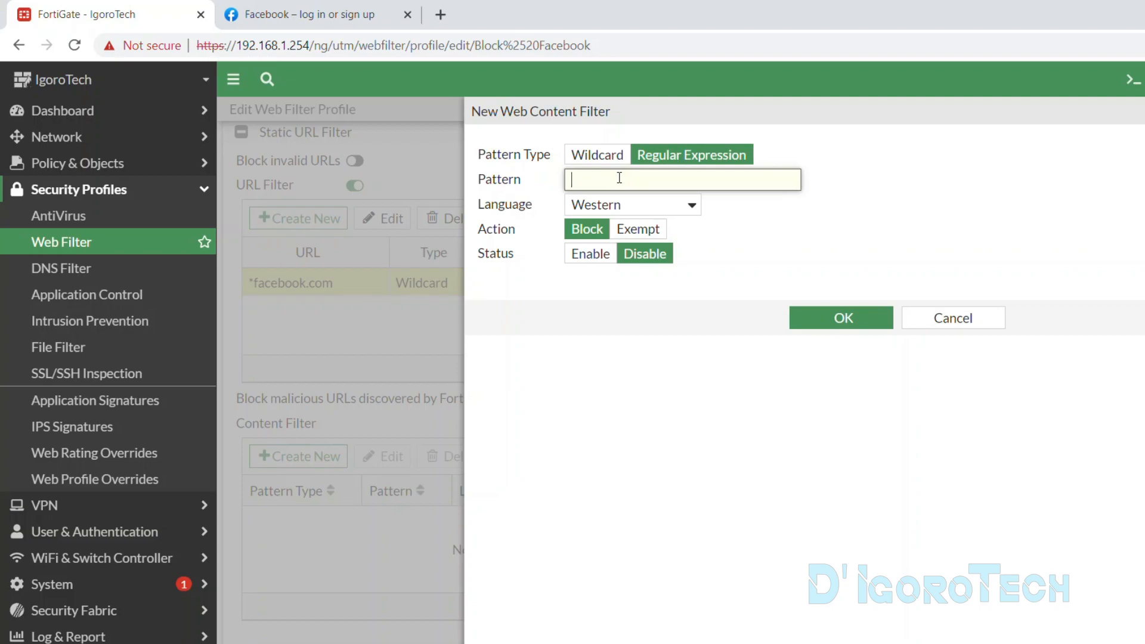
pyautogui.write('facebi')
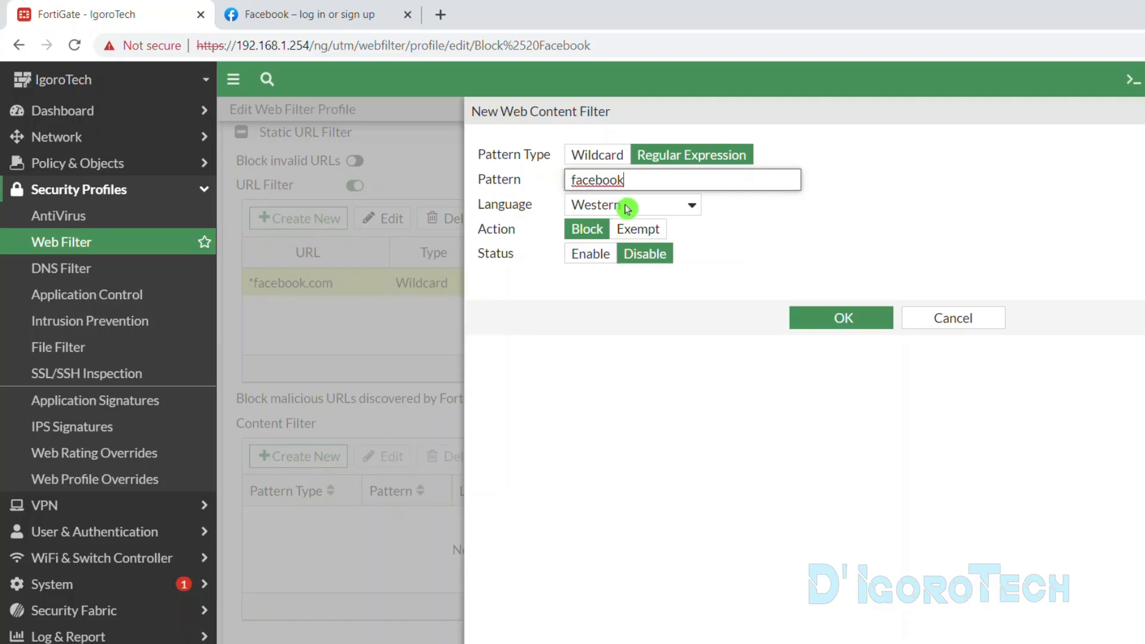
# Step: Keep language Western, set the pattern's status to Enable with action Block, and confirm it
pyautogui.click(630, 204)
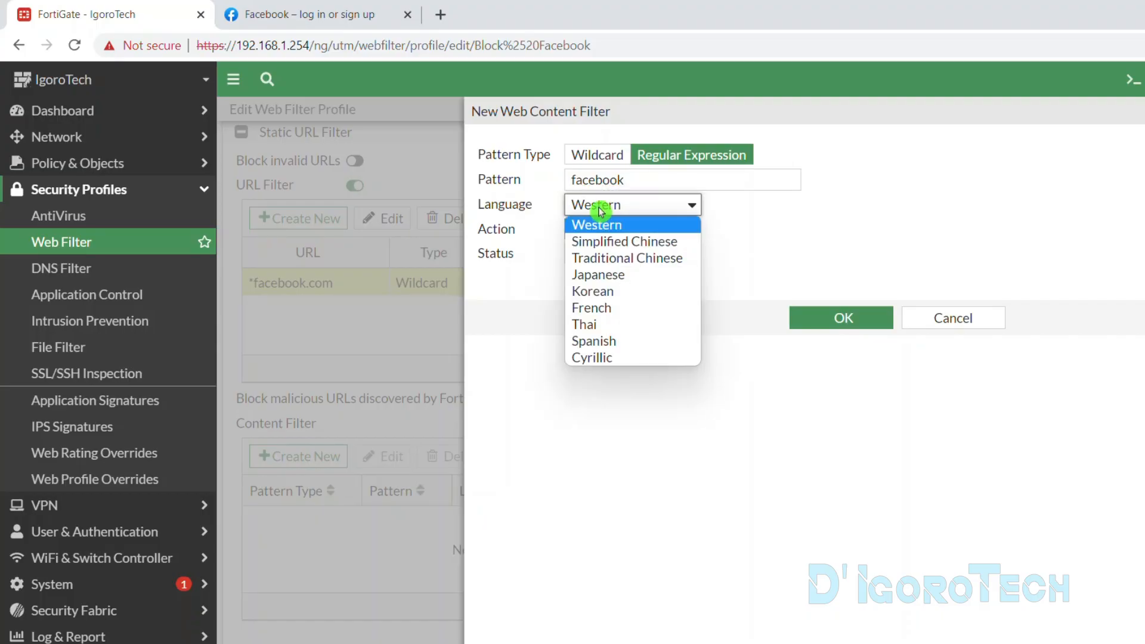
pyautogui.click(595, 224)
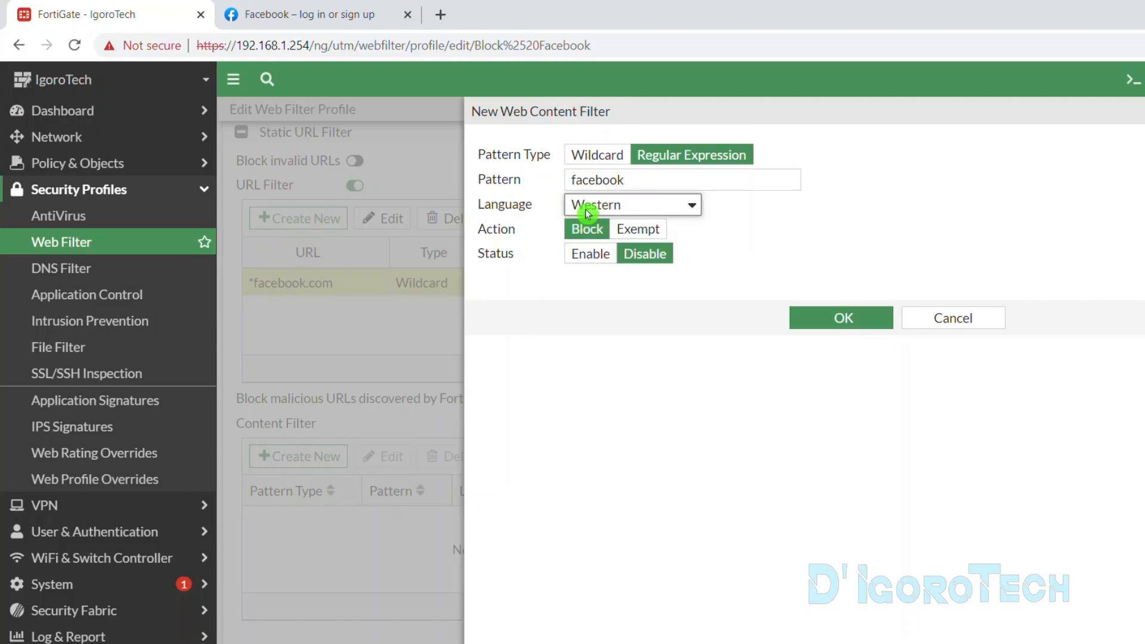
pyautogui.click(632, 204)
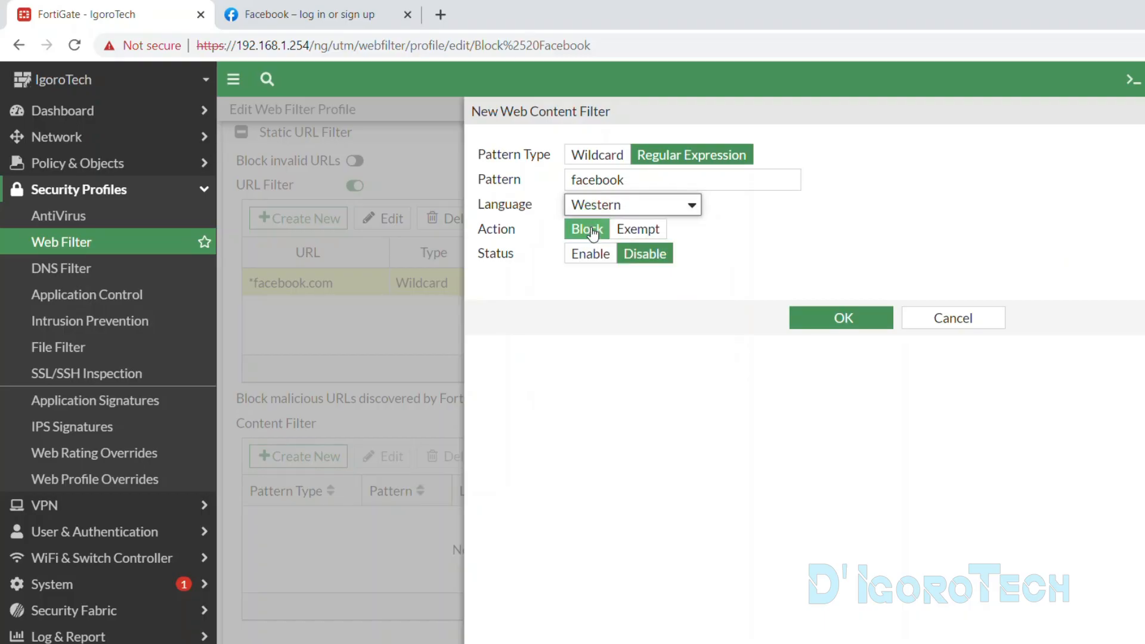
pyautogui.click(589, 252)
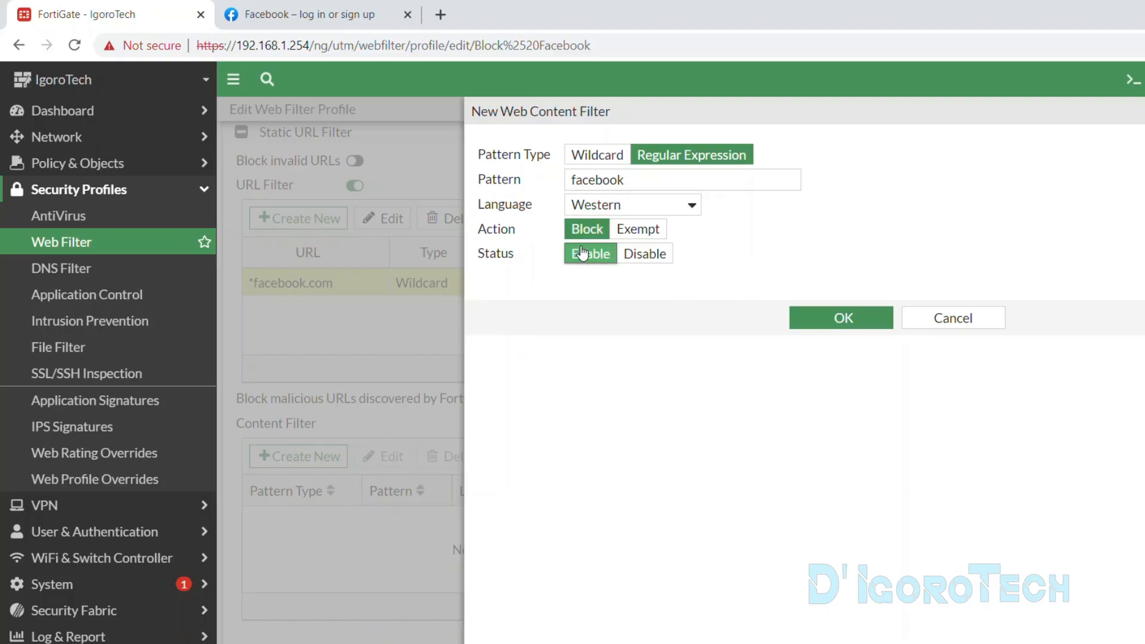
pyautogui.click(841, 317)
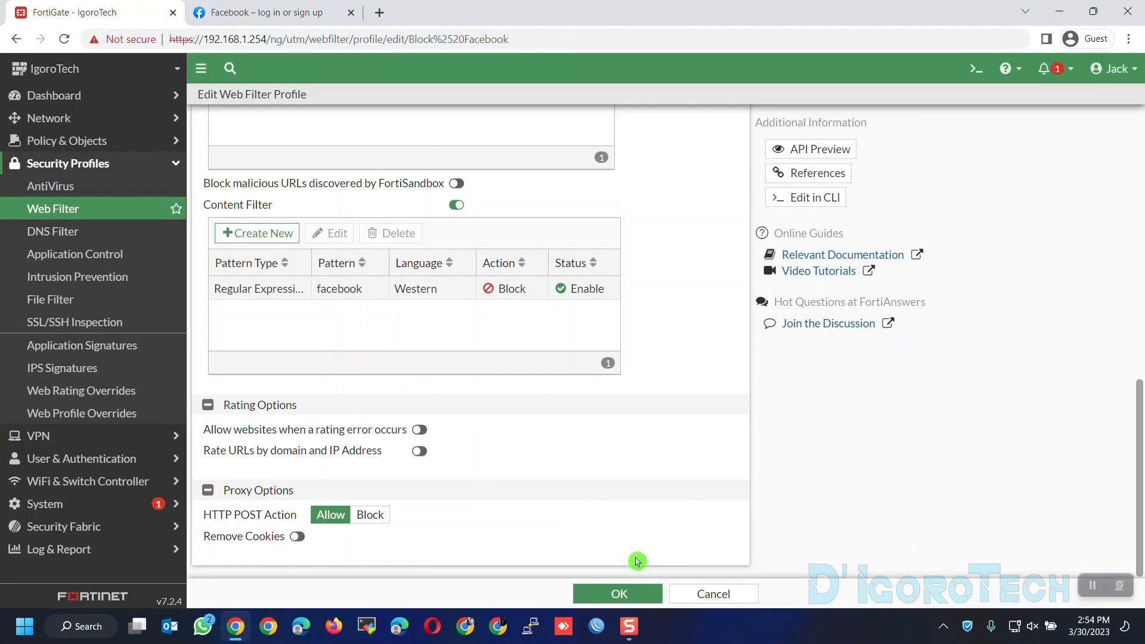
# Step: Save the Block Facebook profile and show Firewall Policy in a new tab with Admin (internal) → ISP 1 (wan1) expanded
pyautogui.click(618, 593)
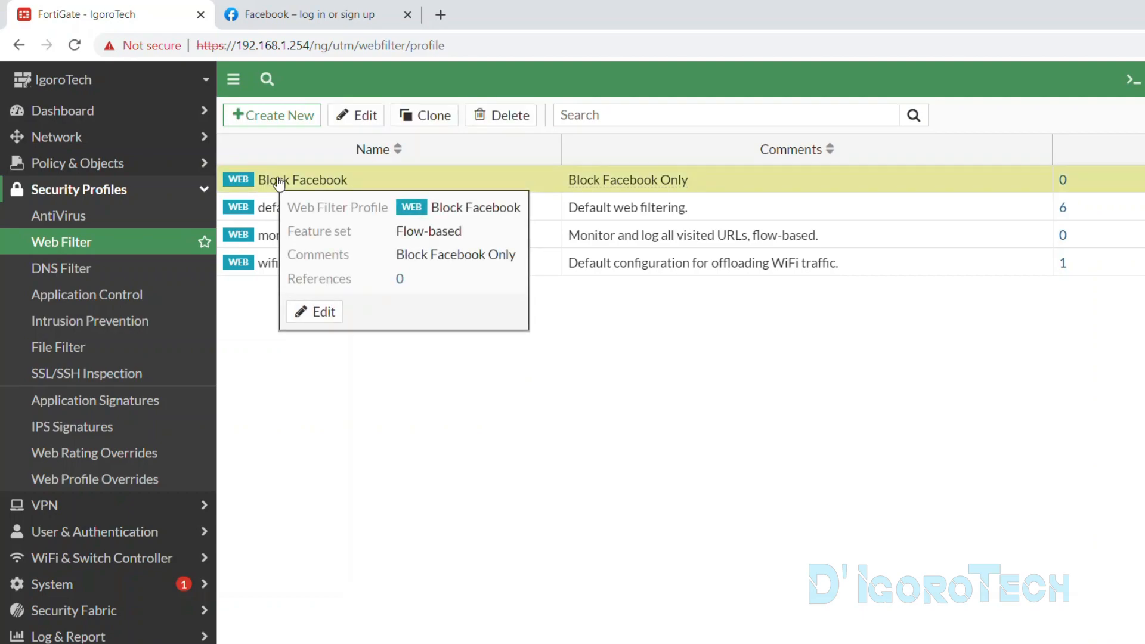
pyautogui.moveTo(714, 181)
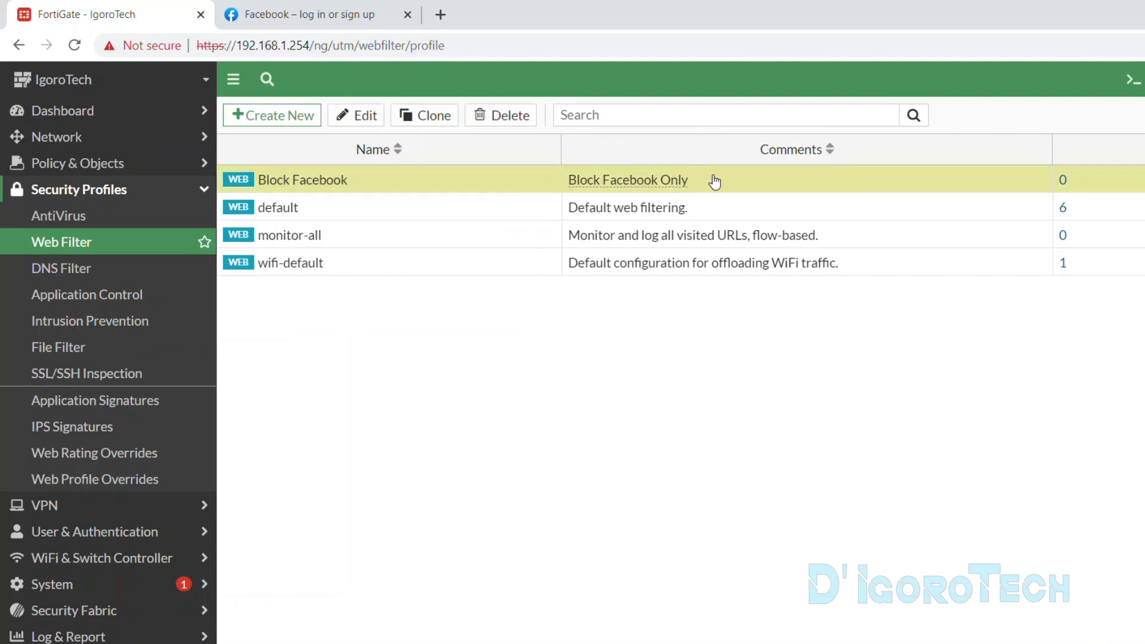
pyautogui.moveTo(1054, 190)
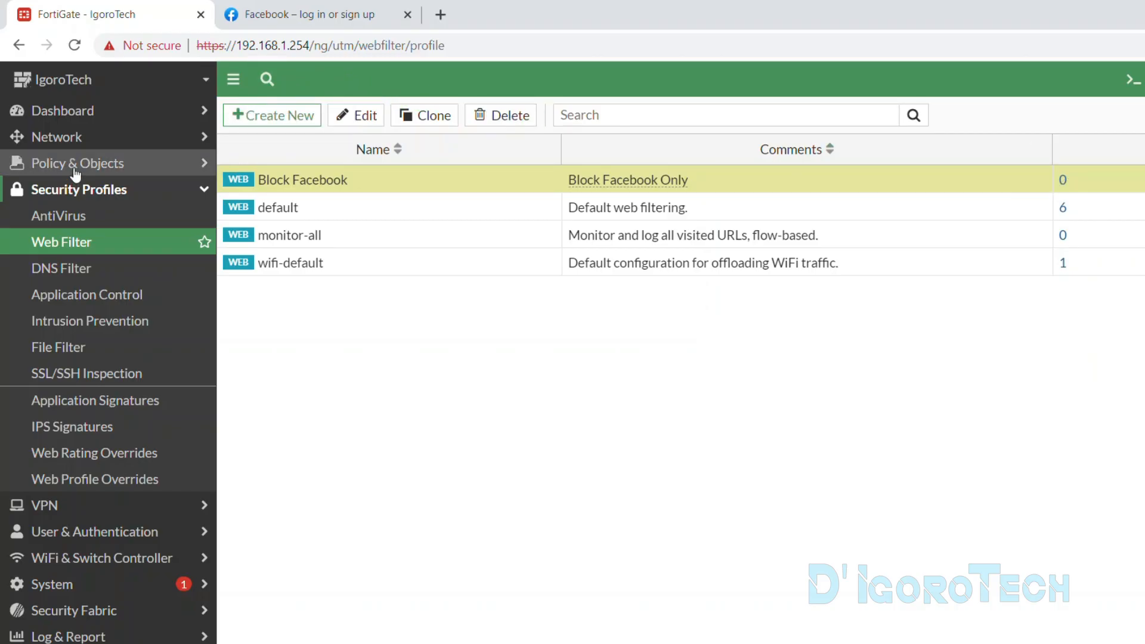
pyautogui.rightClick(77, 190)
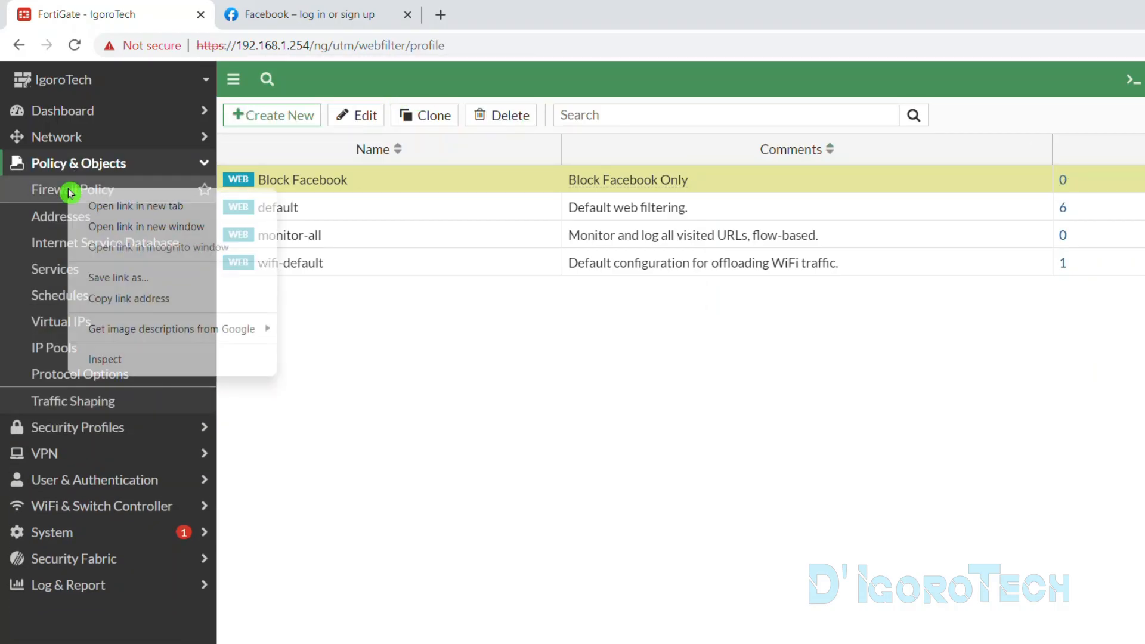
pyautogui.click(134, 206)
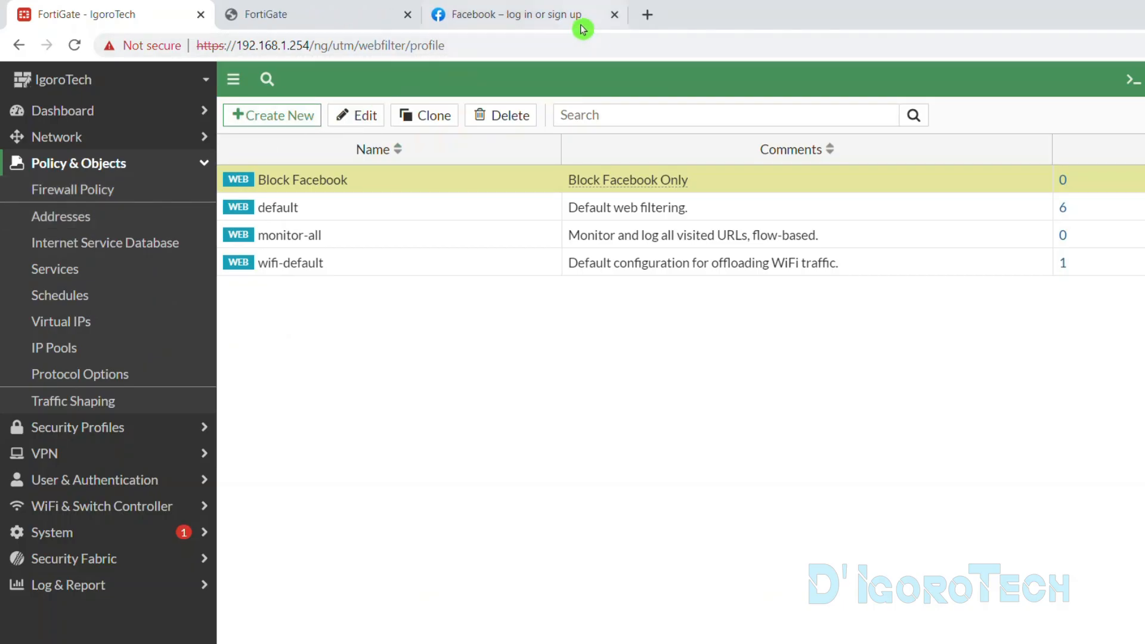
pyautogui.click(72, 189)
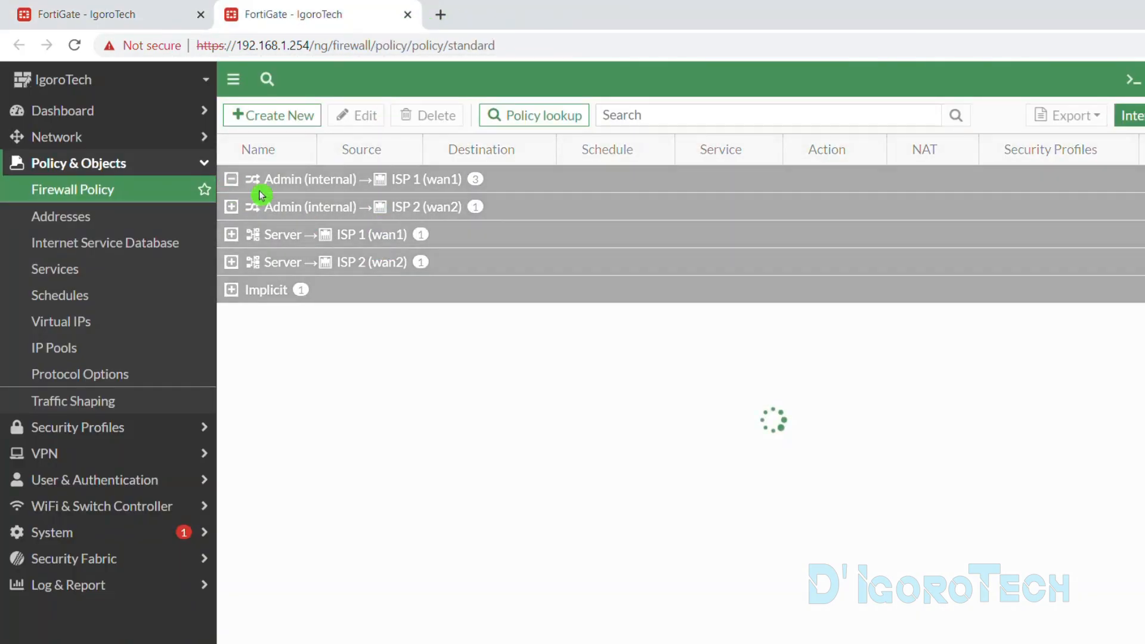
pyautogui.click(231, 179)
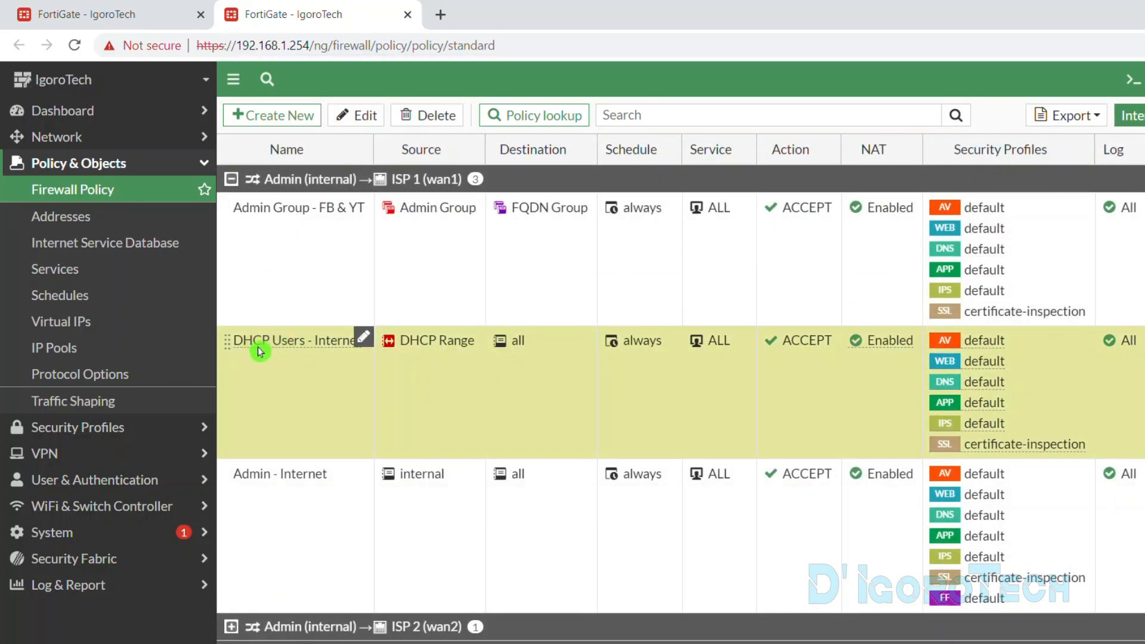
# Step: Set the DHCP Users - Internet policy's Web Filter to Block Facebook, keep certificate-inspection, and save
pyautogui.doubleClick(296, 340)
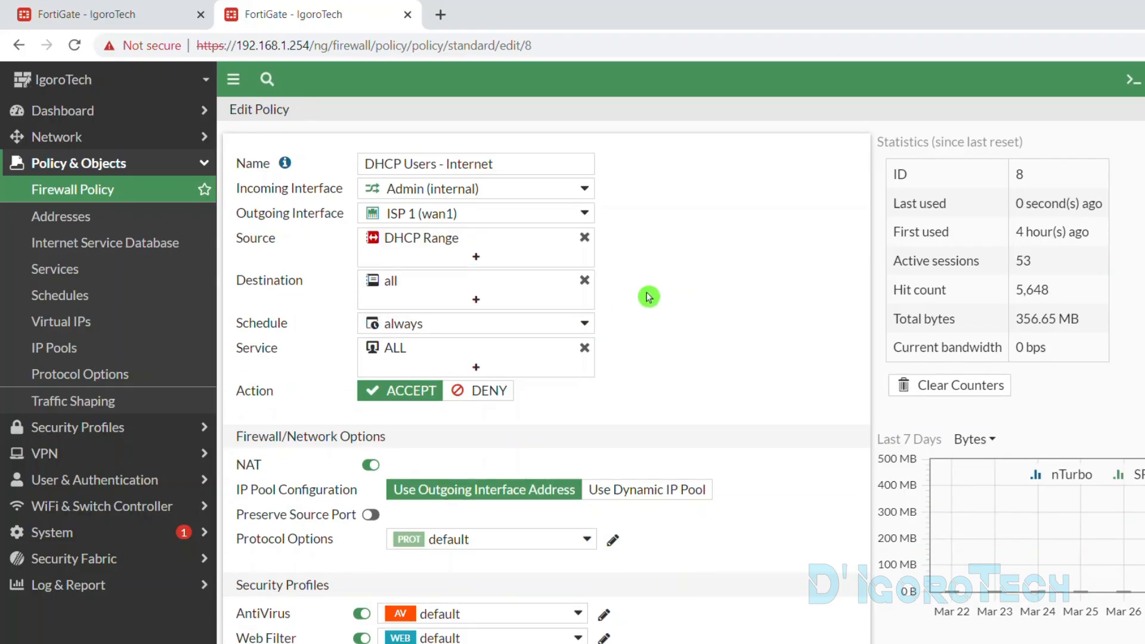
pyautogui.moveTo(501, 318)
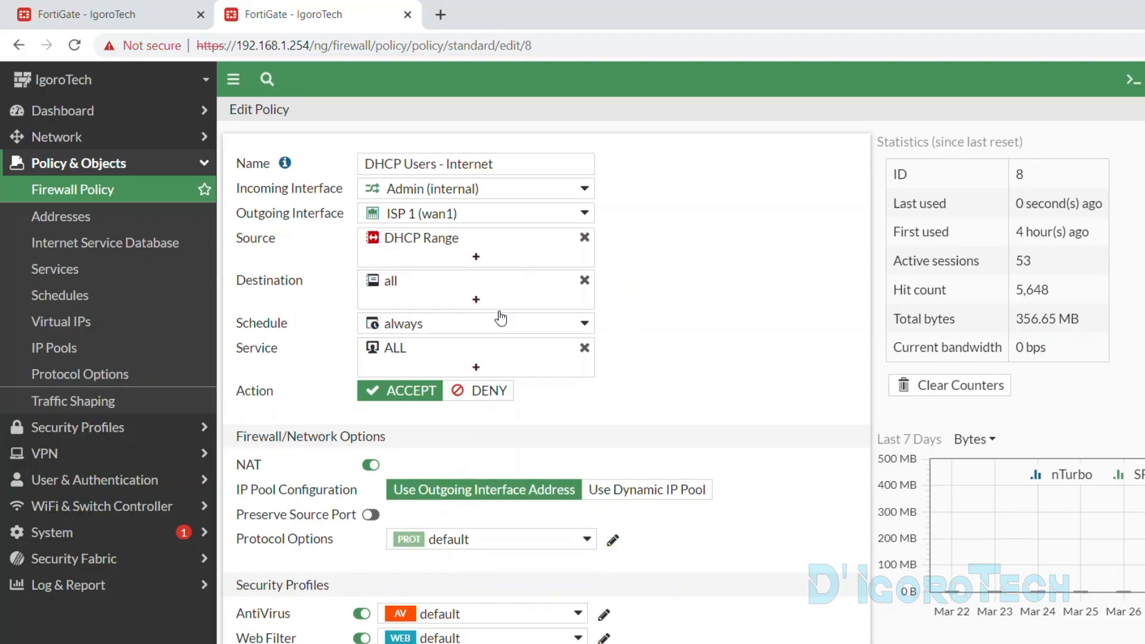
pyautogui.scroll(-3)
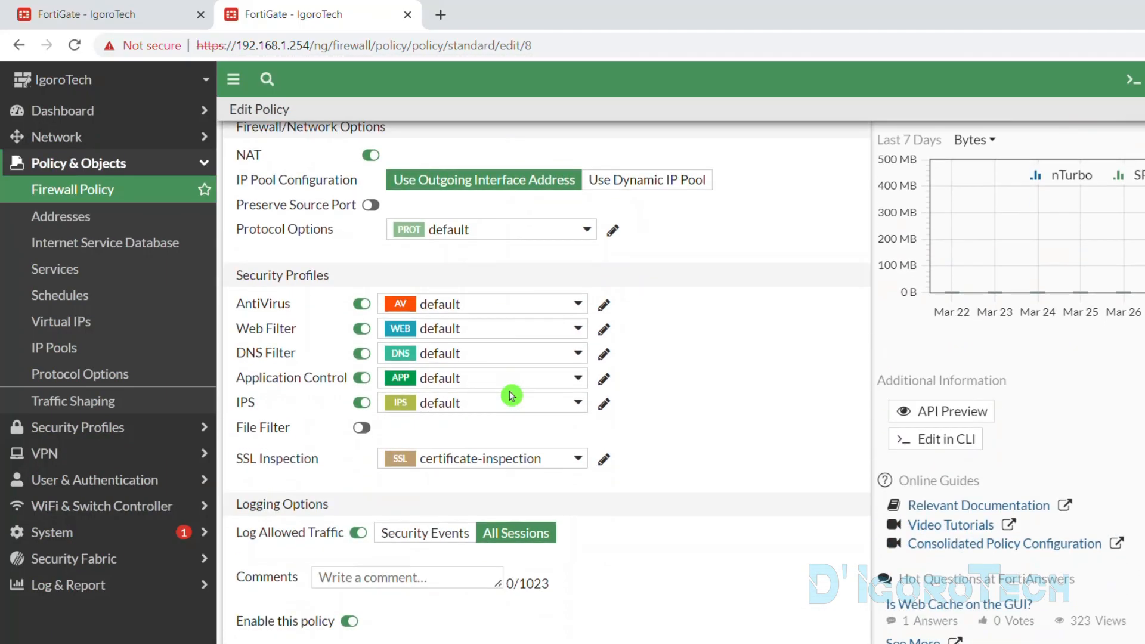
pyautogui.moveTo(380, 334)
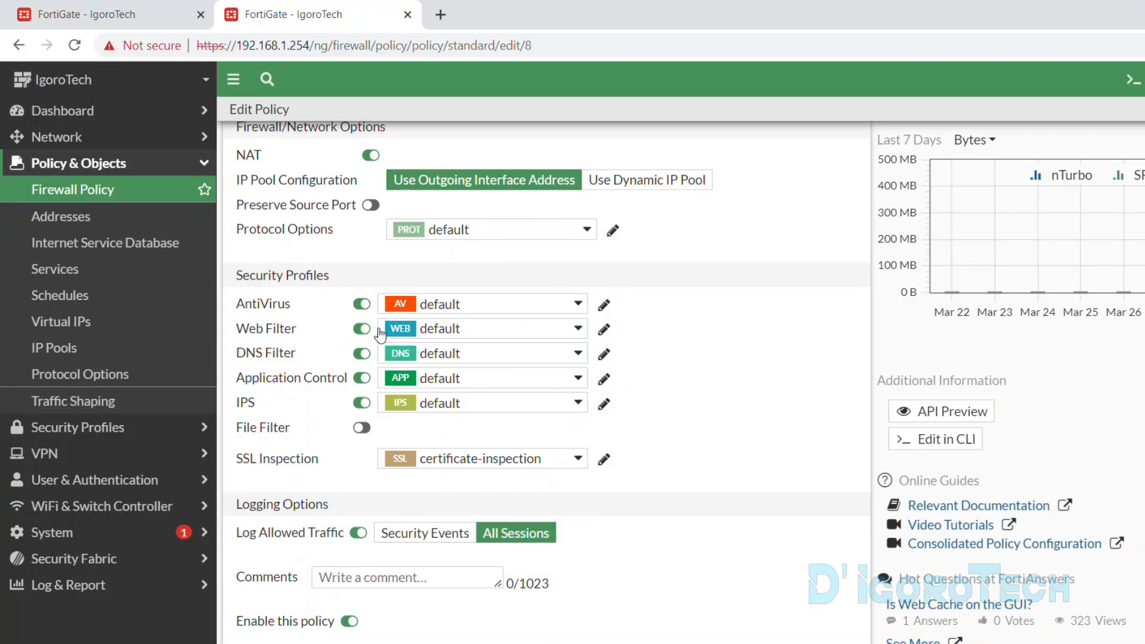
pyautogui.click(575, 328)
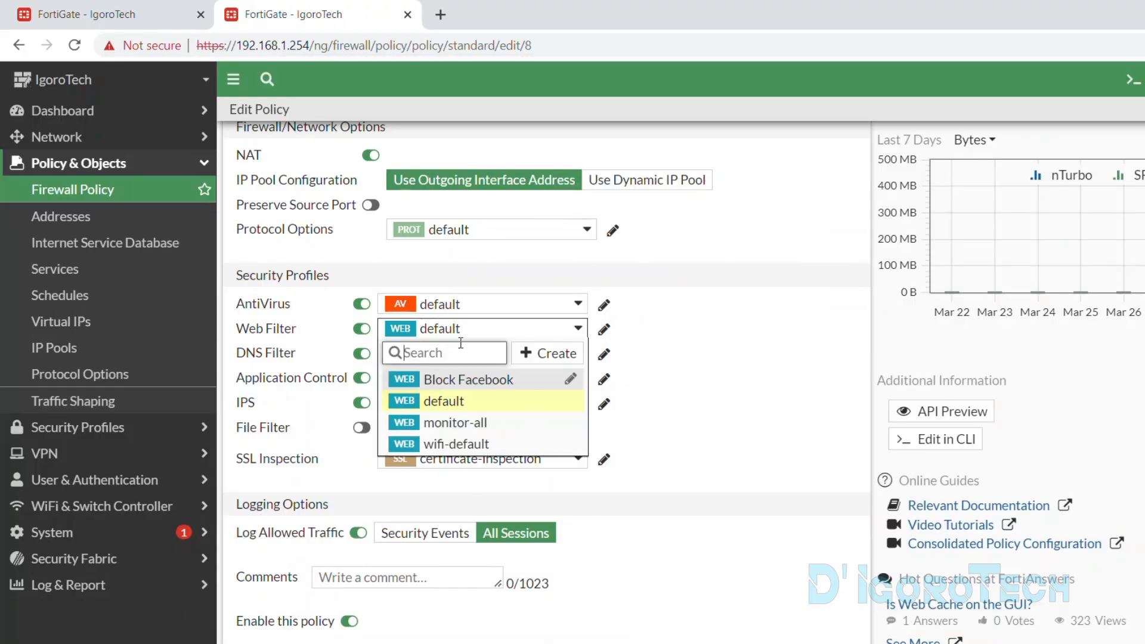
pyautogui.click(467, 379)
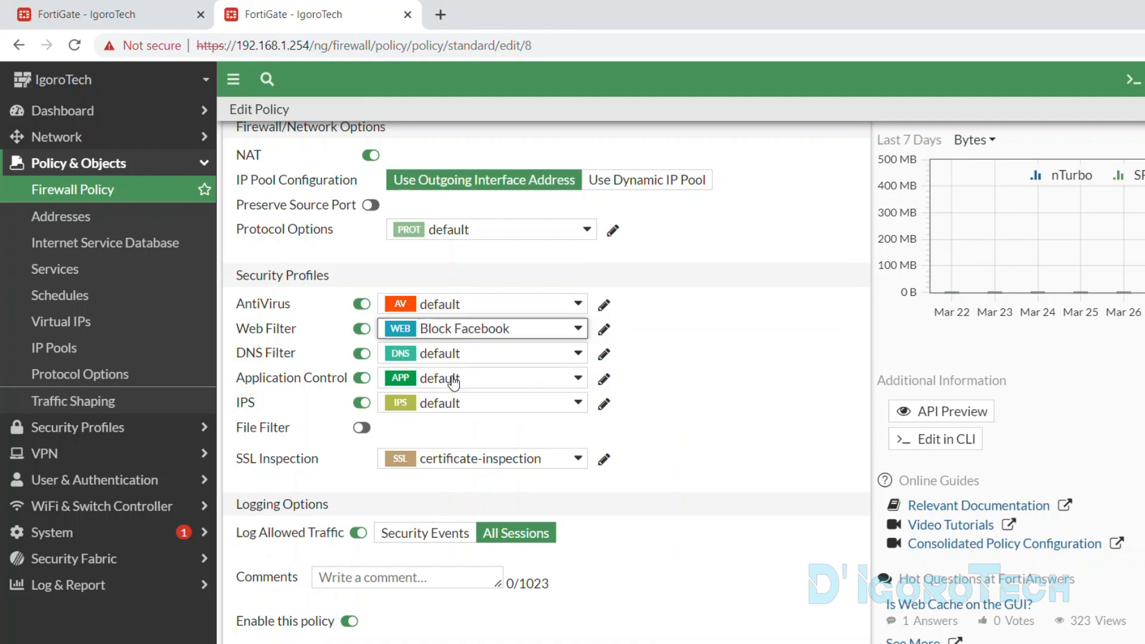
pyautogui.moveTo(464, 328)
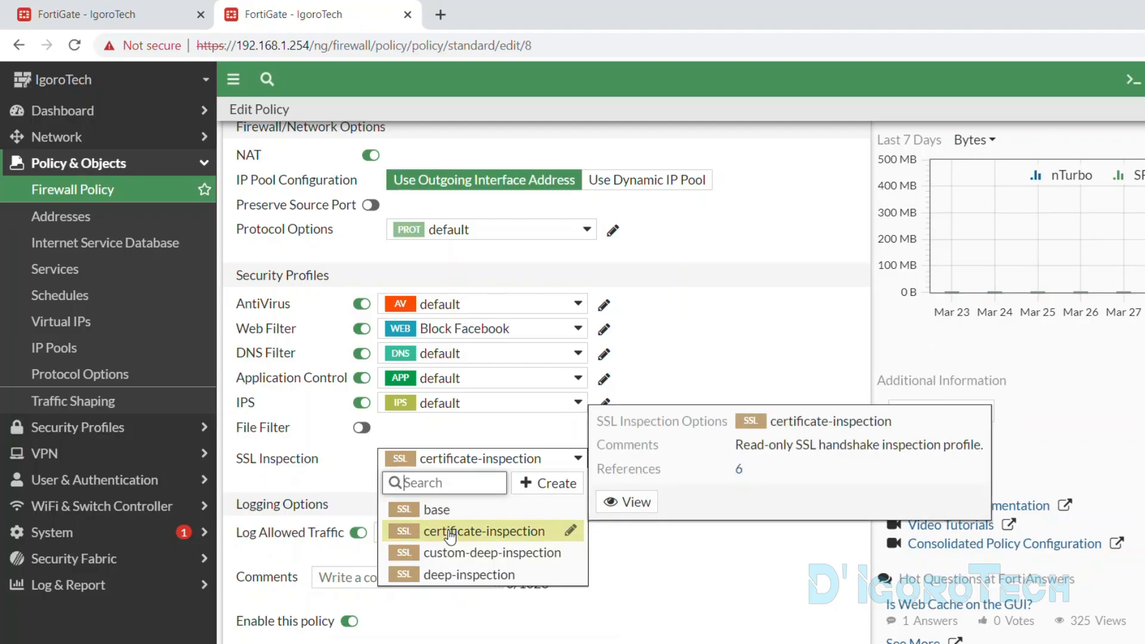
pyautogui.moveTo(571, 531)
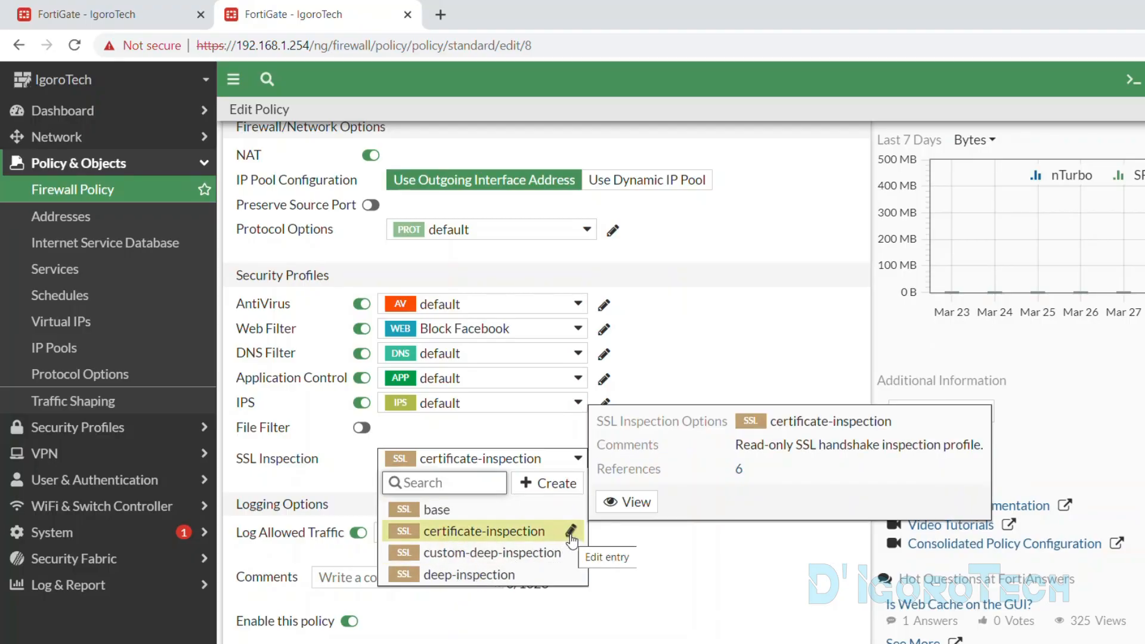
pyautogui.click(571, 532)
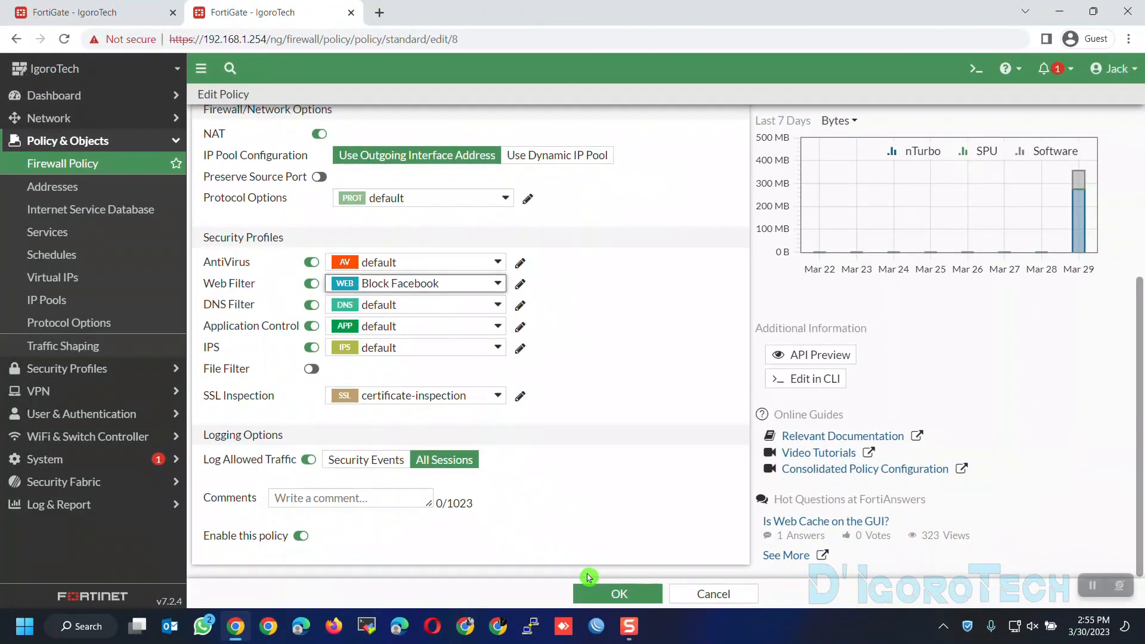
pyautogui.click(618, 593)
pyautogui.write('facebook.com')
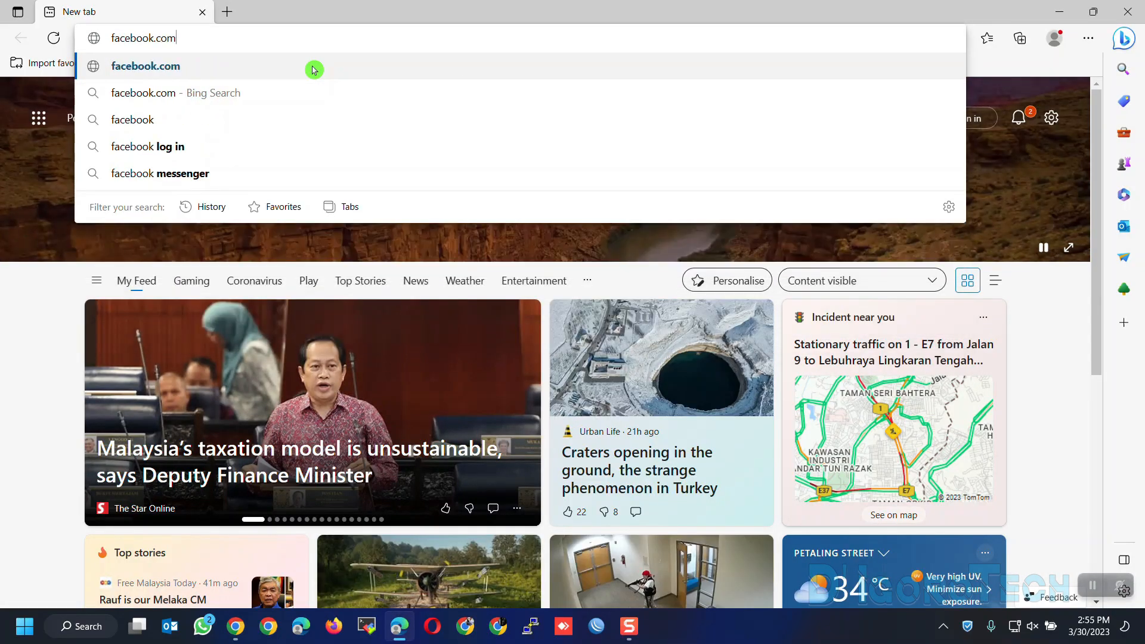
# Step: Load facebook.com in Edge, landing on a privacy error page
pyautogui.click(146, 66)
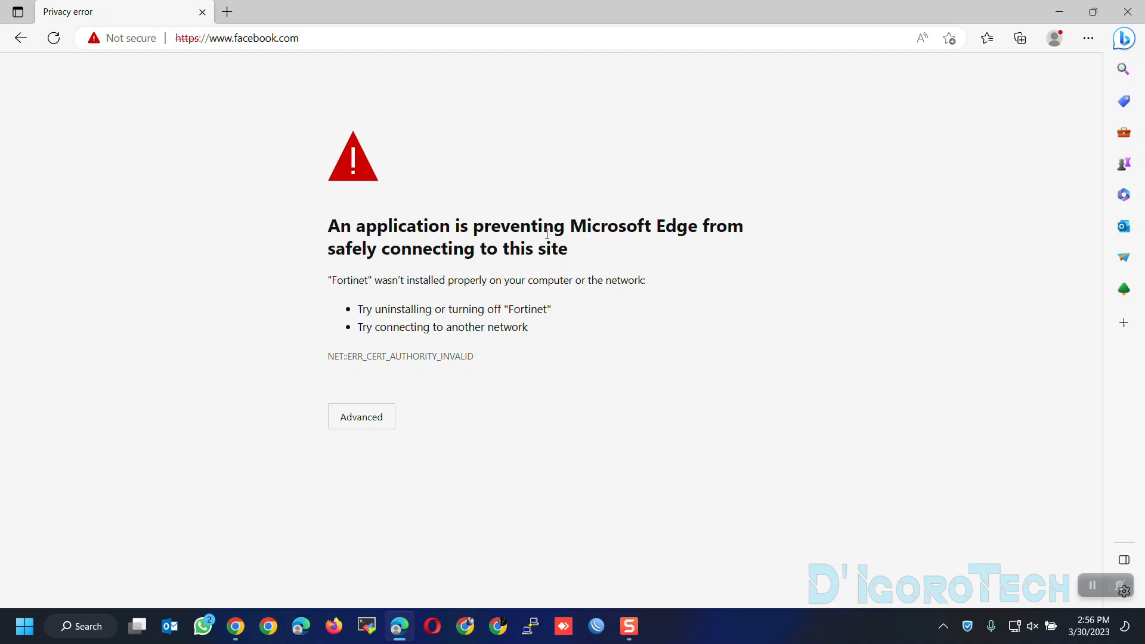
pyautogui.moveTo(371, 297)
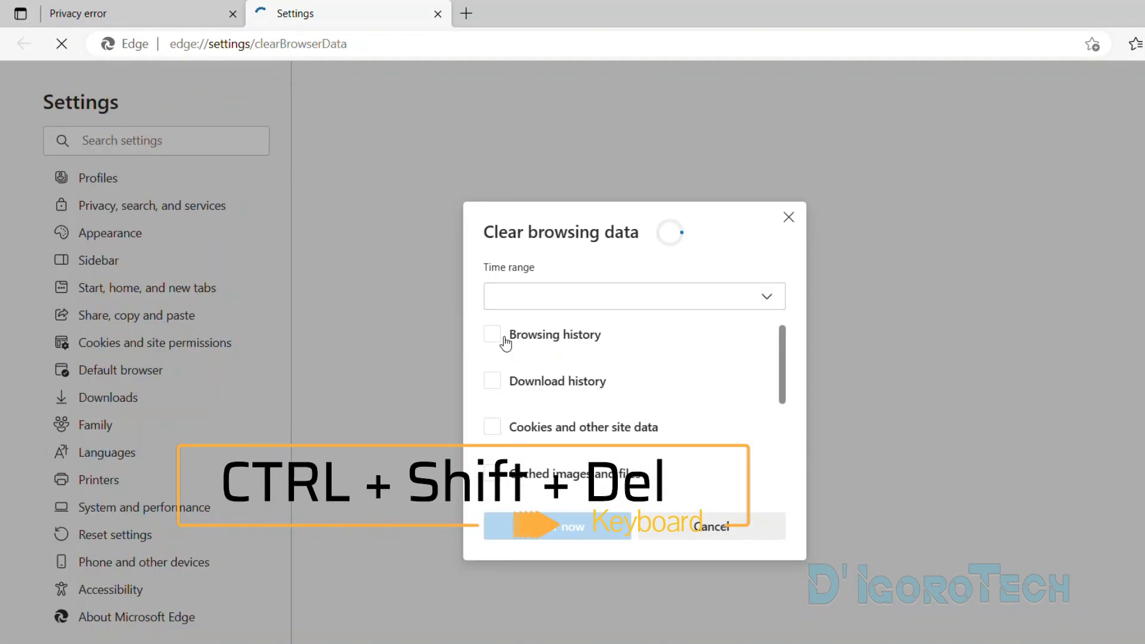
# Step: Clear Edge's browsing data for the All time range and return to the address bar
pyautogui.click(633, 296)
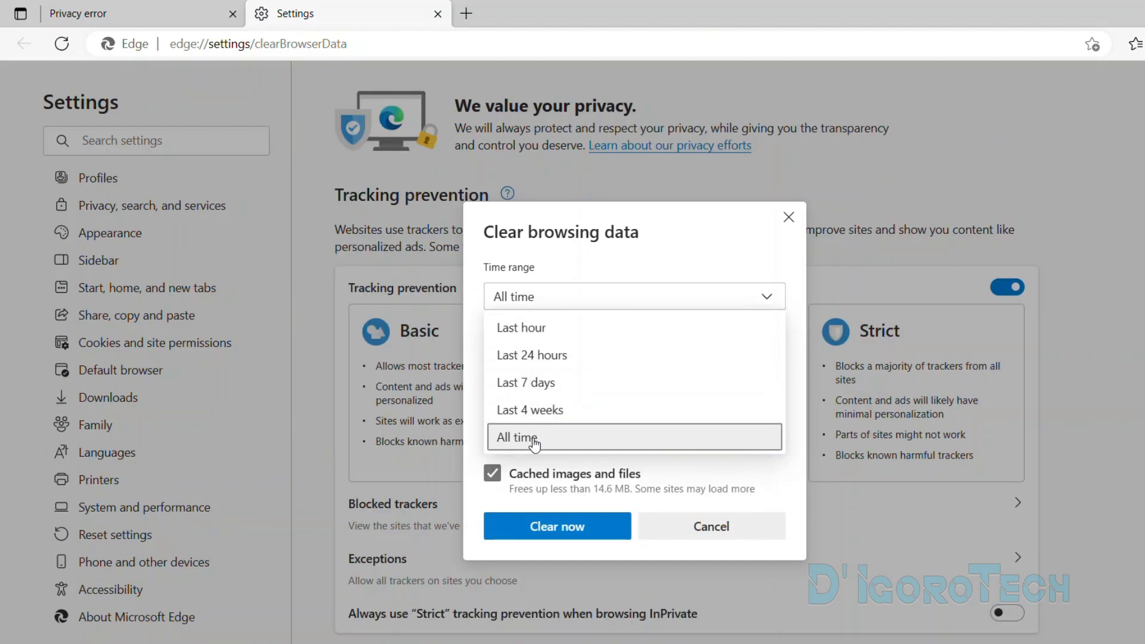
pyautogui.click(519, 437)
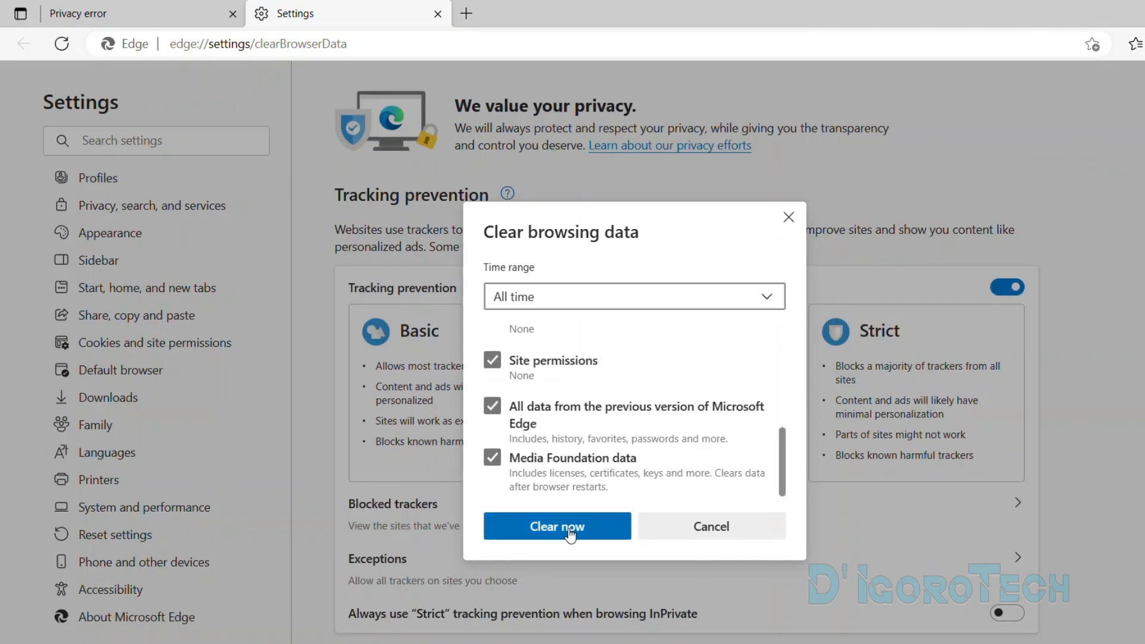
pyautogui.click(557, 526)
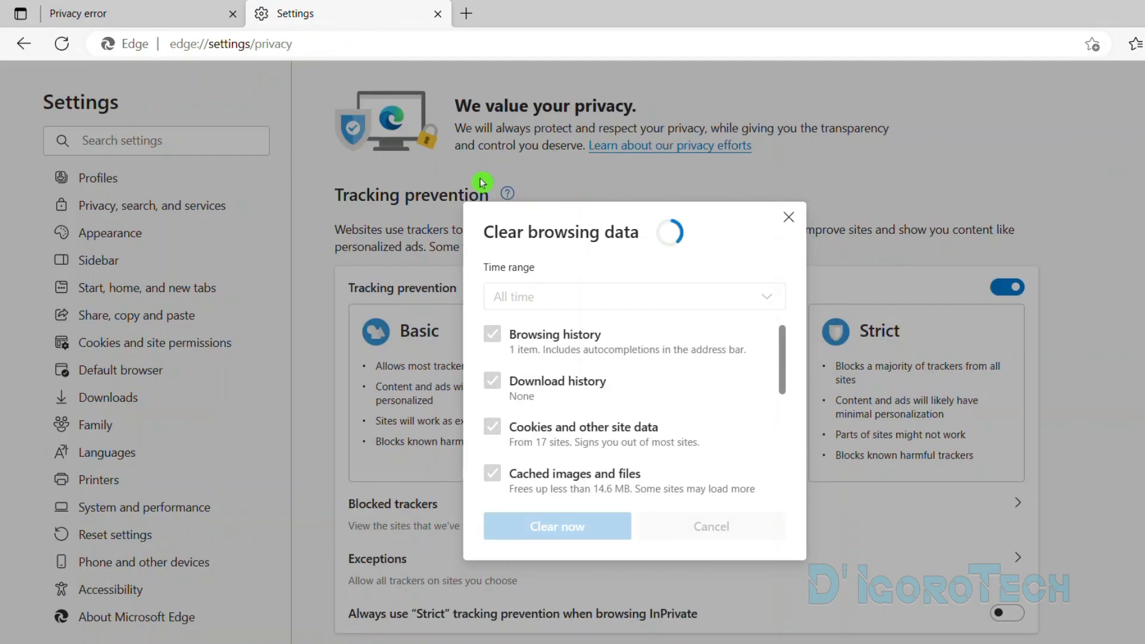
pyautogui.click(557, 526)
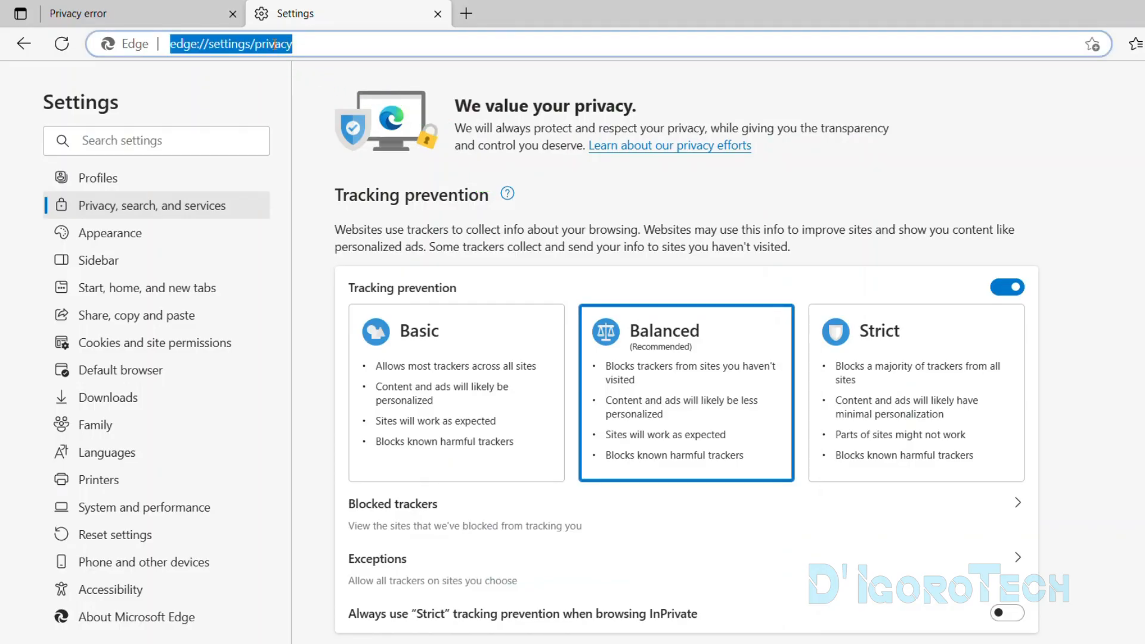
# Step: Enter facebook.c in the address bar, then go to the Policy & Objects > Addresses list
pyautogui.write('facebook.c')
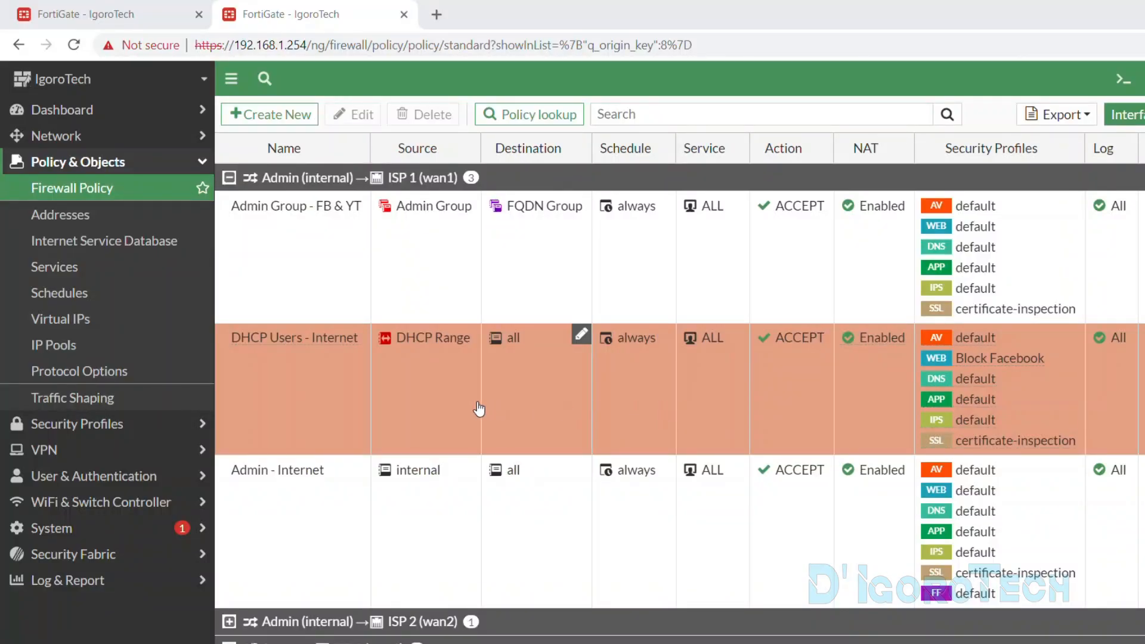
pyautogui.moveTo(698, 389)
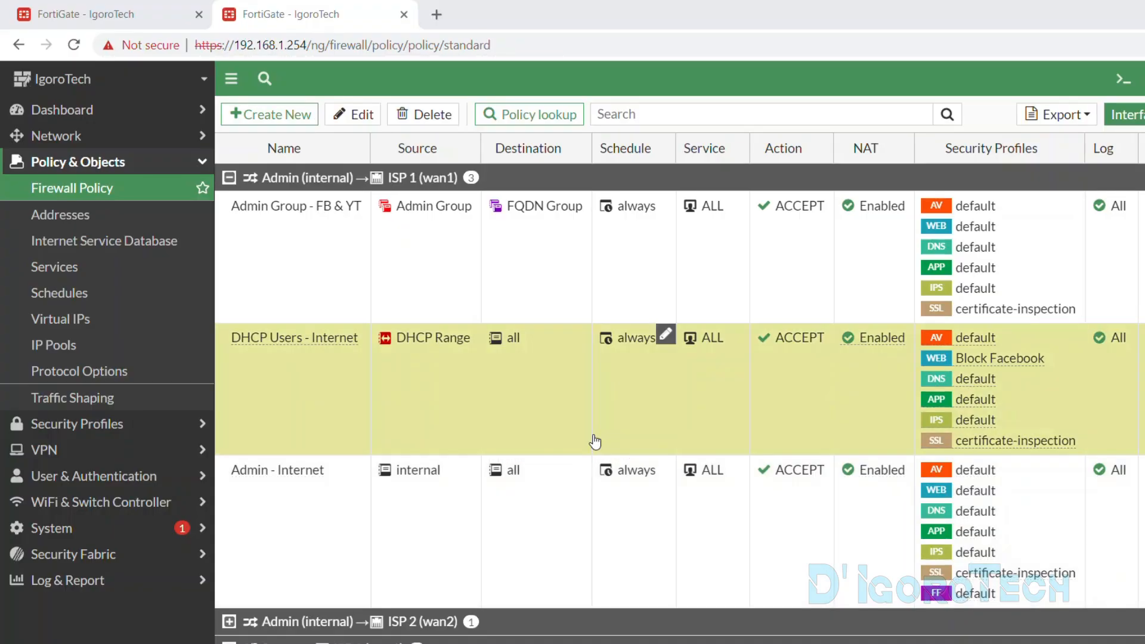
pyautogui.click(60, 214)
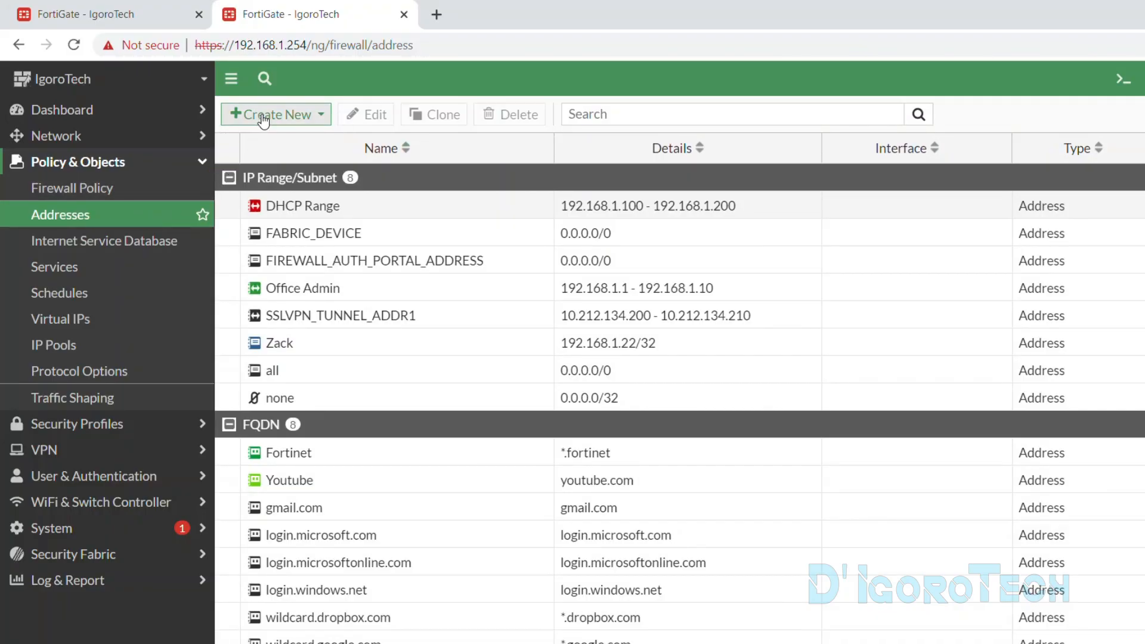
# Step: Start a new address named Facebook of type FQDN with domain facebook.com
pyautogui.click(276, 114)
pyautogui.write('Faceb')
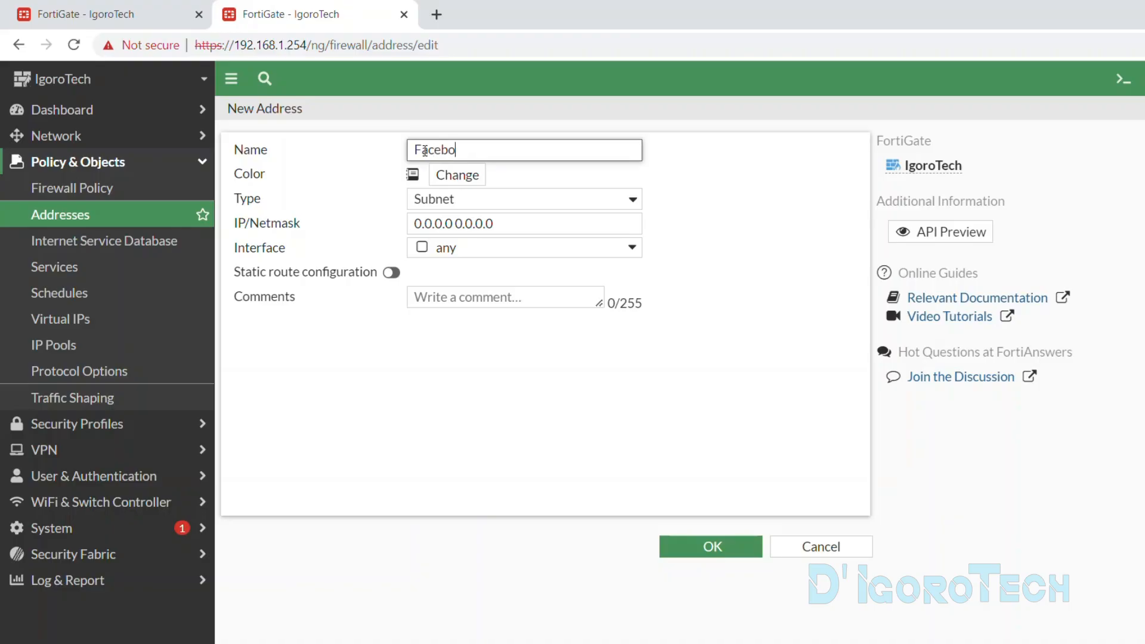
pyautogui.write('ok')
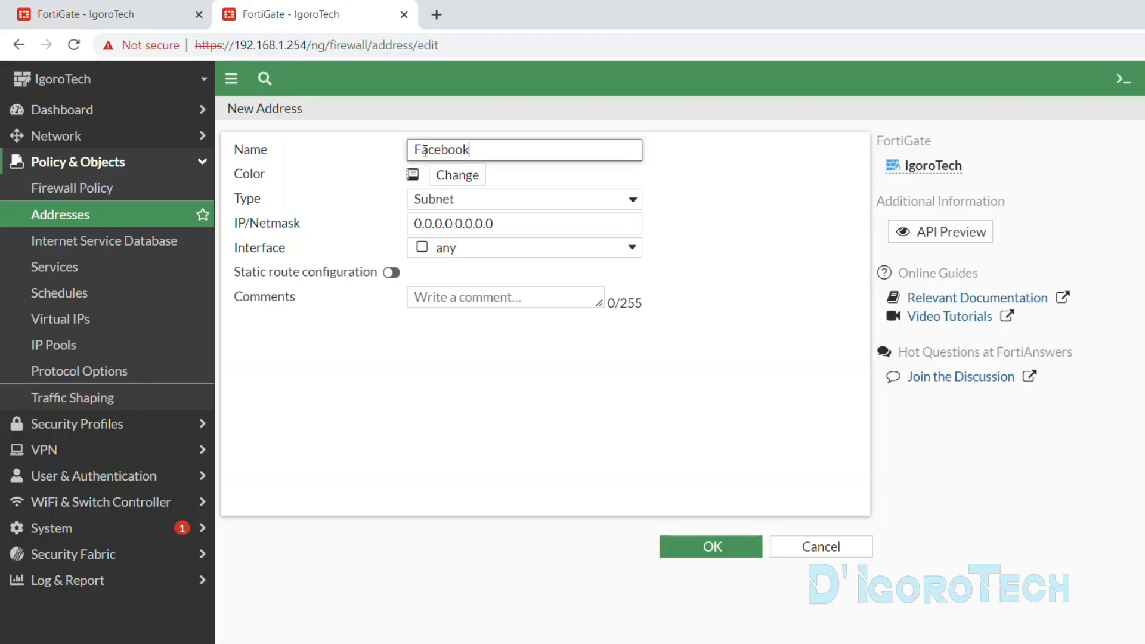
pyautogui.click(455, 175)
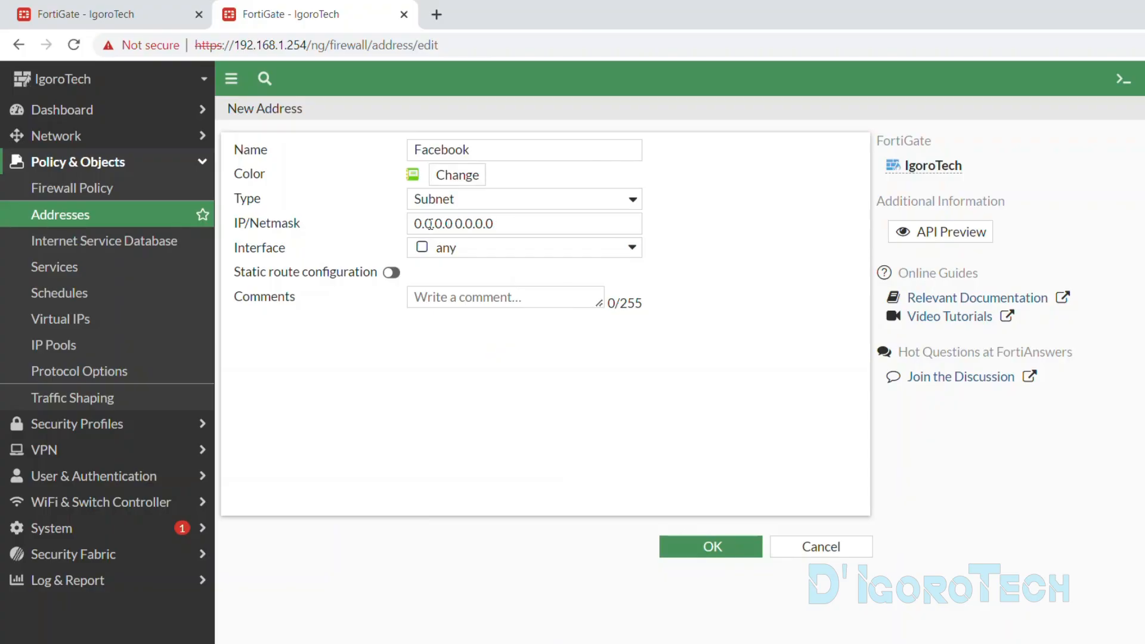
pyautogui.click(523, 199)
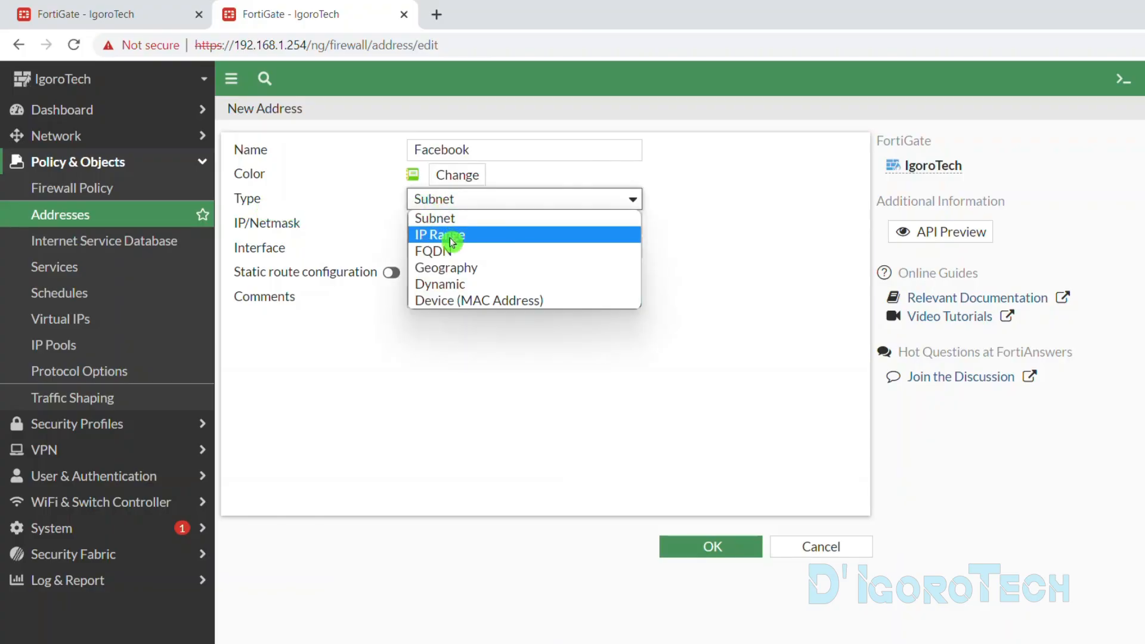
pyautogui.click(432, 251)
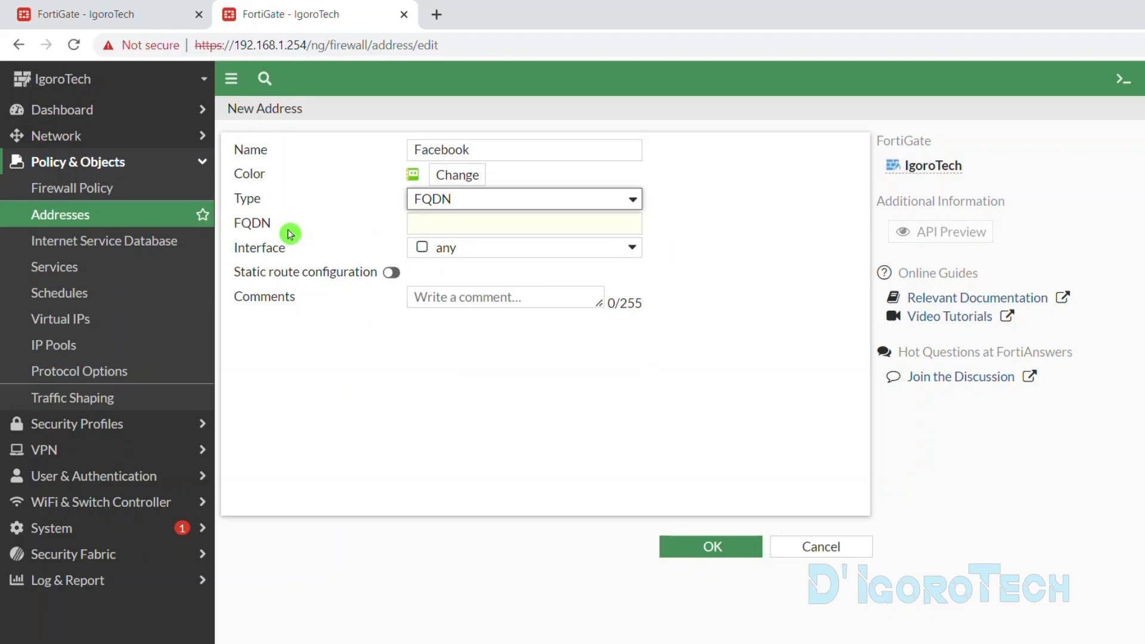
pyautogui.click(524, 223)
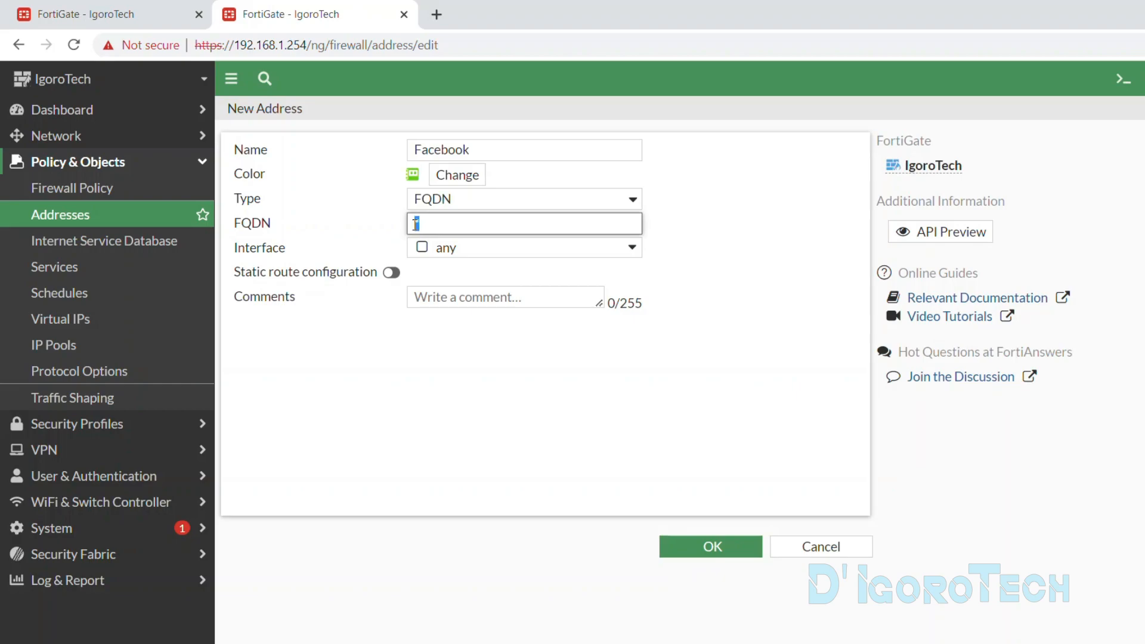
pyautogui.write('facebook.com')
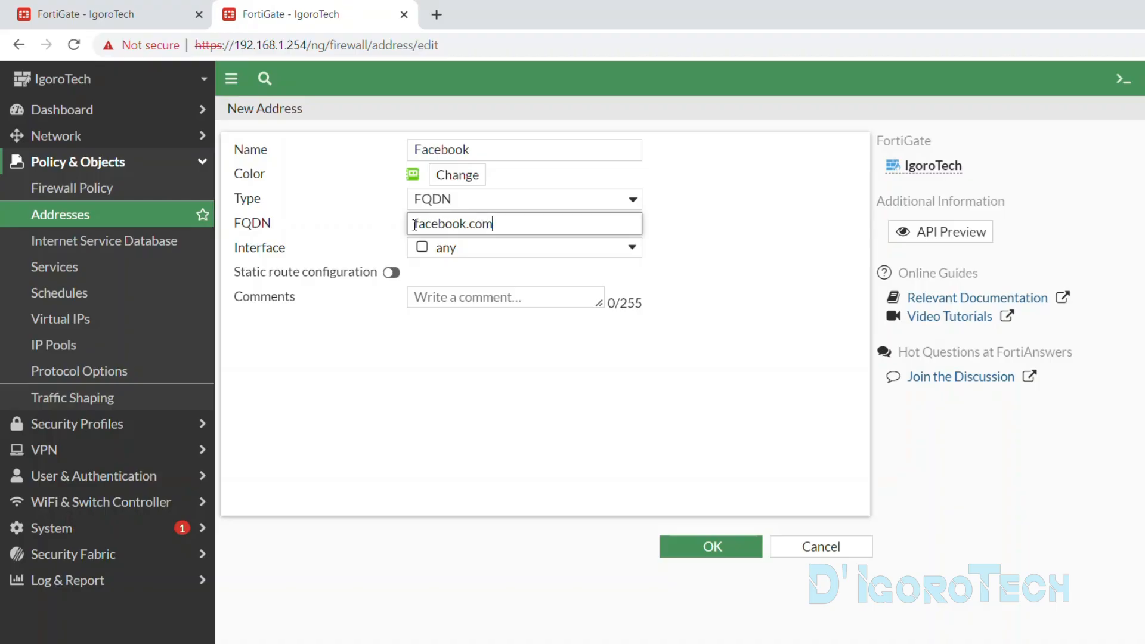
# Step: Change the domain to *.facebook.com, comment it 'Facebook Wildcard FQDN', and save the address
pyautogui.doubleClick(467, 223)
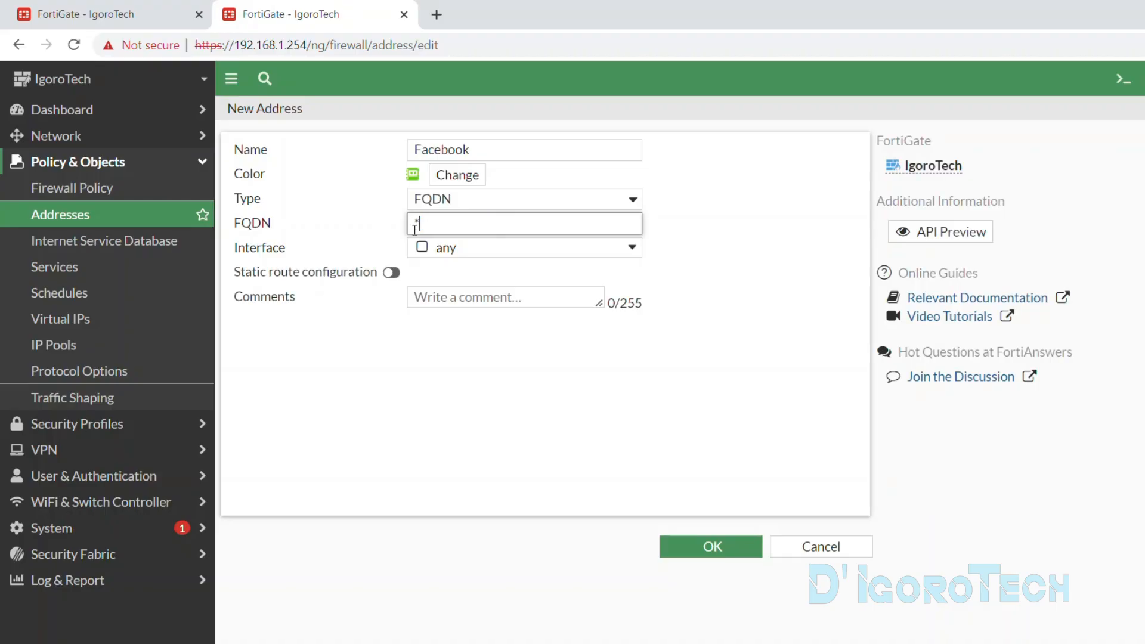
pyautogui.write('facebook.com')
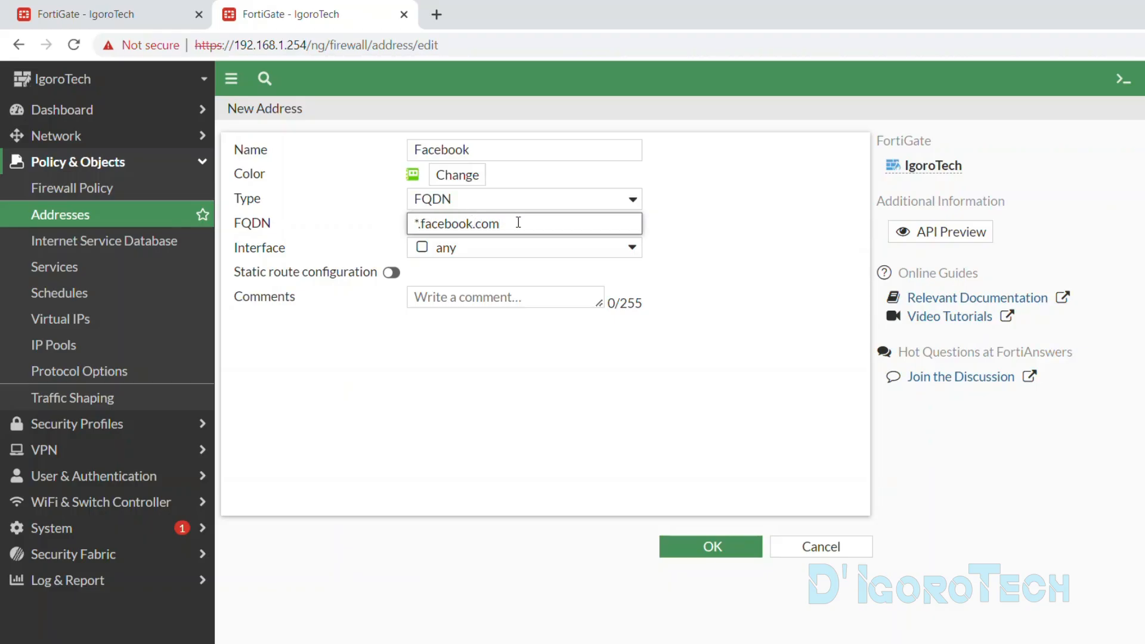
pyautogui.write('Facebook')
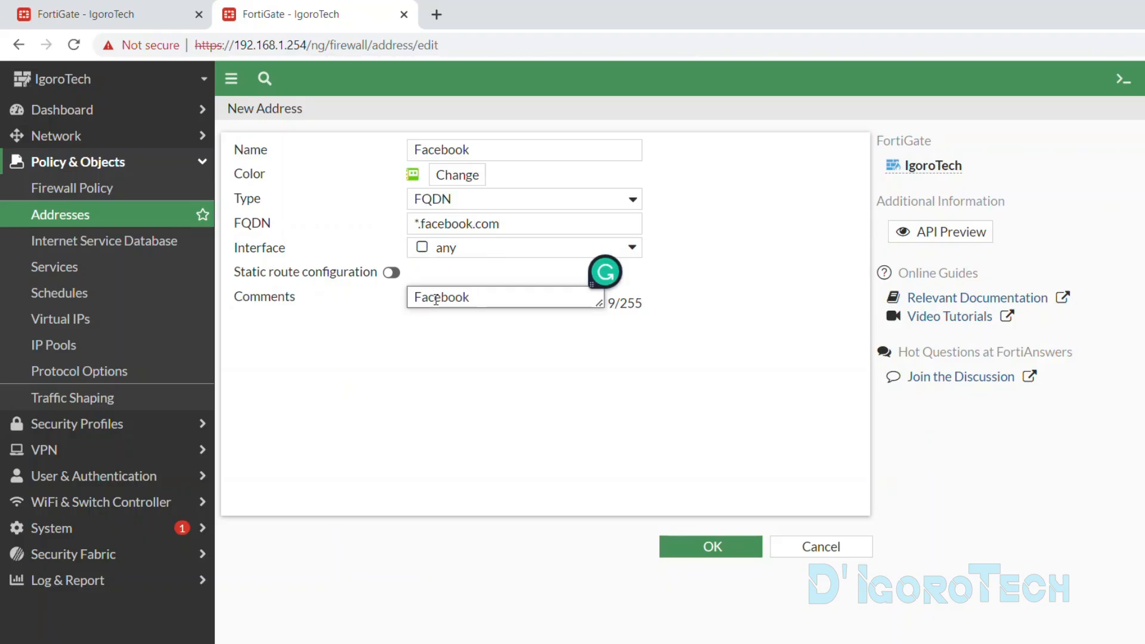
pyautogui.write('Wildcard FQDN')
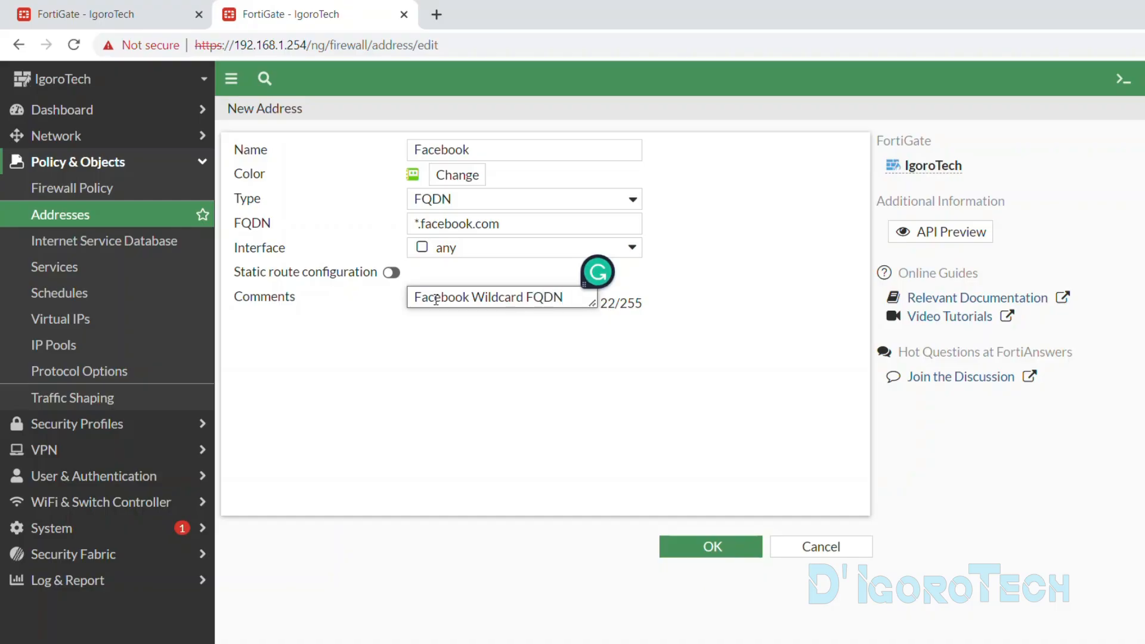
pyautogui.click(708, 546)
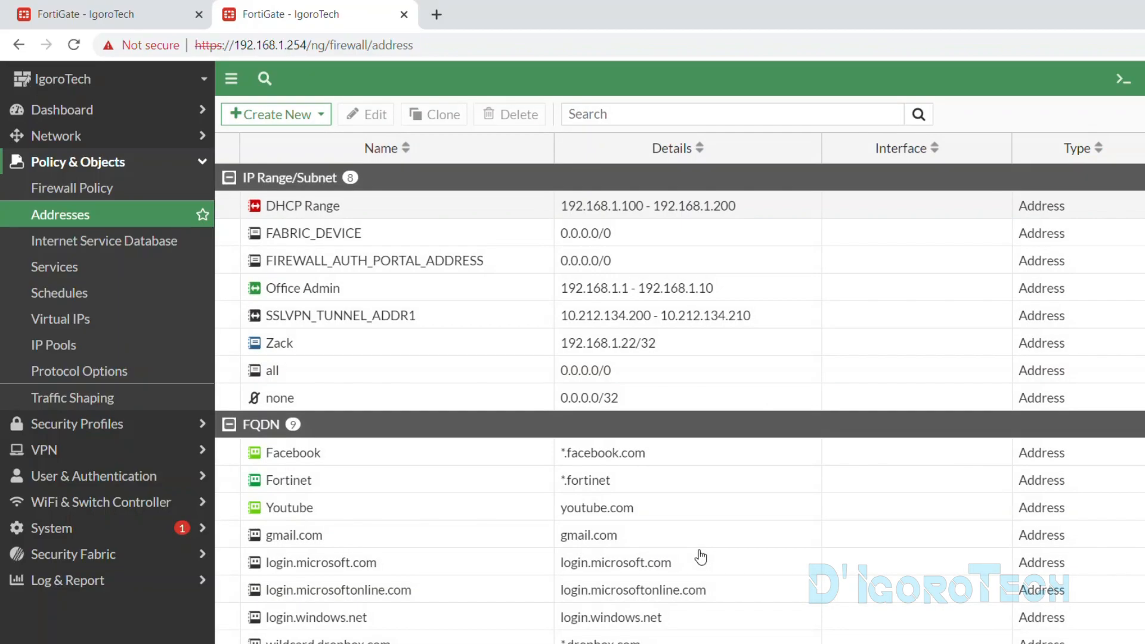
# Step: Copy the DHCP Users - Internet policy and paste the copy above the original
pyautogui.click(292, 452)
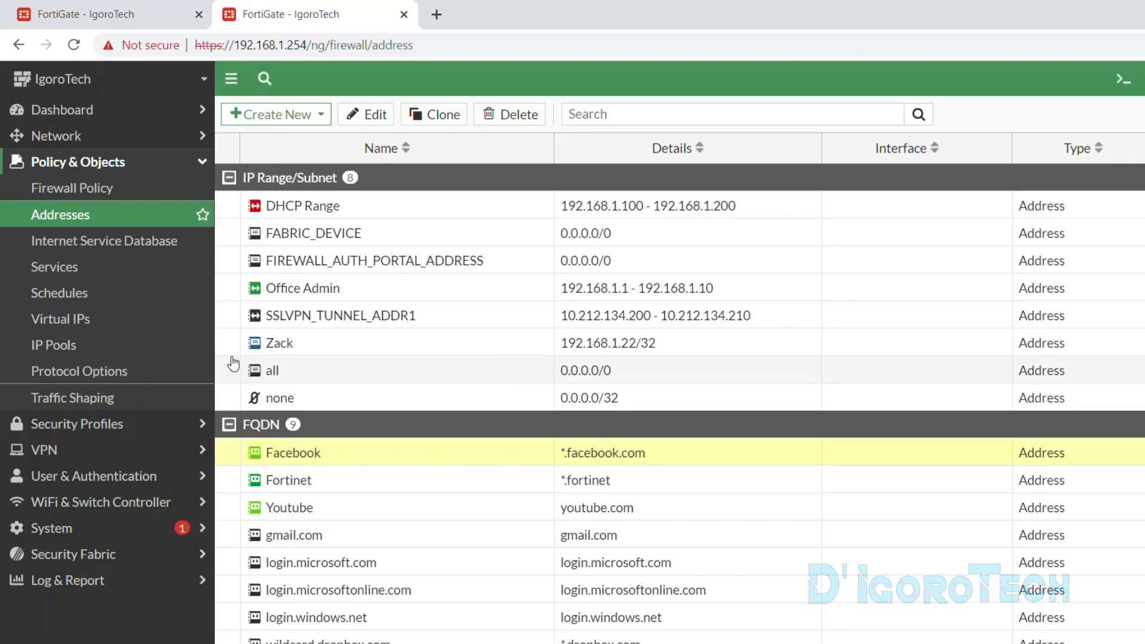
pyautogui.click(72, 187)
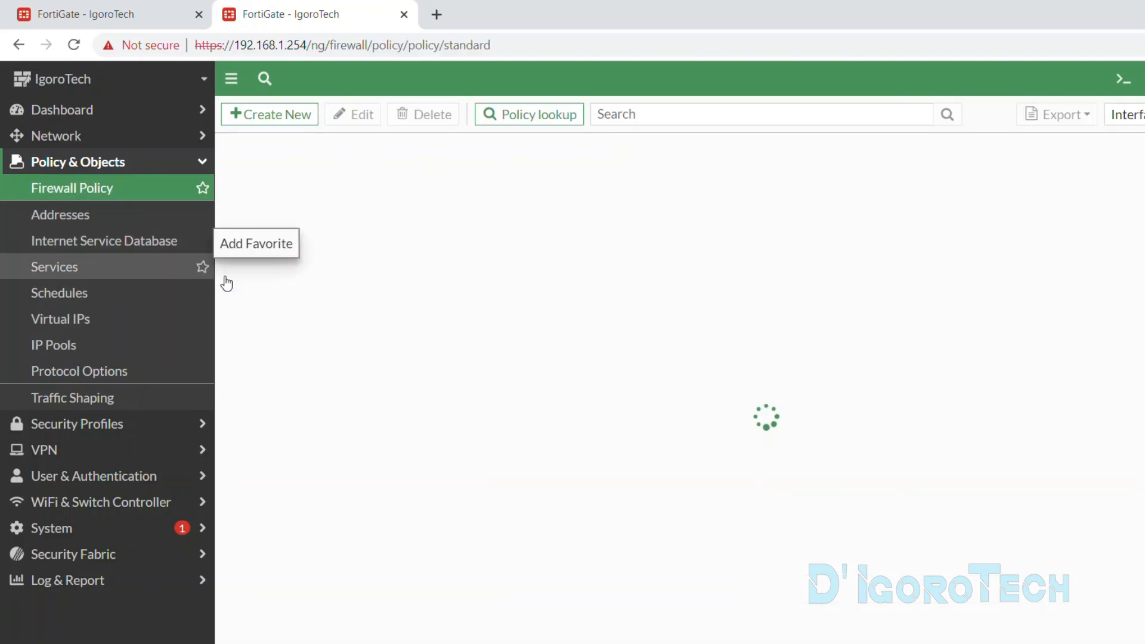
pyautogui.rightClick(295, 338)
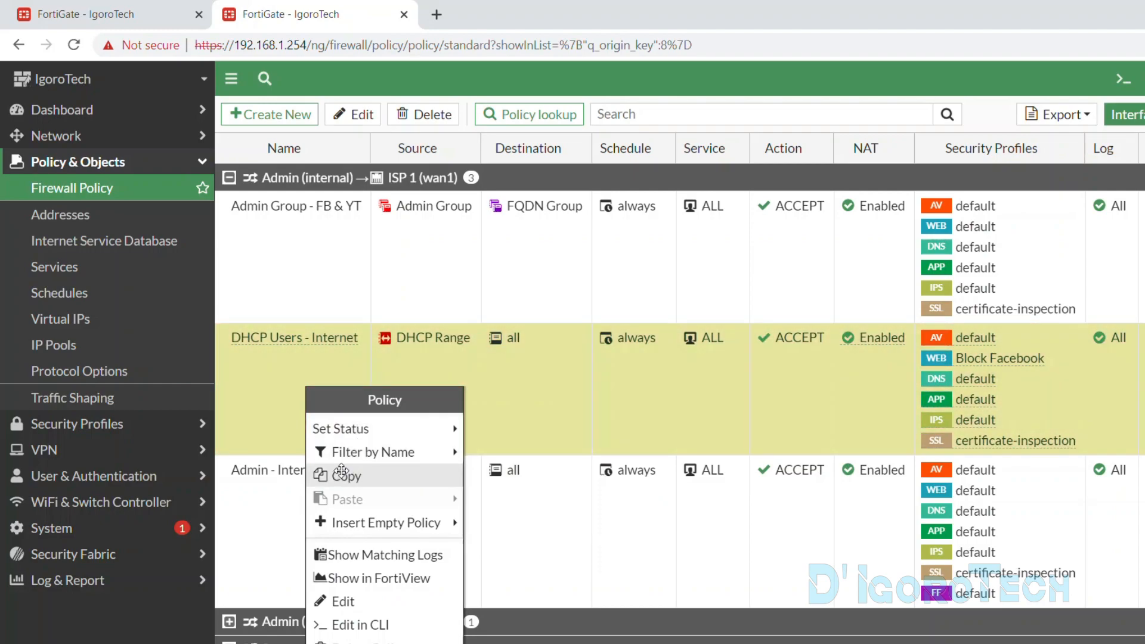
pyautogui.moveTo(347, 517)
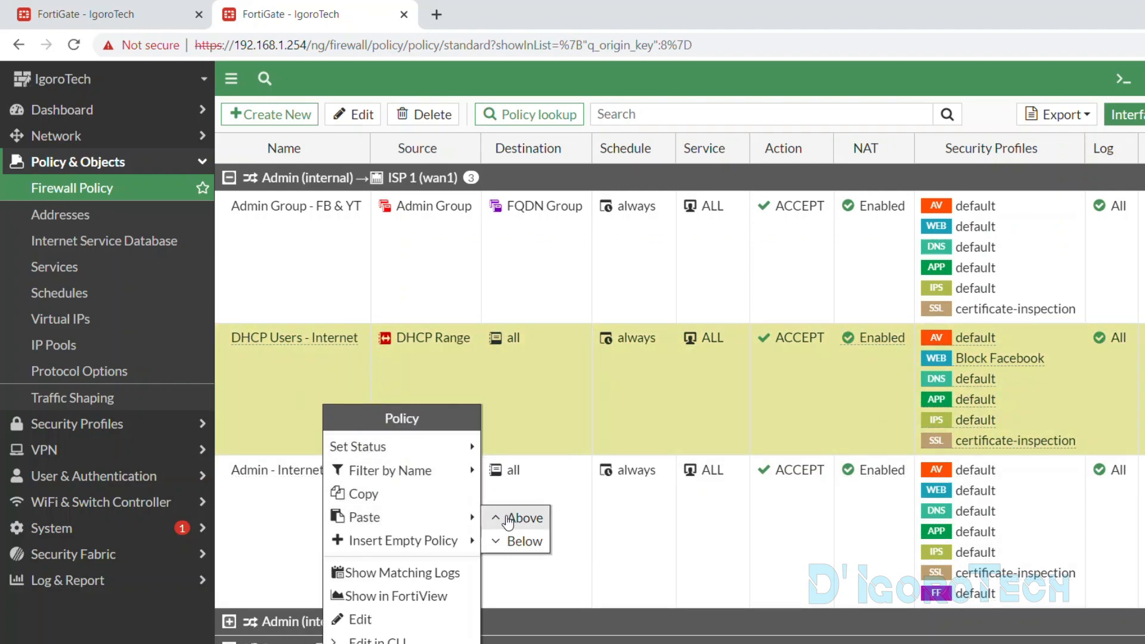
pyautogui.click(360, 619)
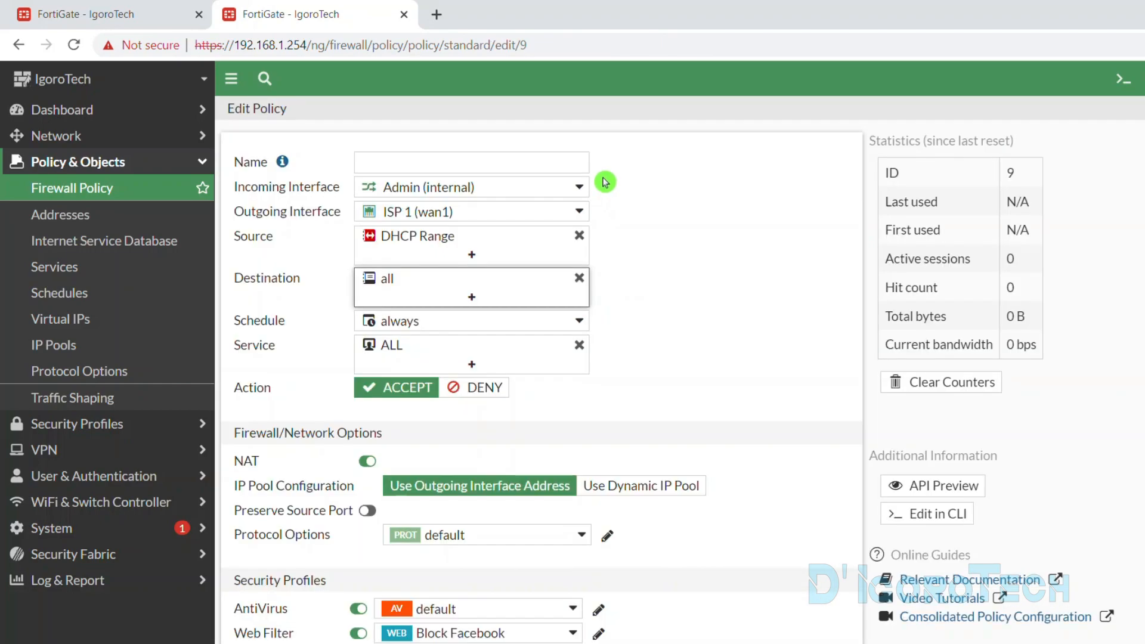
pyautogui.moveTo(505, 342)
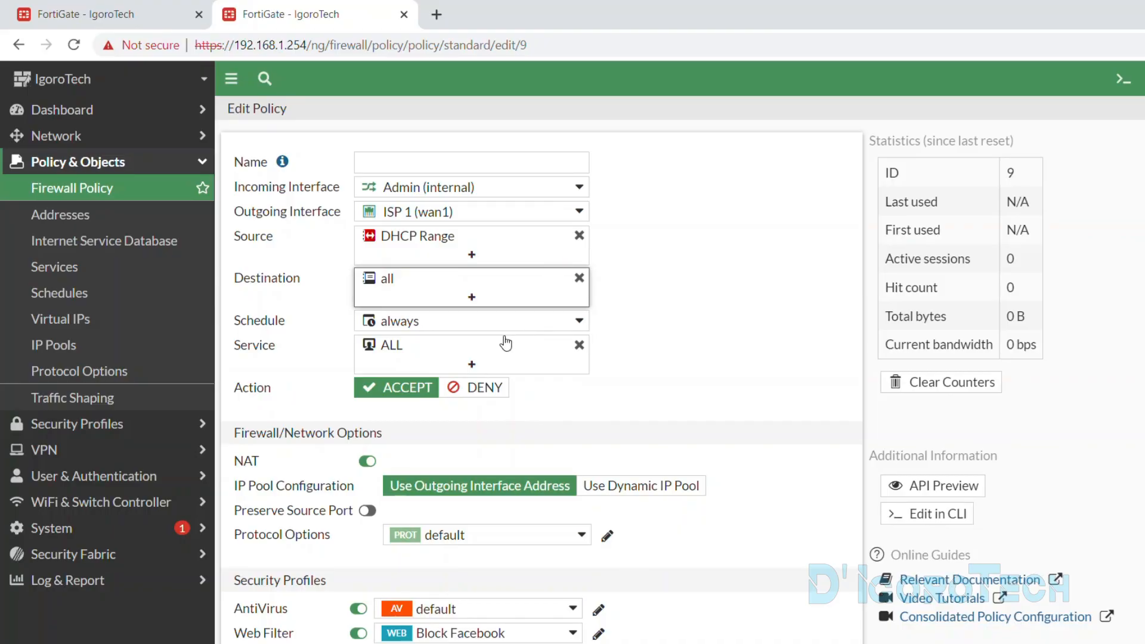
# Step: Edit the copy: destination Facebook, action DENY, policy enabled, and save it
pyautogui.click(472, 297)
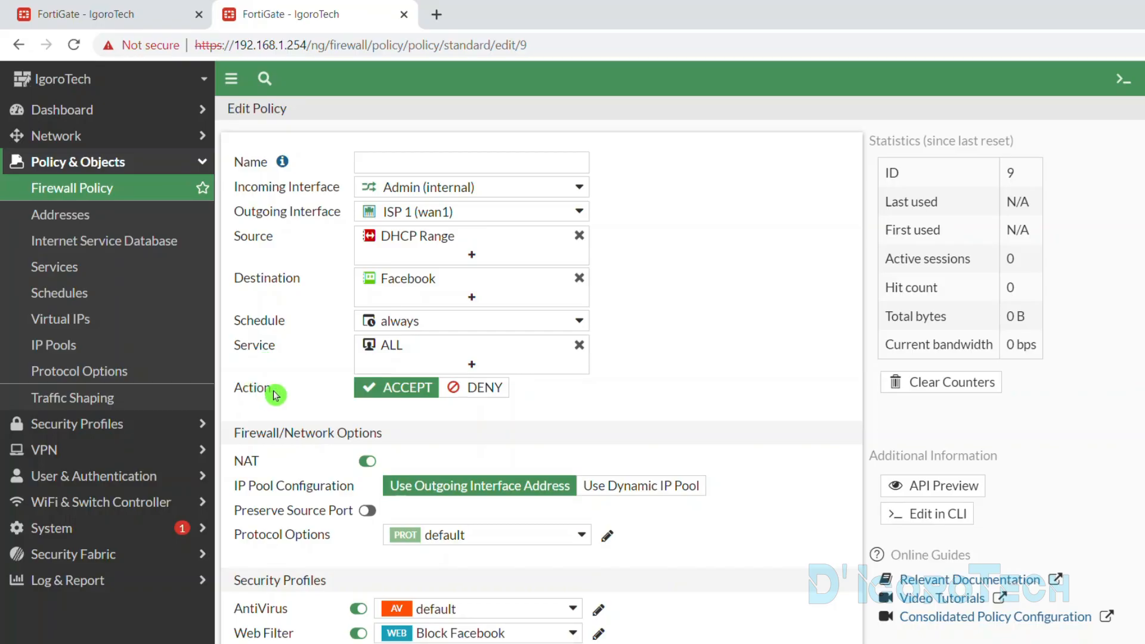
pyautogui.click(476, 387)
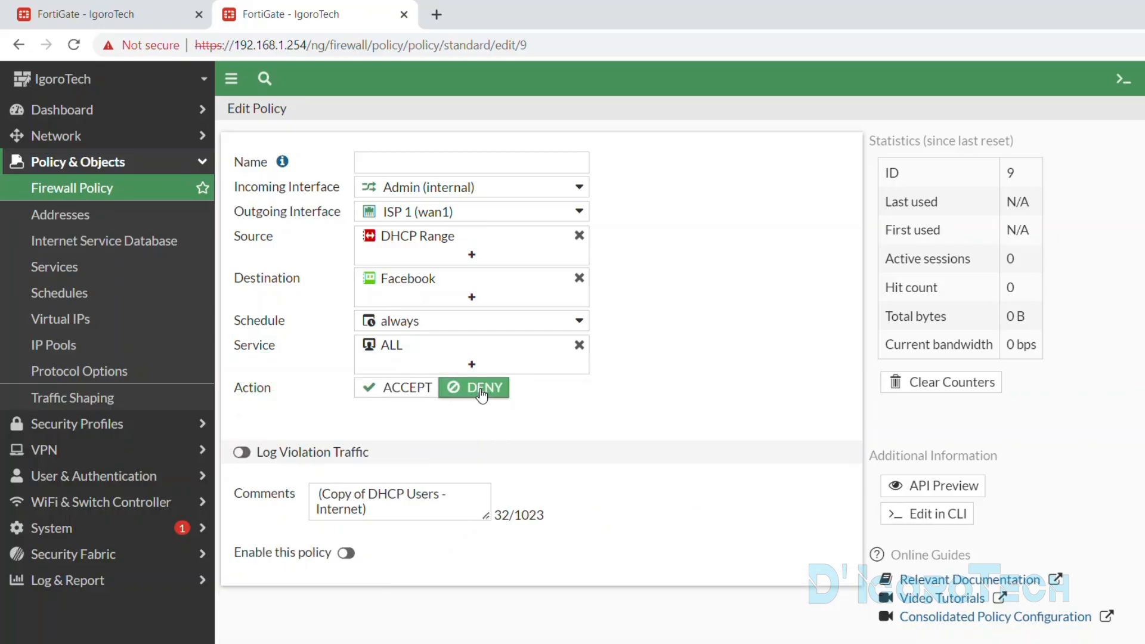
pyautogui.moveTo(418, 244)
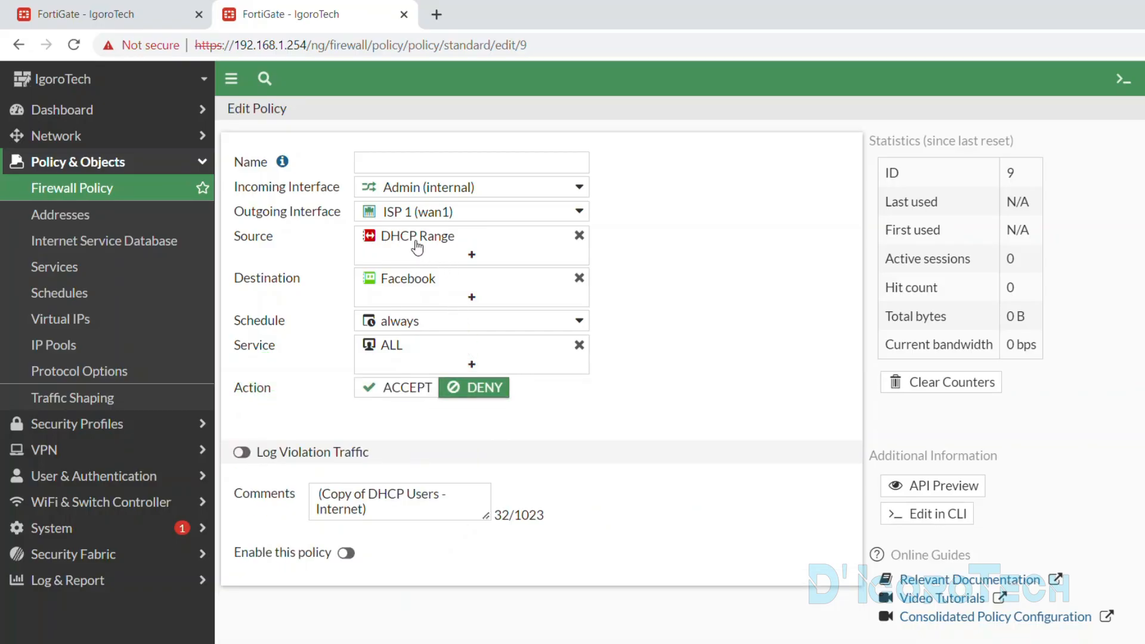
pyautogui.moveTo(401, 287)
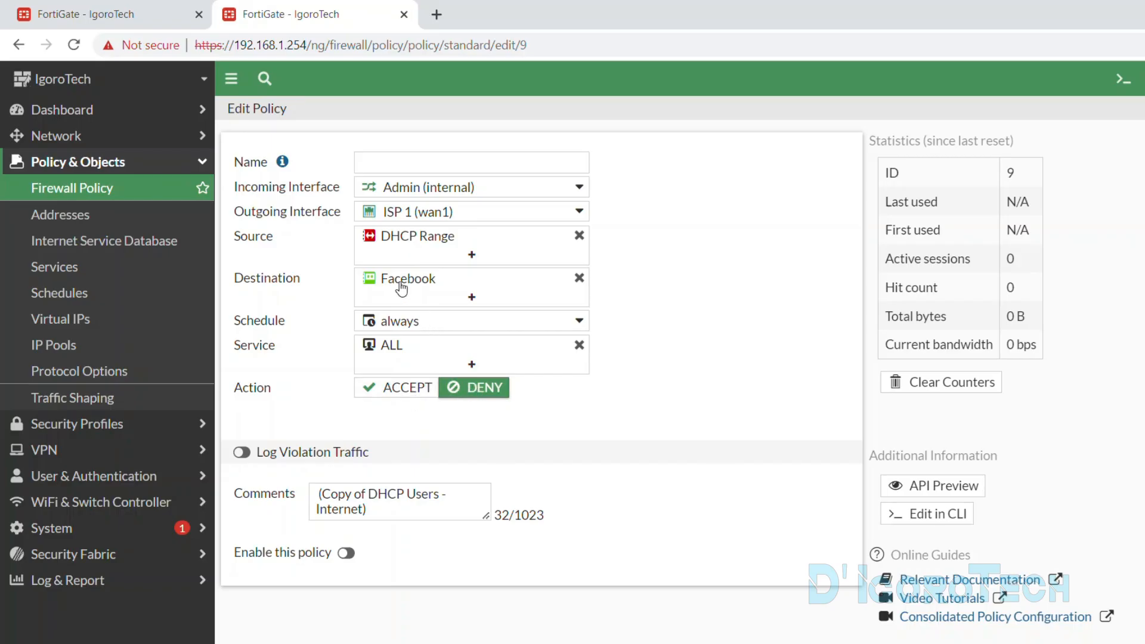
pyautogui.click(399, 503)
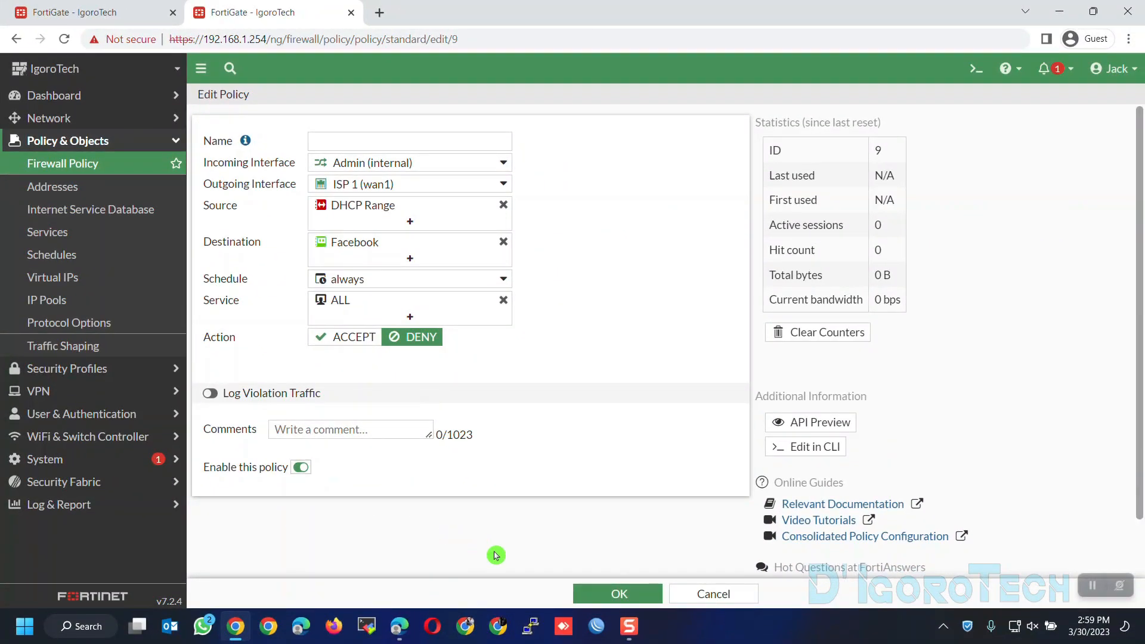
pyautogui.click(712, 593)
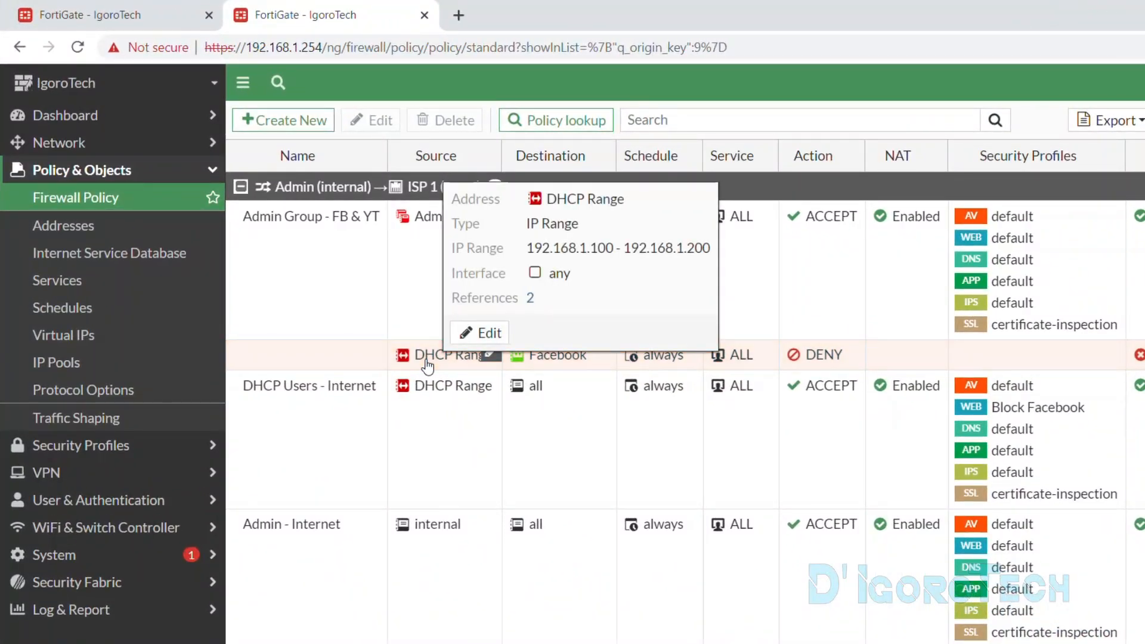
# Step: In a new Chrome tab, navigate to facebook.com to test the block
pyautogui.click(642, 14)
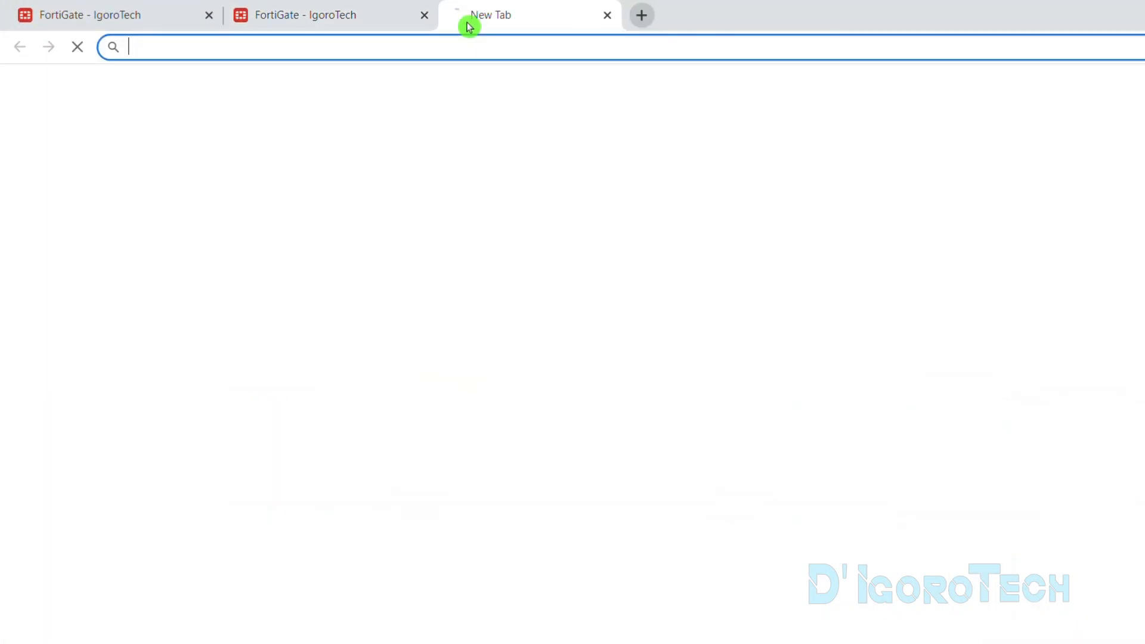
pyautogui.write('facebook.com')
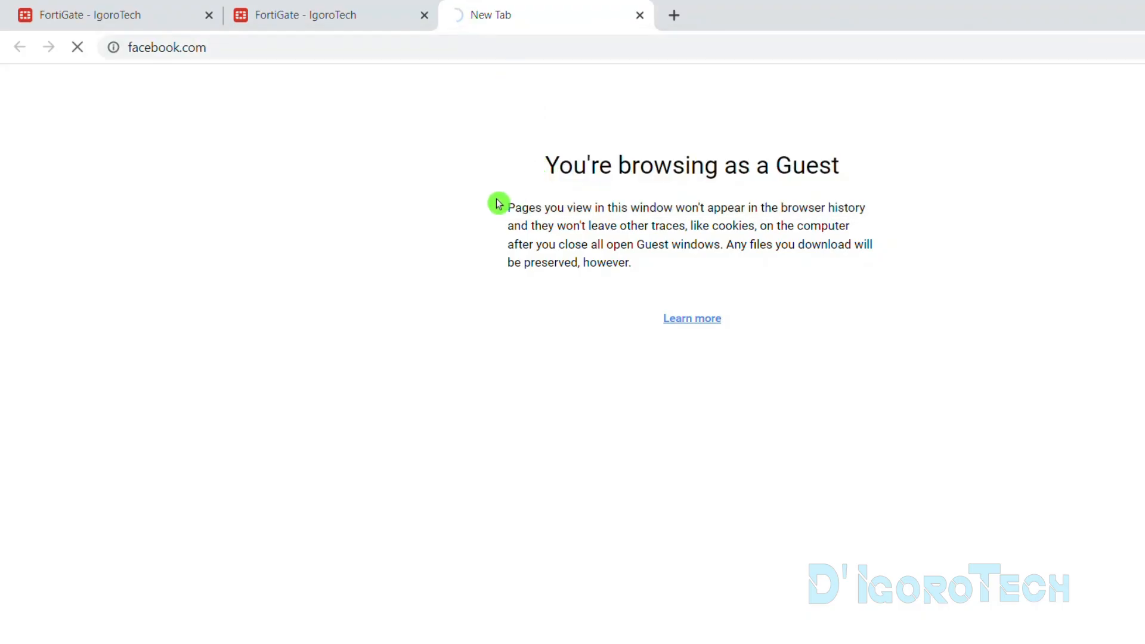
pyautogui.moveTo(552, 351)
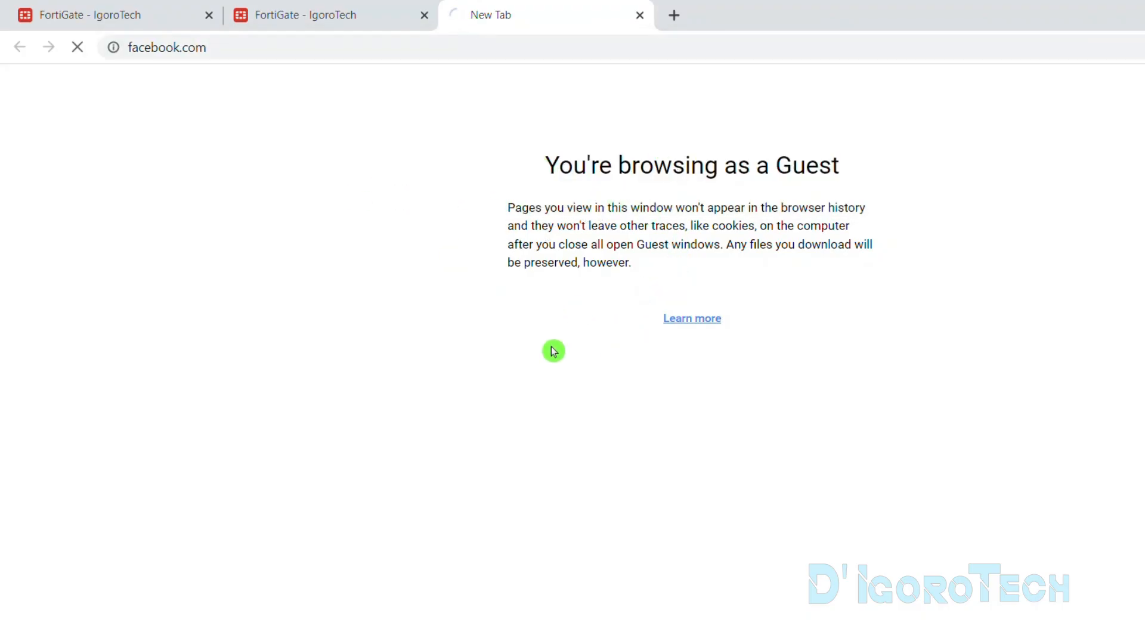
pyautogui.moveTo(427, 76)
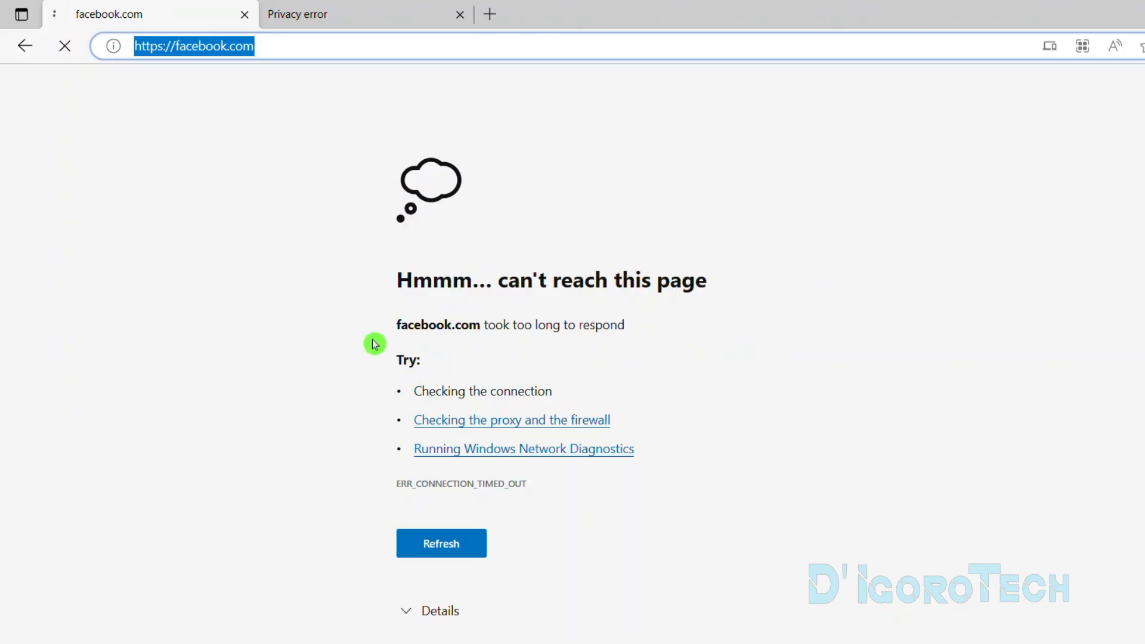
pyautogui.moveTo(523, 385)
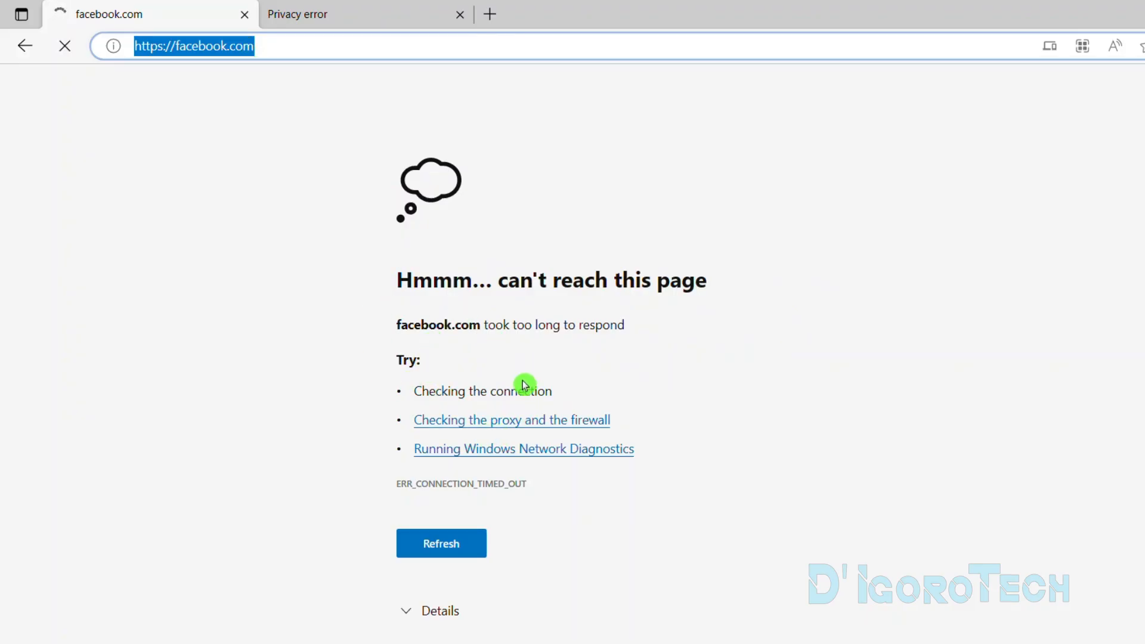